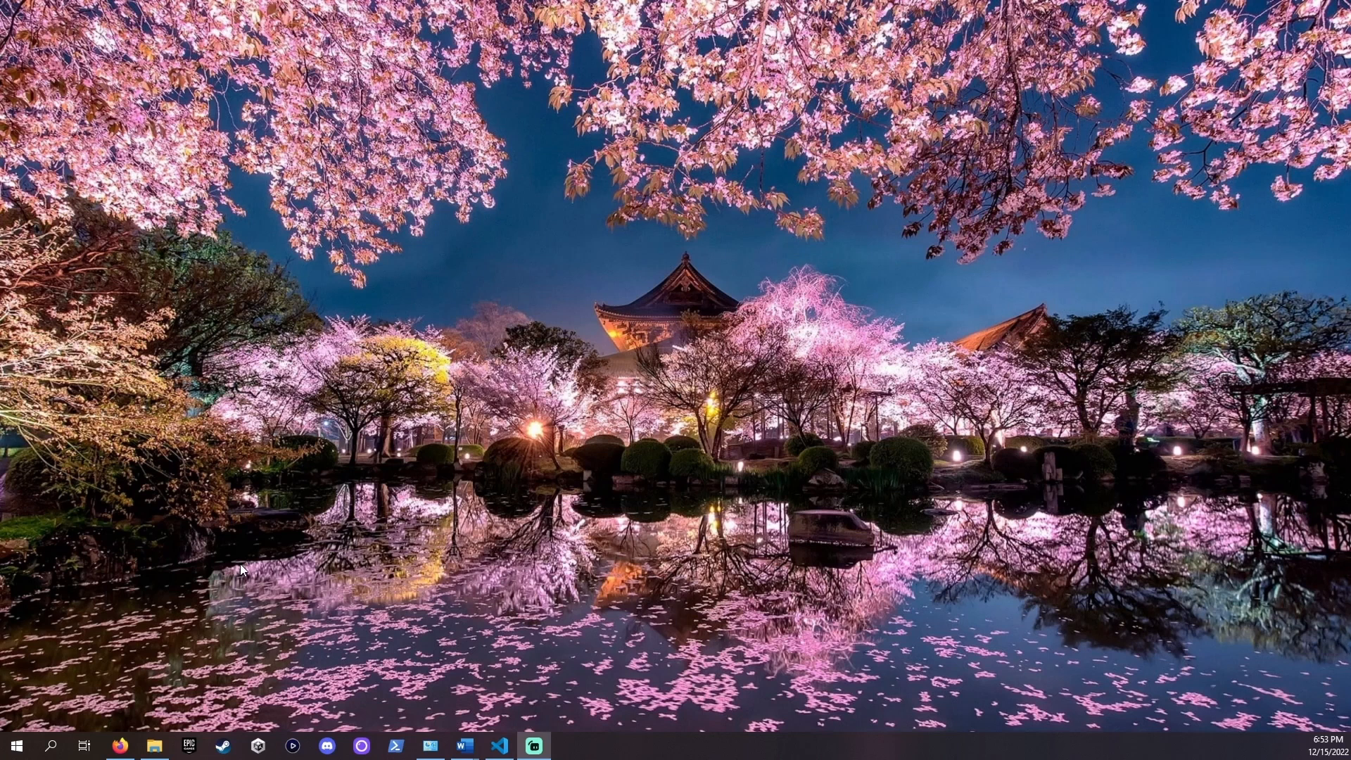
# Open the Local Server Panda Example project folder from the taskbar
pyautogui.click(154, 746)
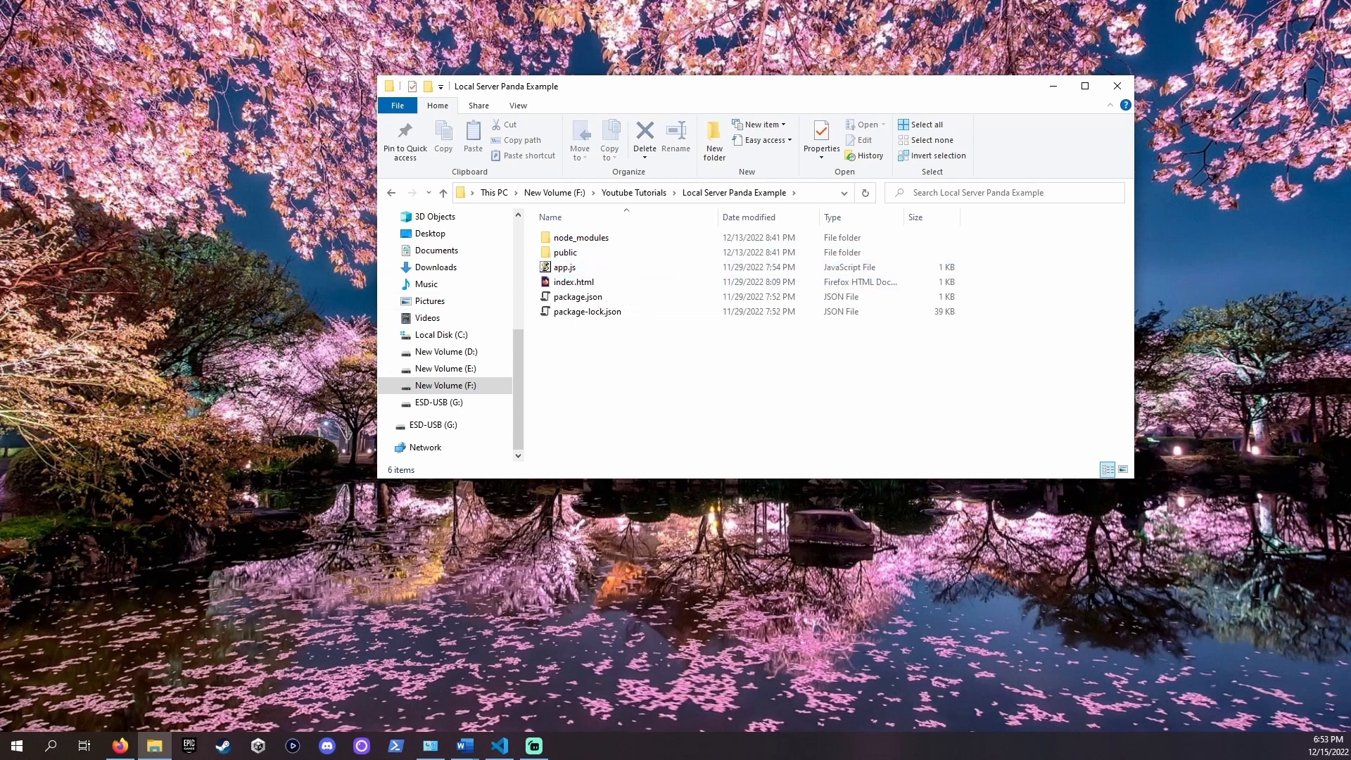
# Open index.html with Visual Studio Code via the Open with menu
pyautogui.click(573, 282)
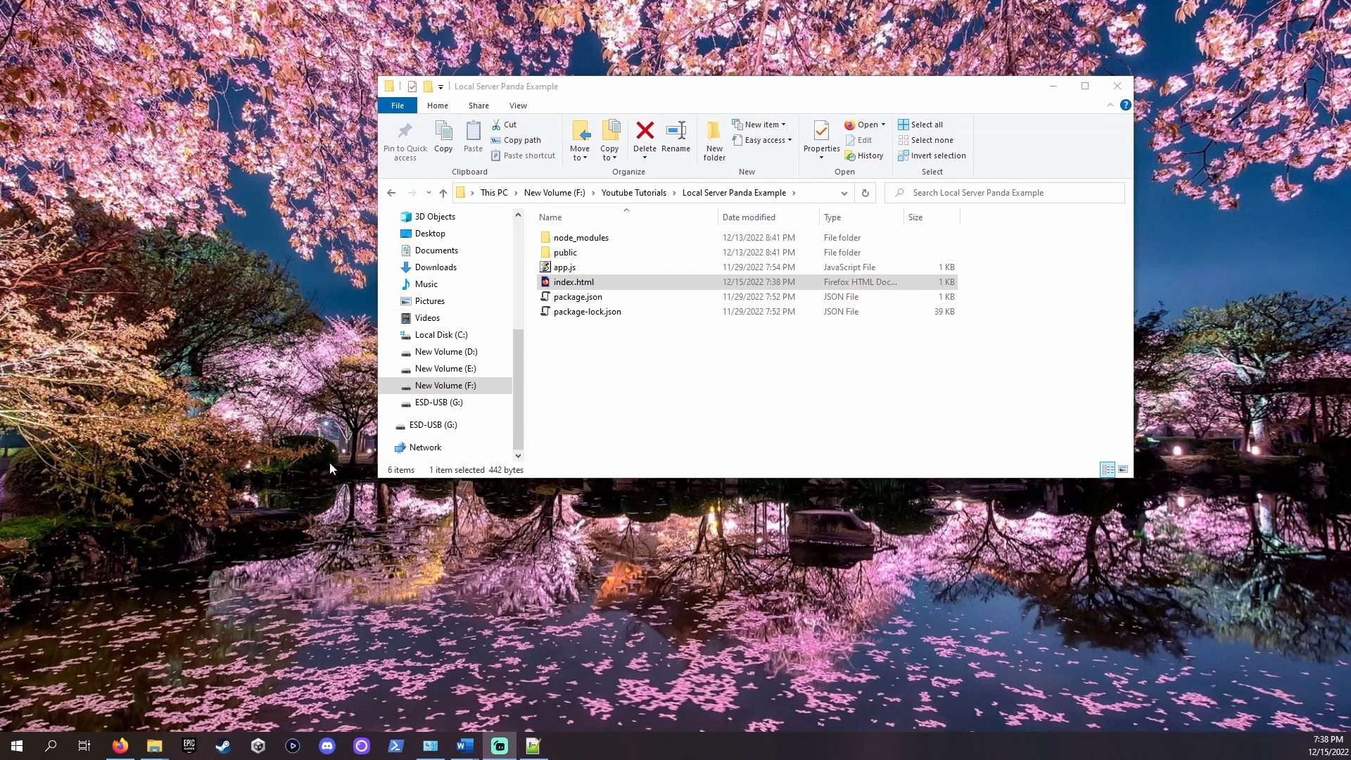
pyautogui.rightClick(573, 281)
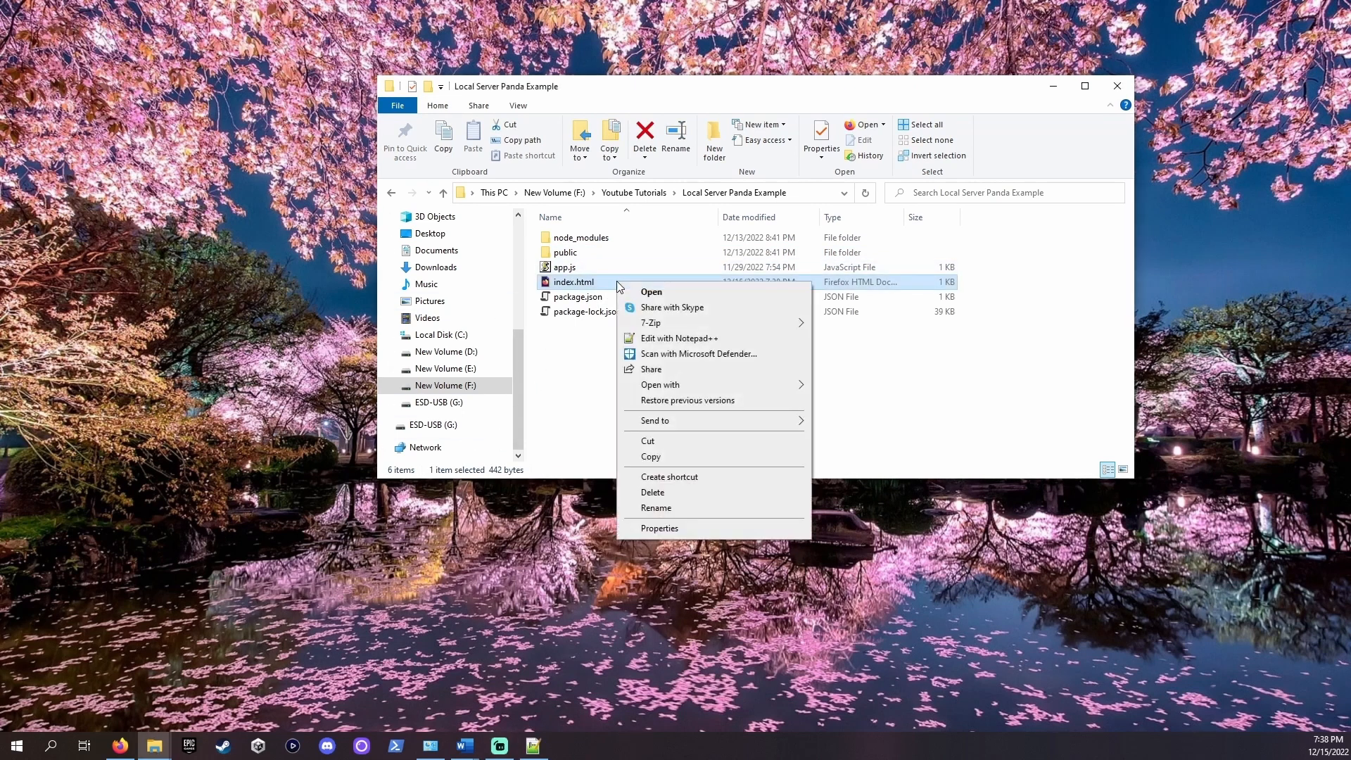
pyautogui.moveTo(713, 385)
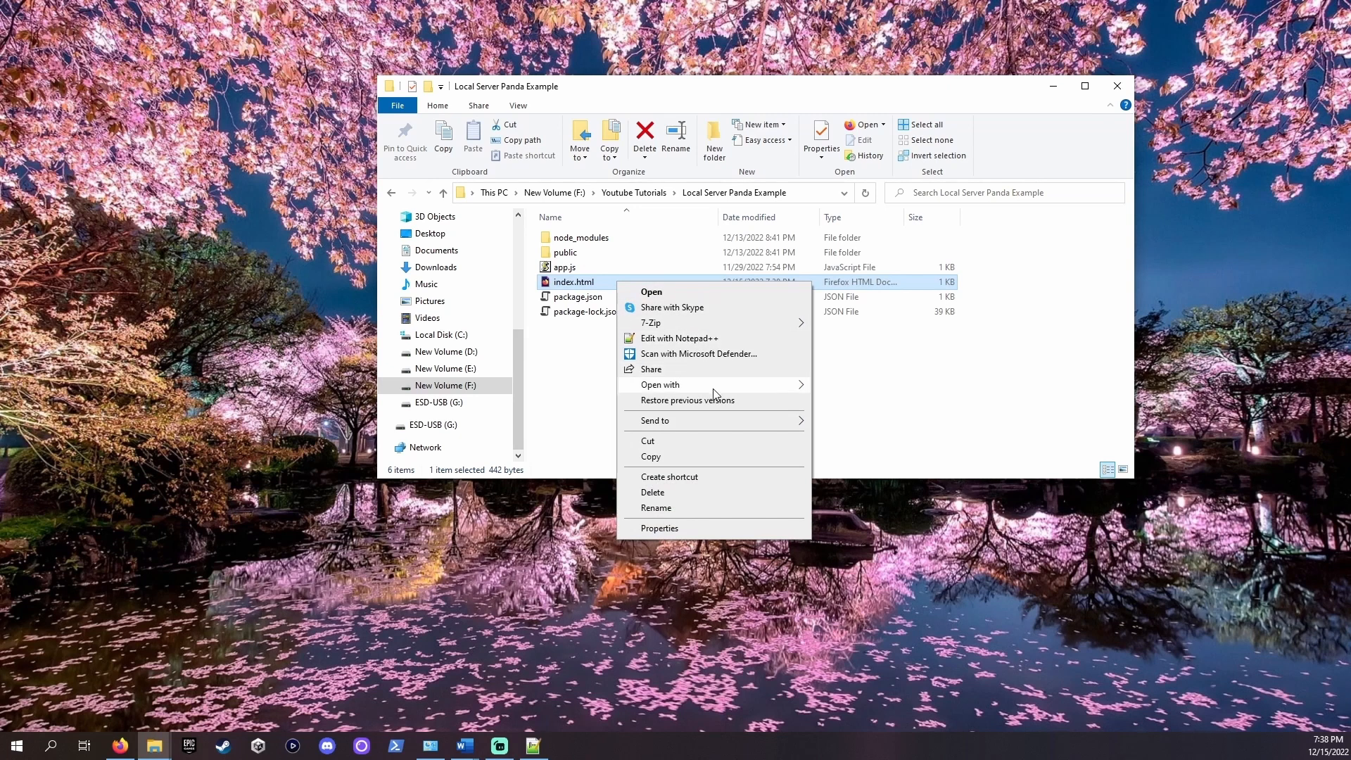
pyautogui.click(661, 384)
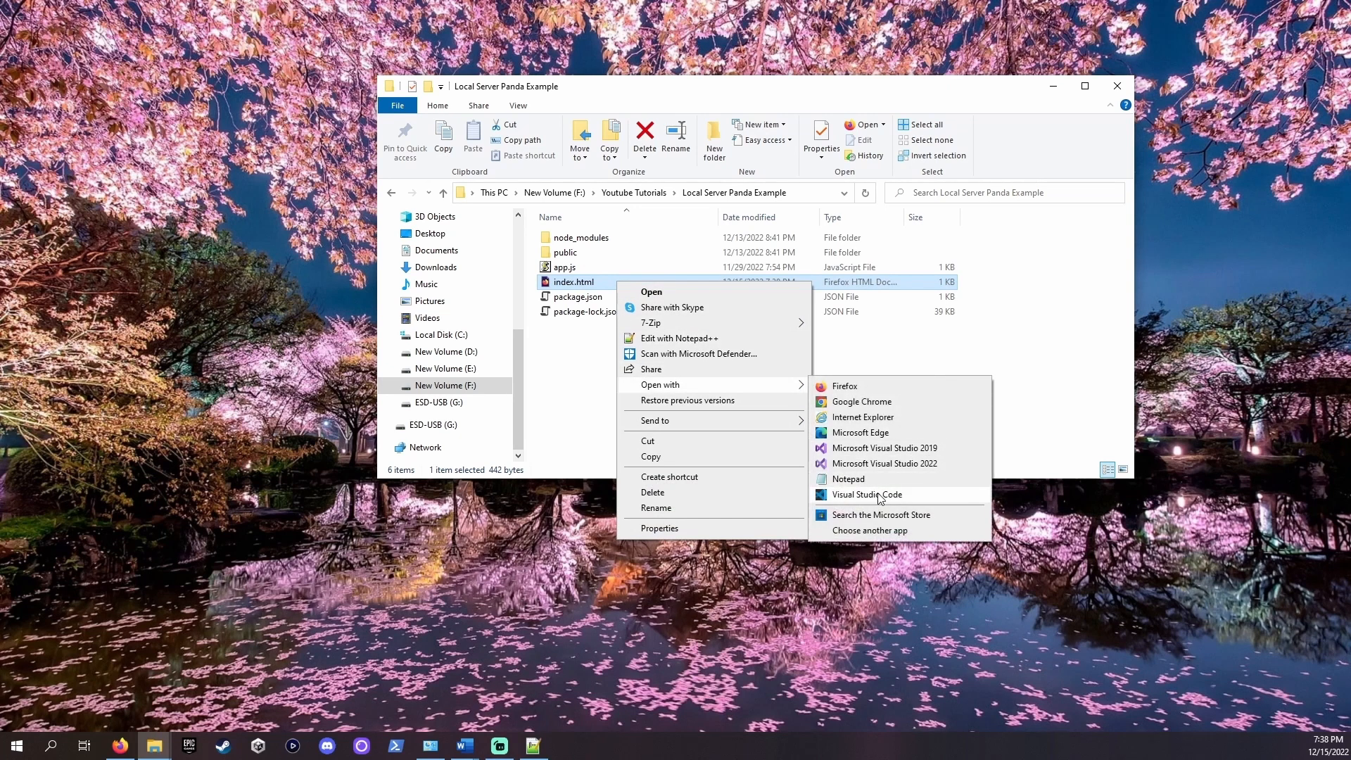
pyautogui.click(866, 494)
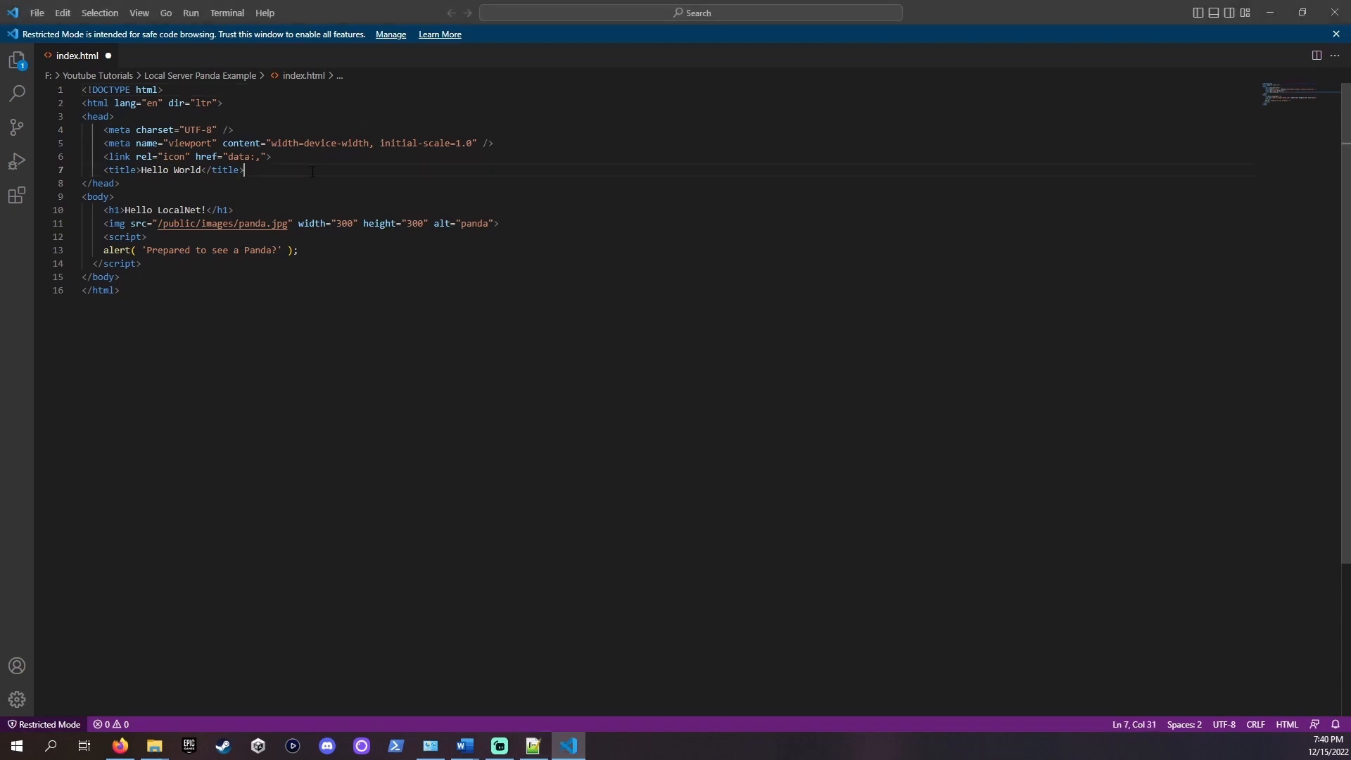
pyautogui.press('Enter')
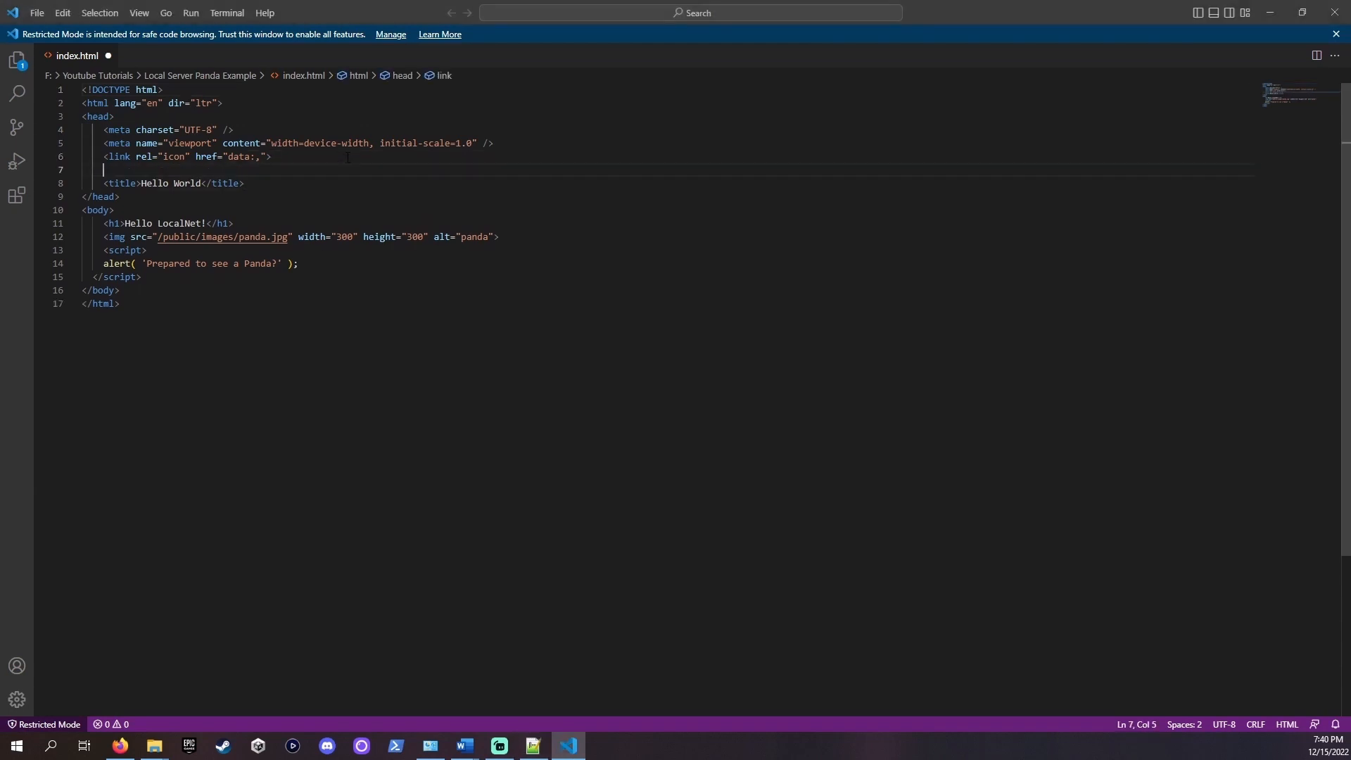
pyautogui.write('<script')
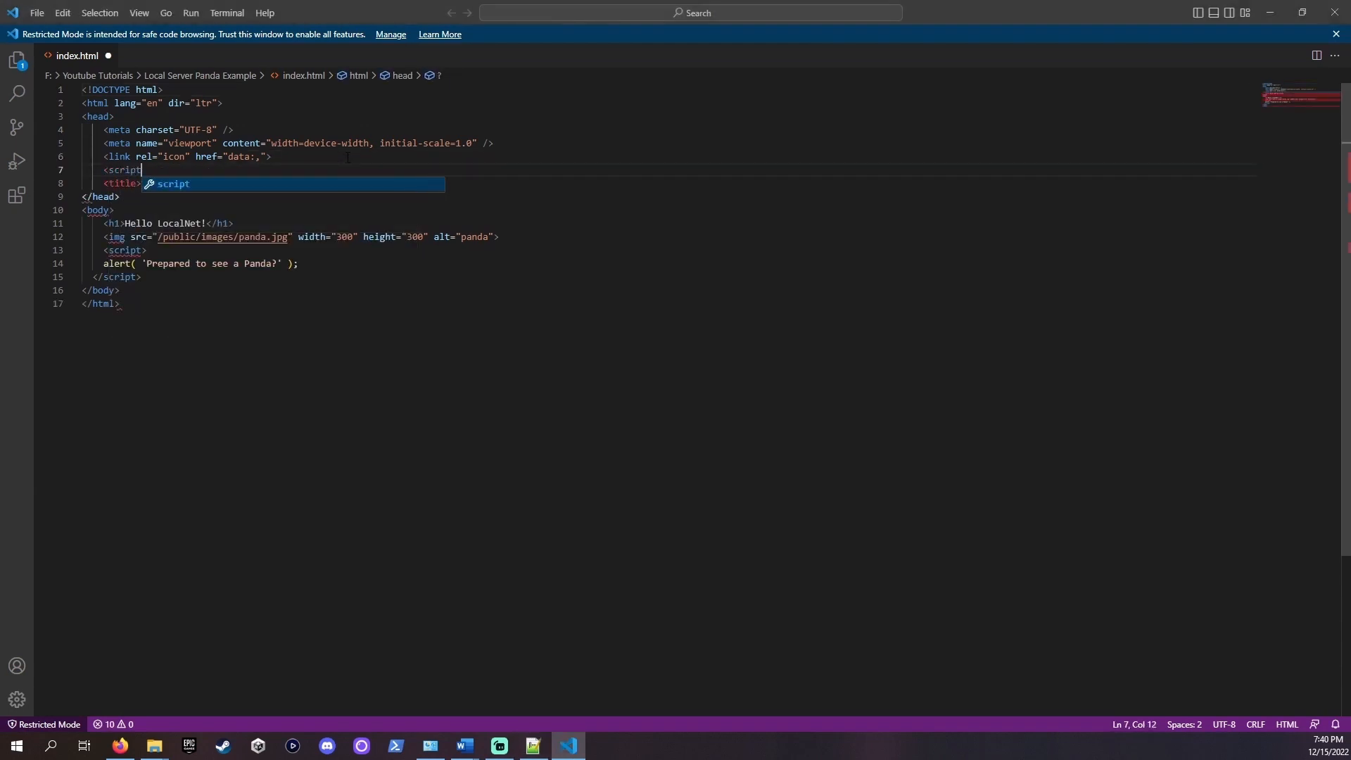
pyautogui.write('src=""htt"')
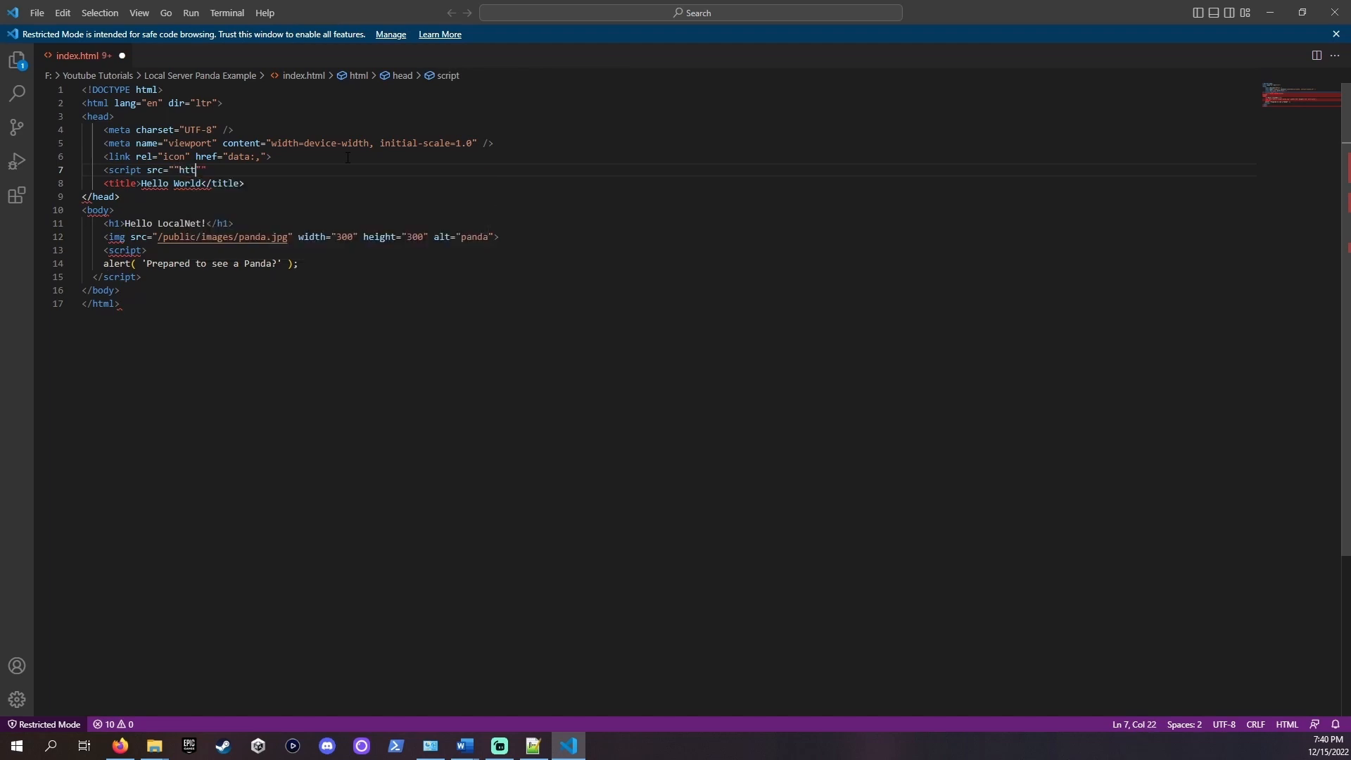
pyautogui.press('Backspace')
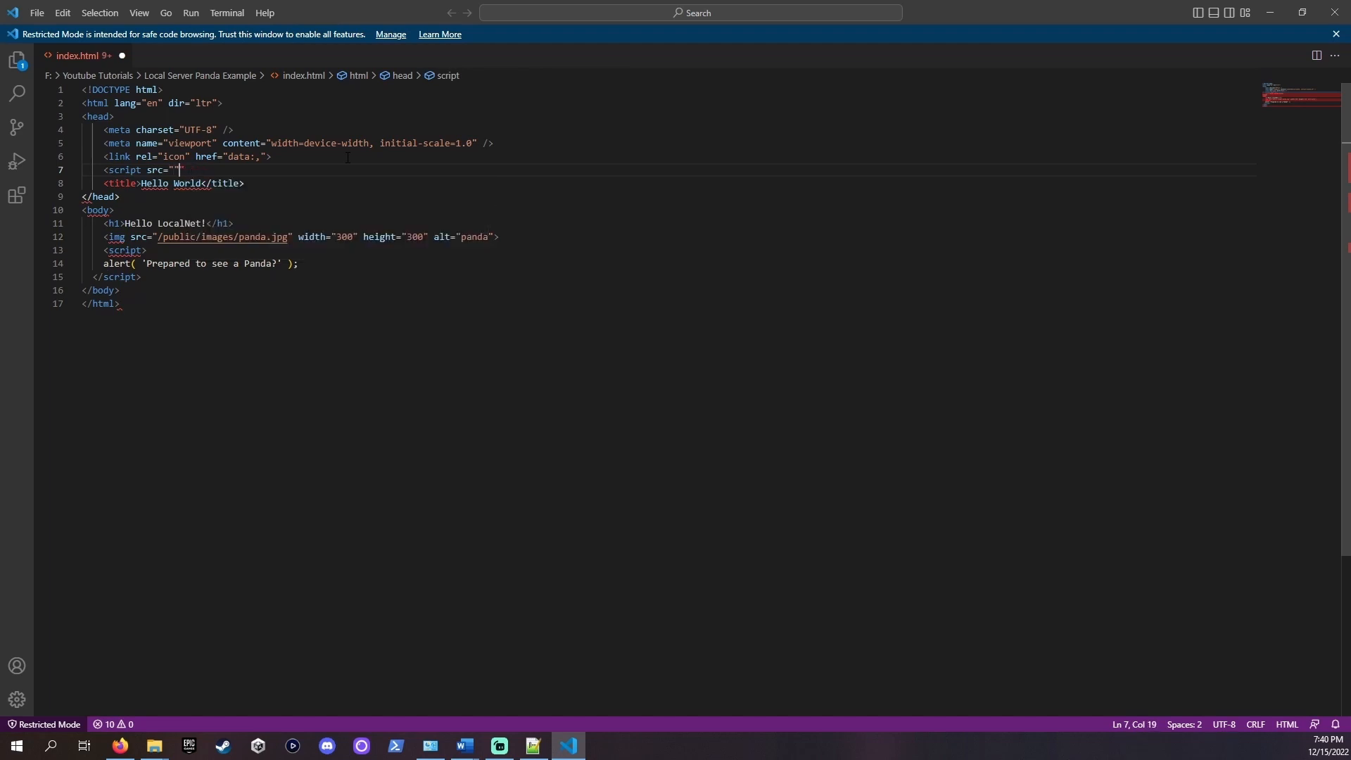
pyautogui.write('https')
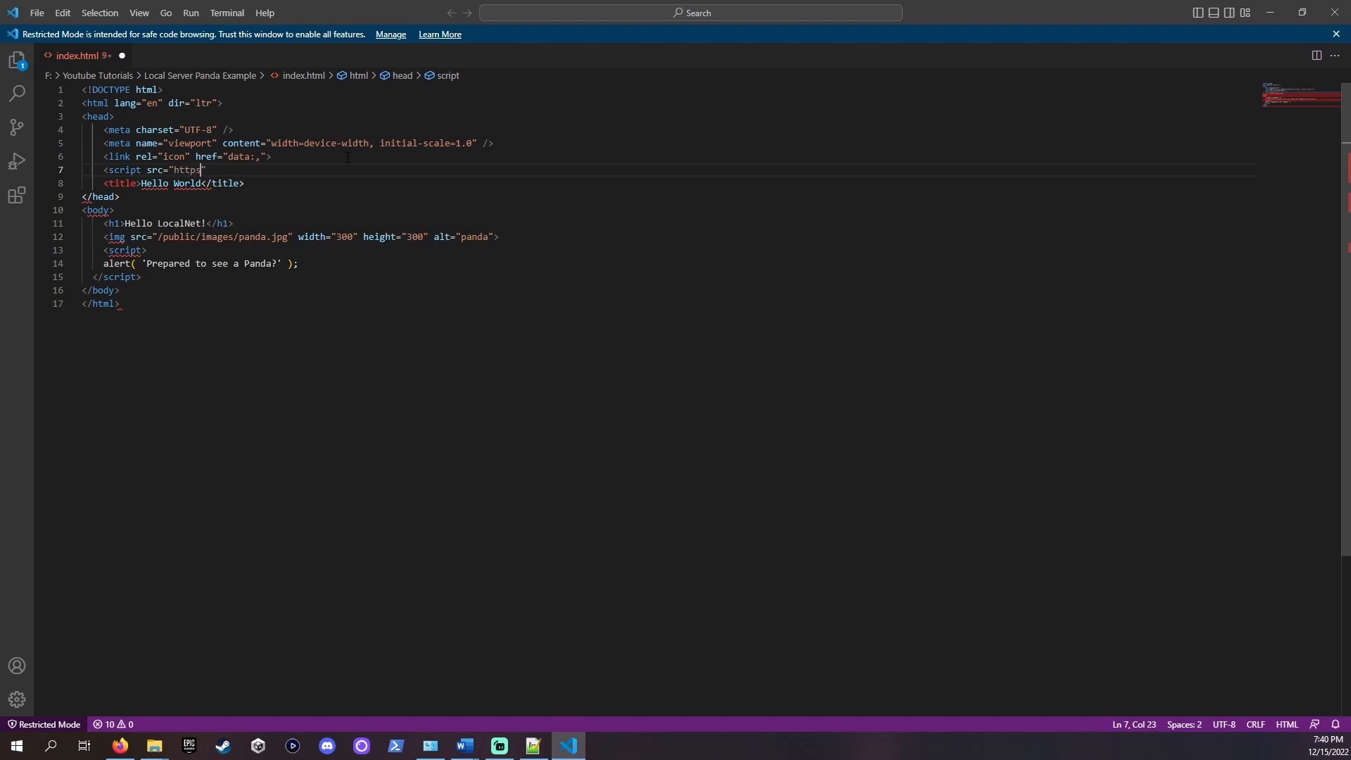
pyautogui.write('://')
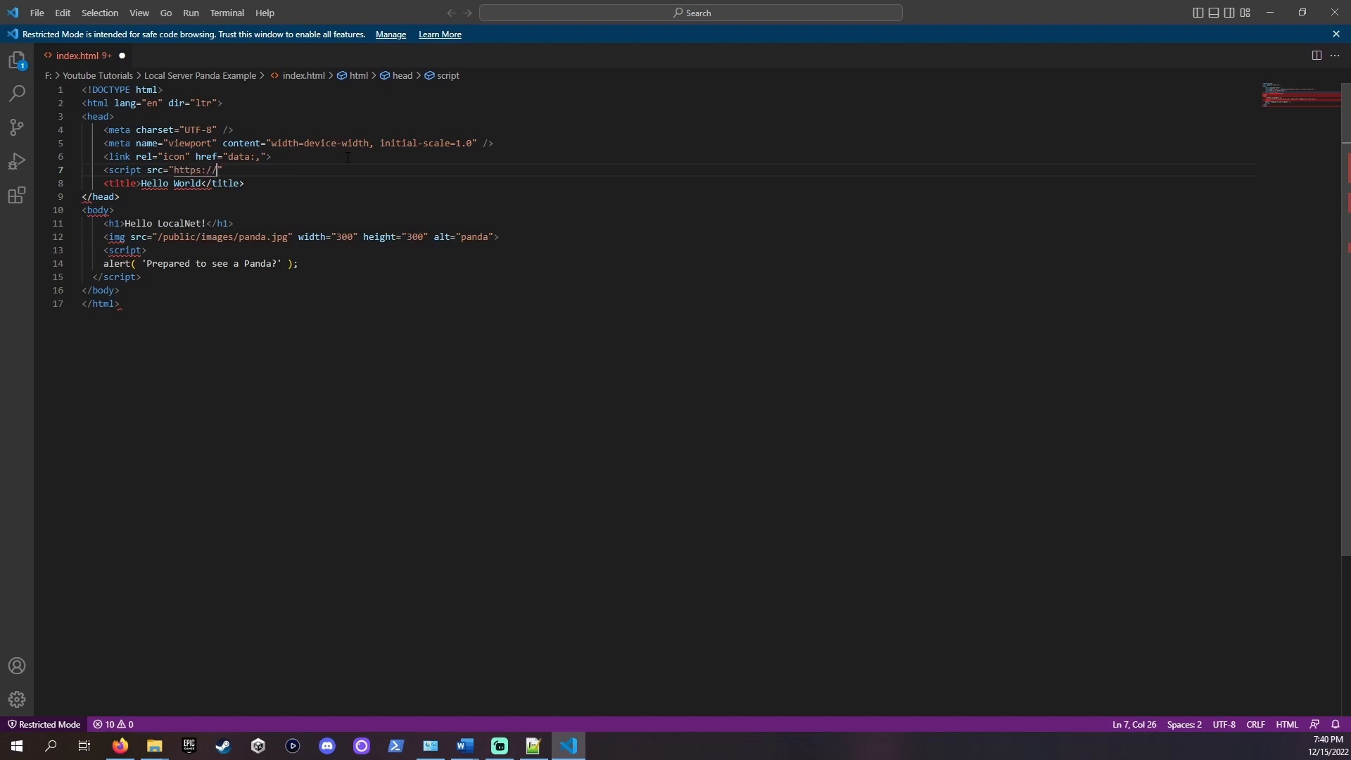
pyautogui.write('aframe.i')
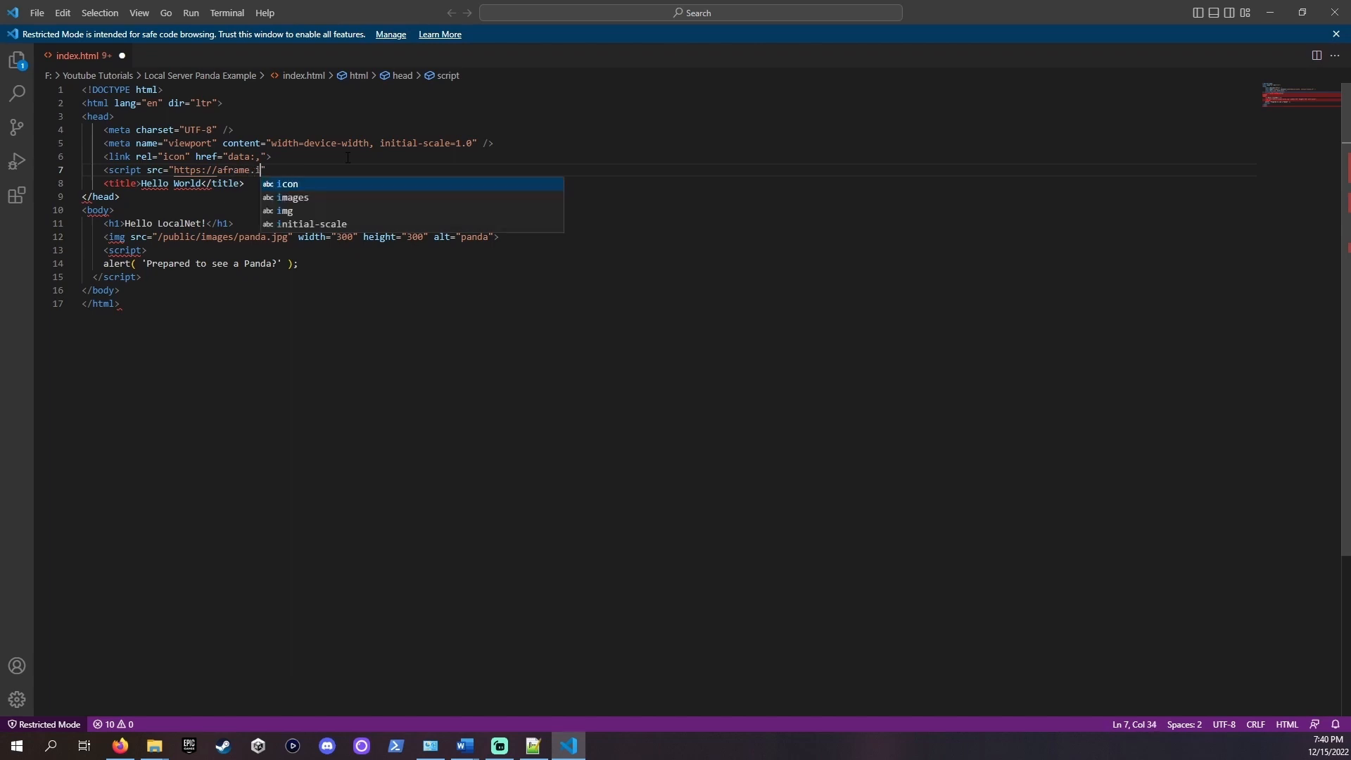
pyautogui.write('io/releas')
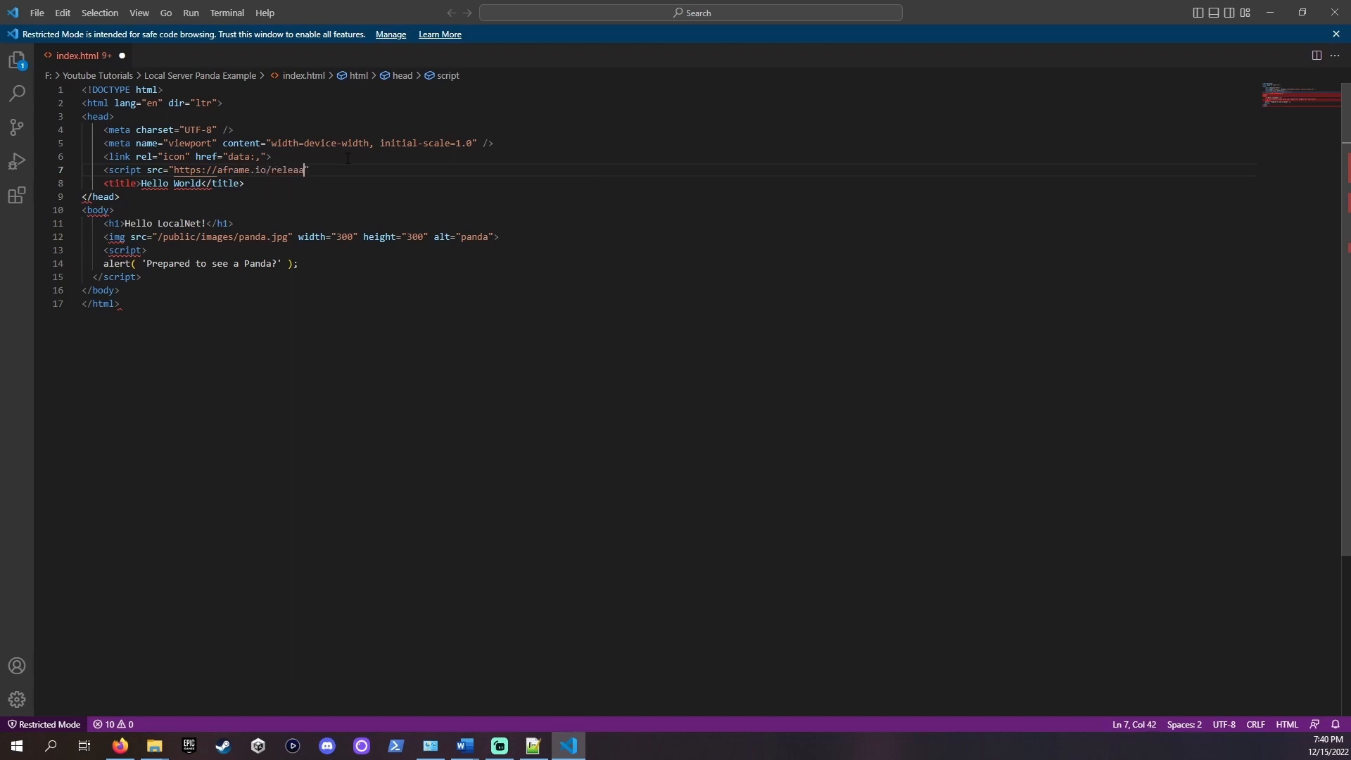
pyautogui.write('es"')
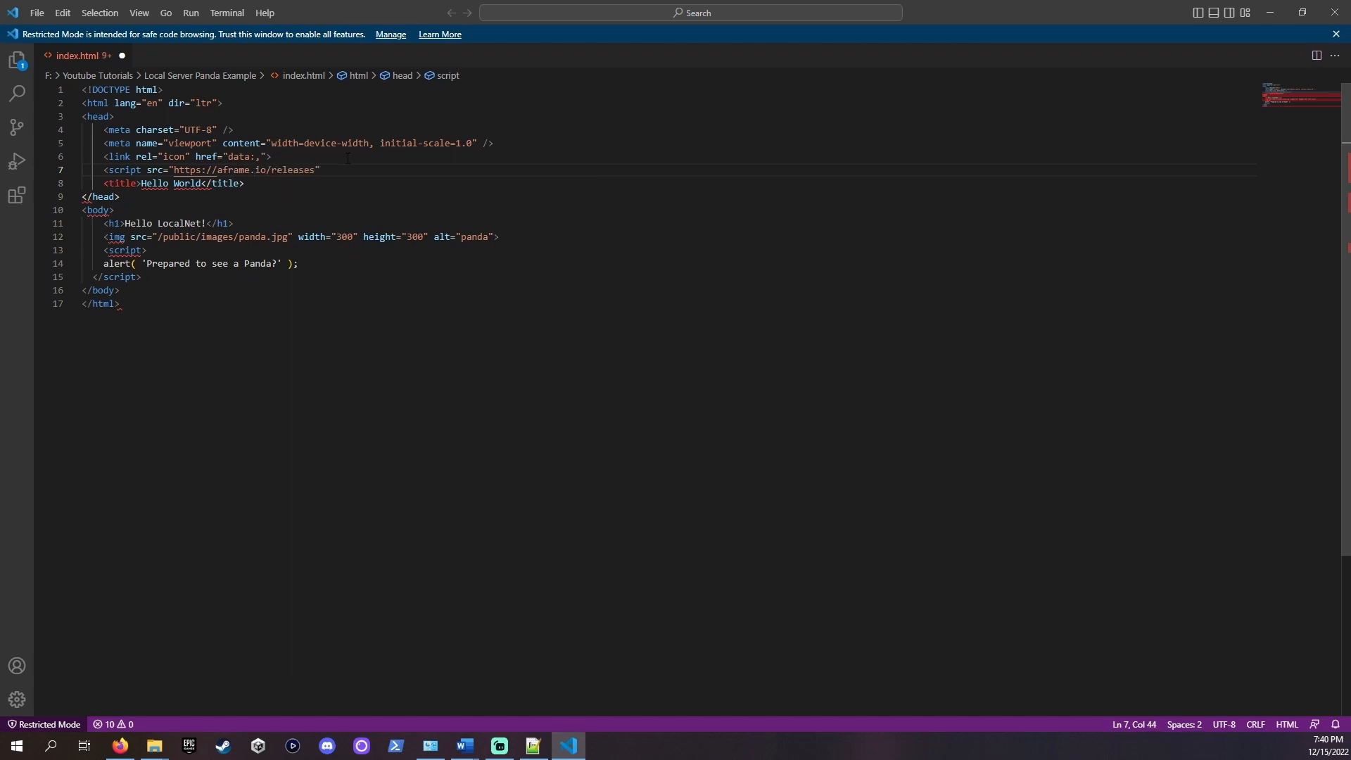
pyautogui.write('/1.3.0')
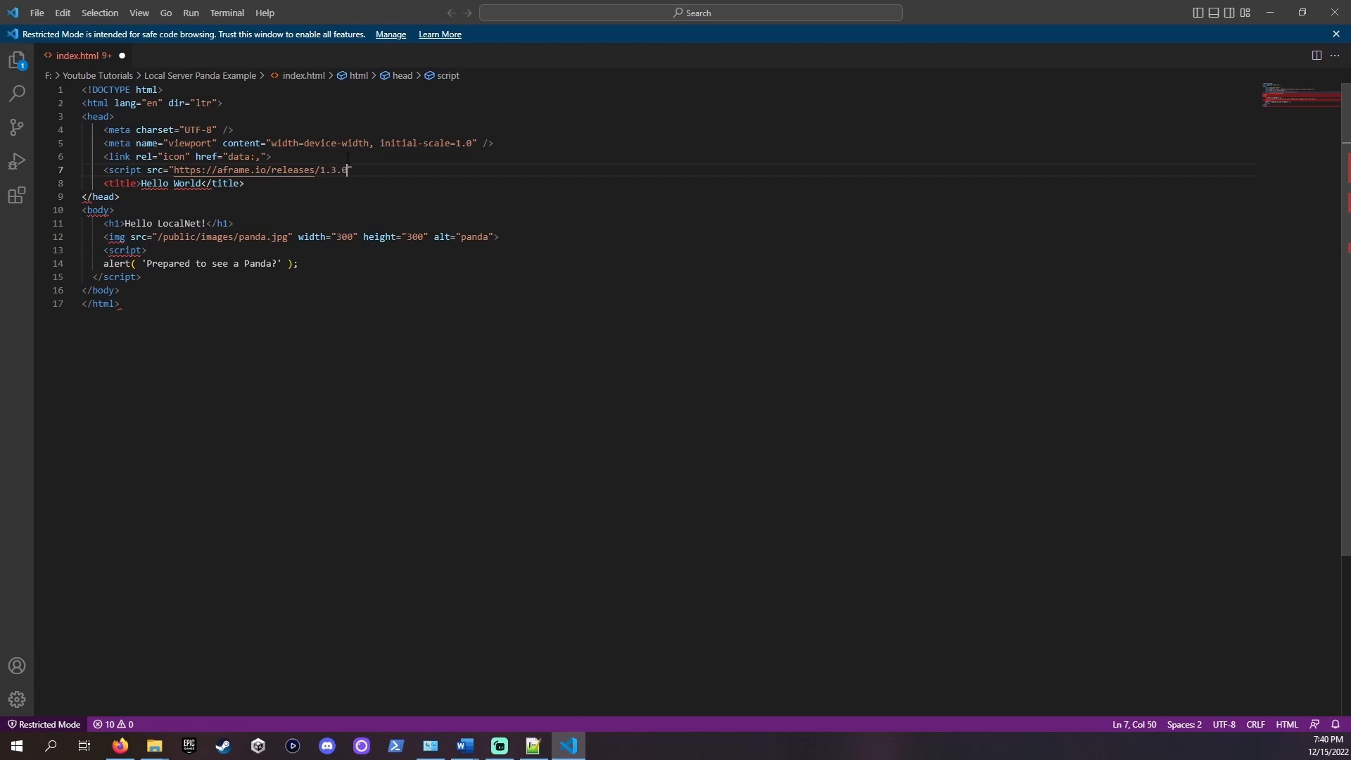
pyautogui.write('/aframe.')
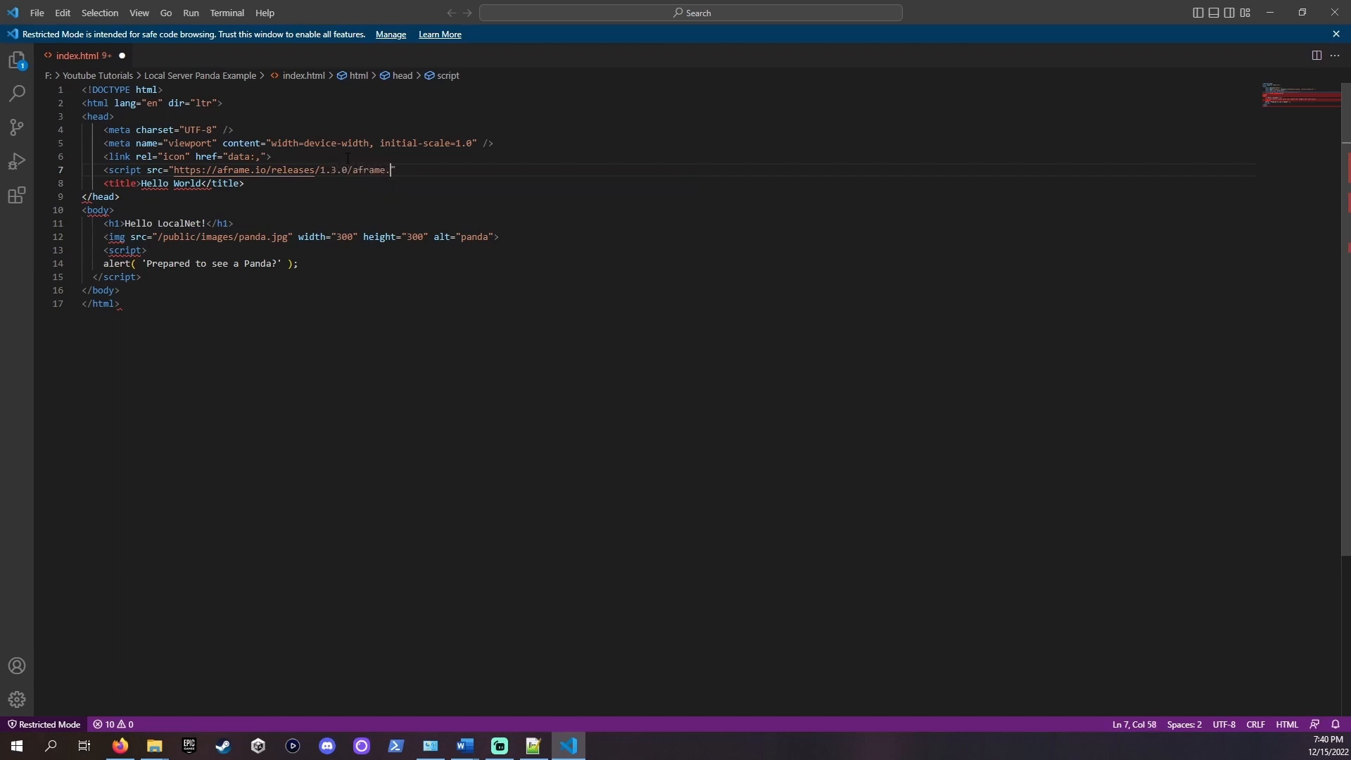
pyautogui.write('min.js')
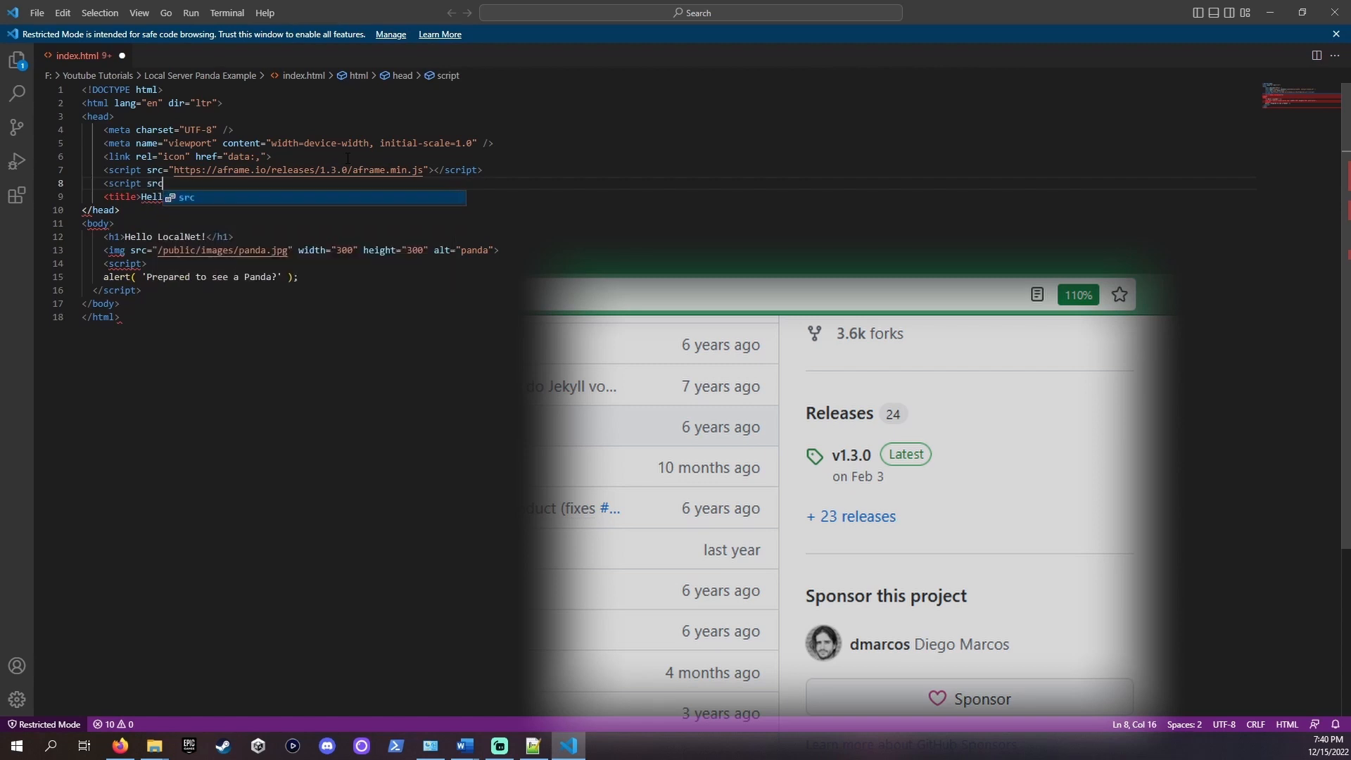
pyautogui.write('=""')
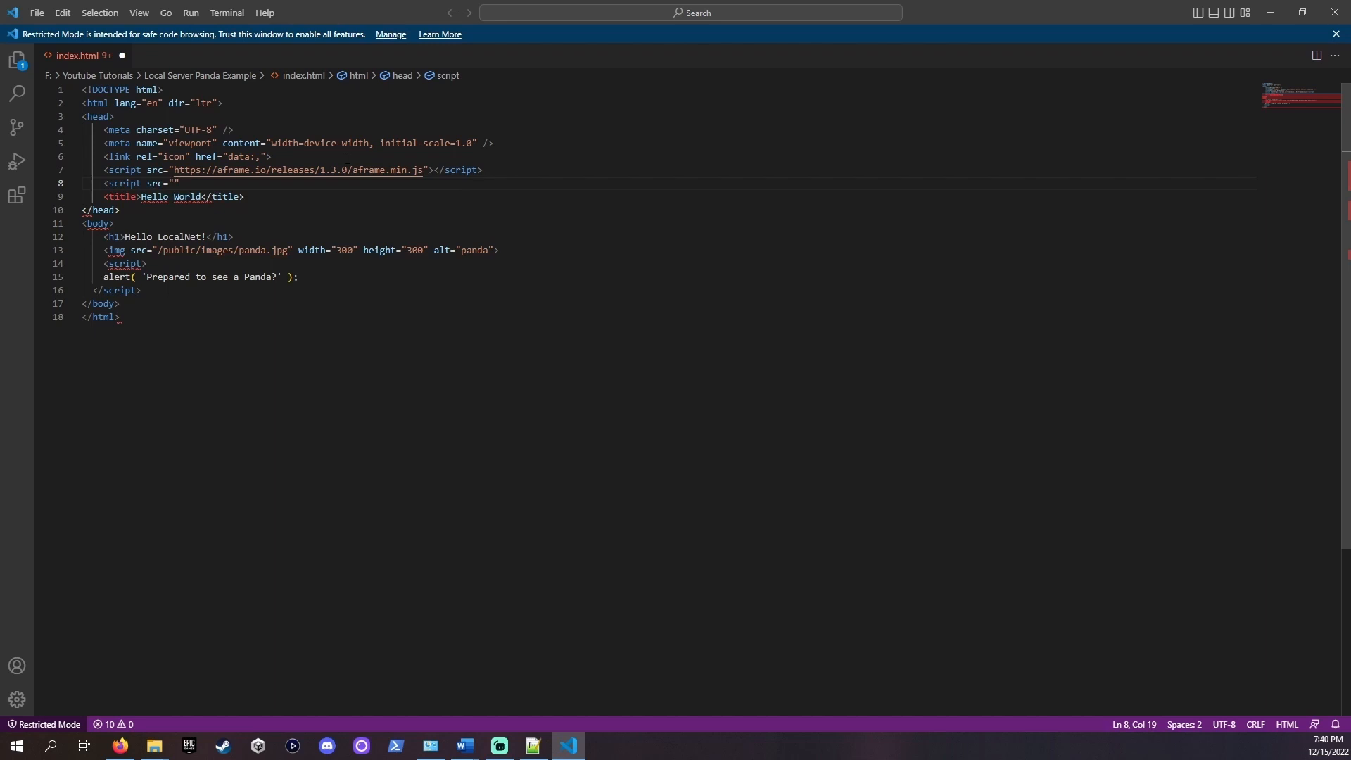
pyautogui.click(120, 746)
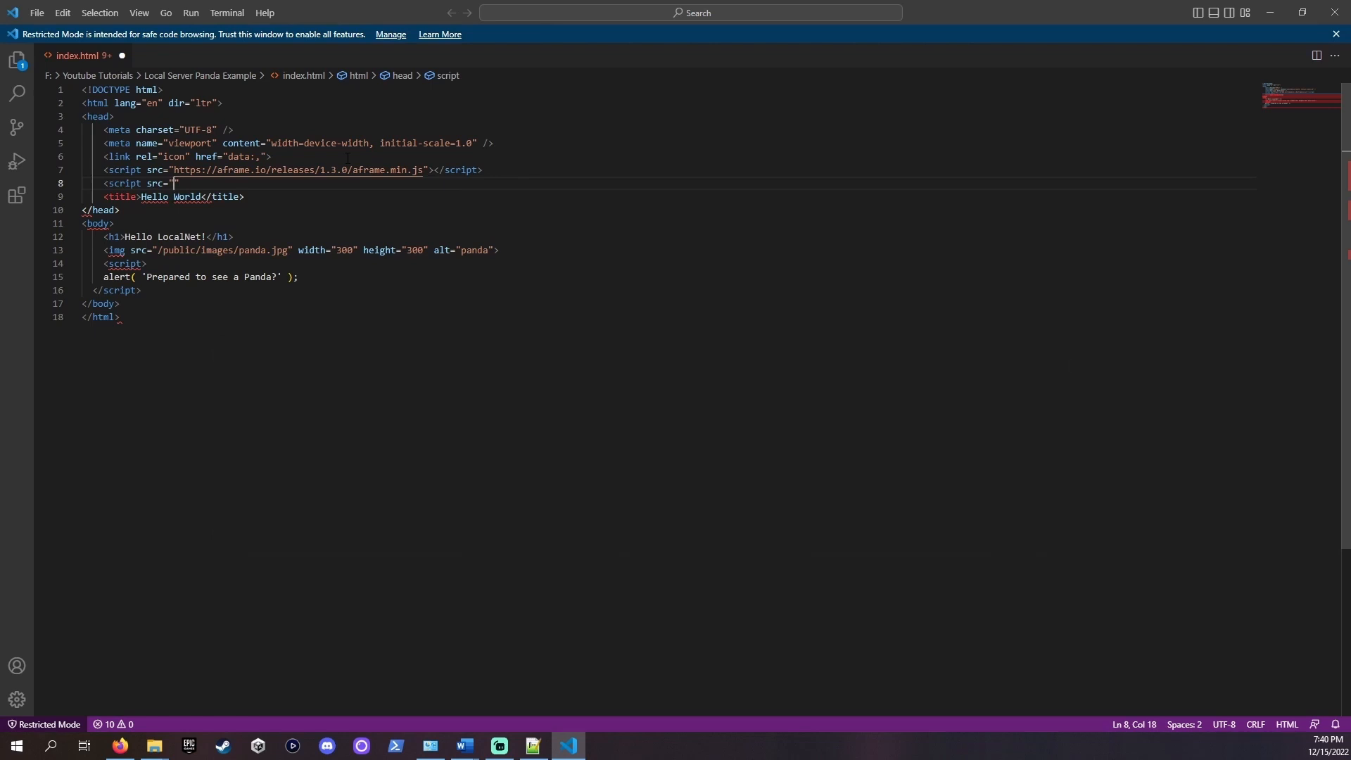
pyautogui.write('https://')
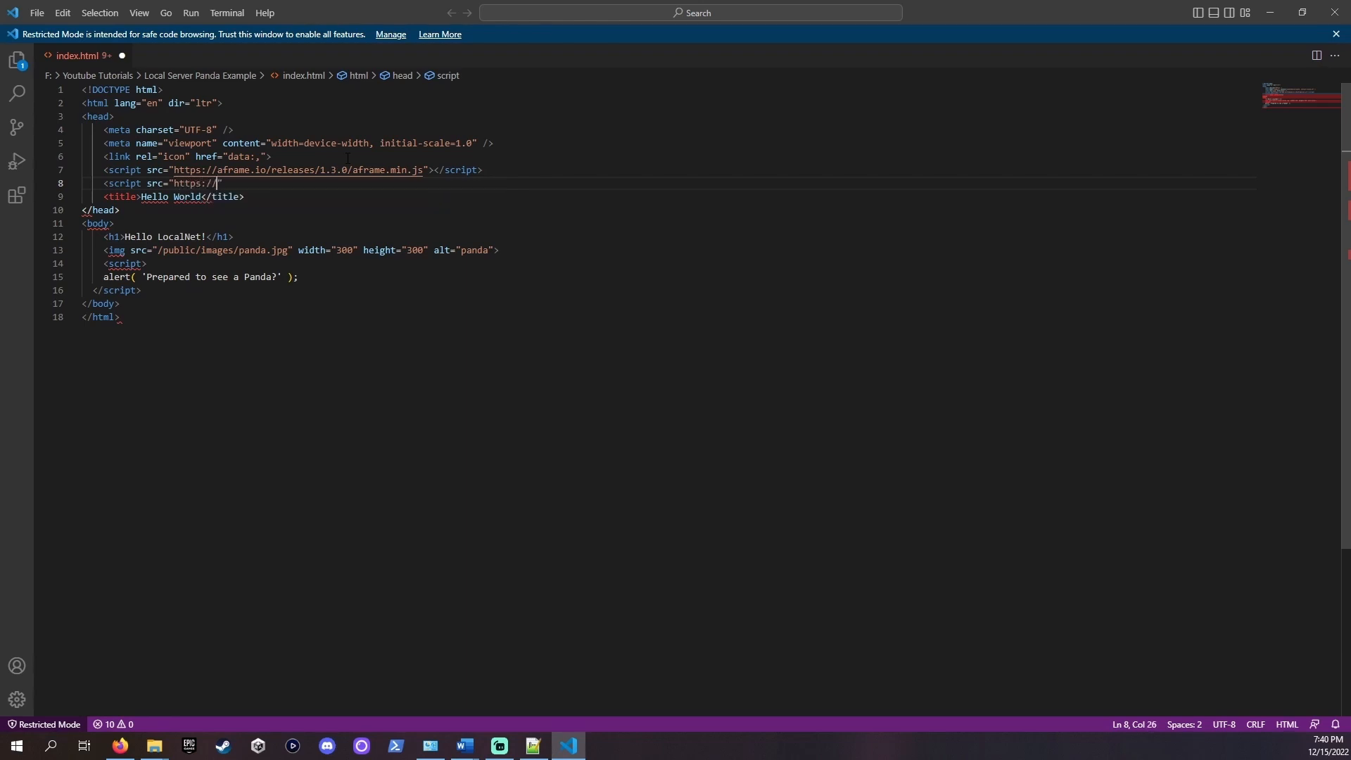
pyautogui.write('raw.githack.com/AR')
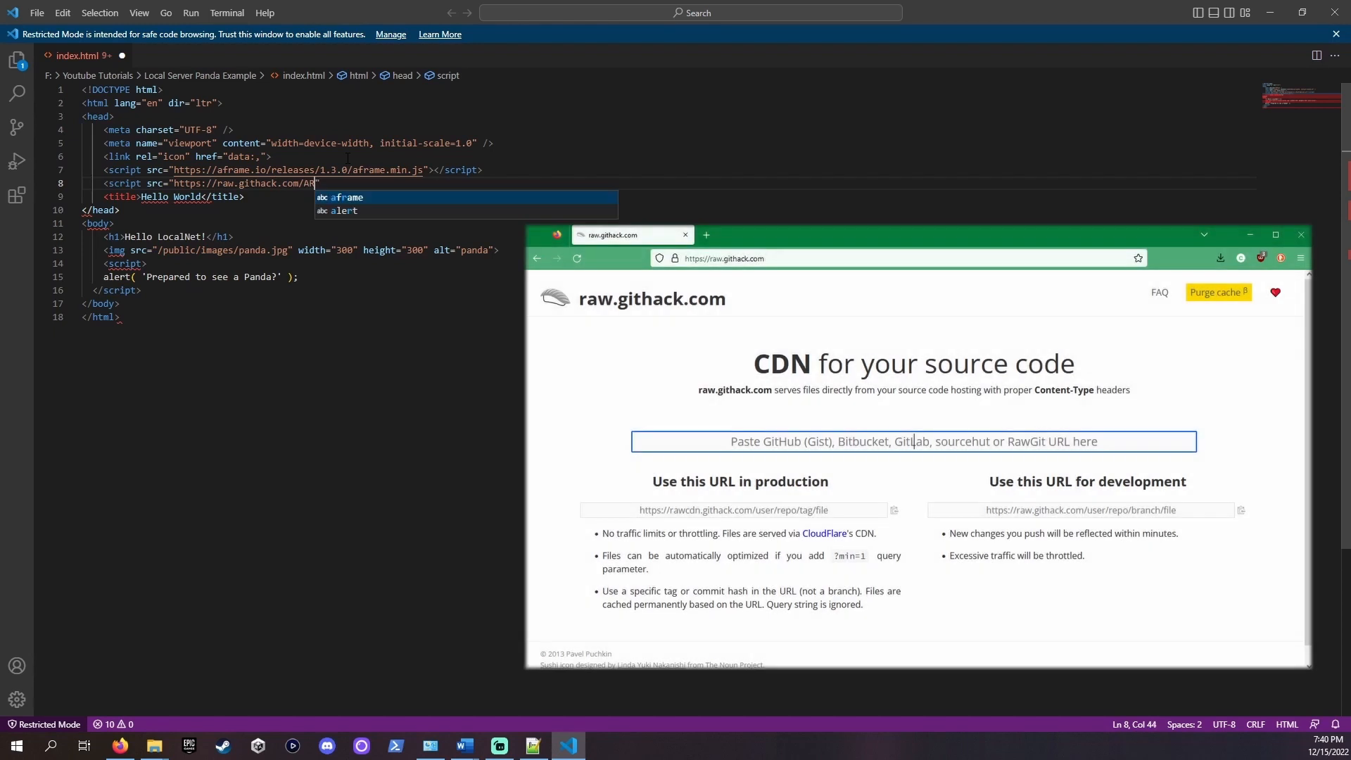
pyautogui.write('-js-')
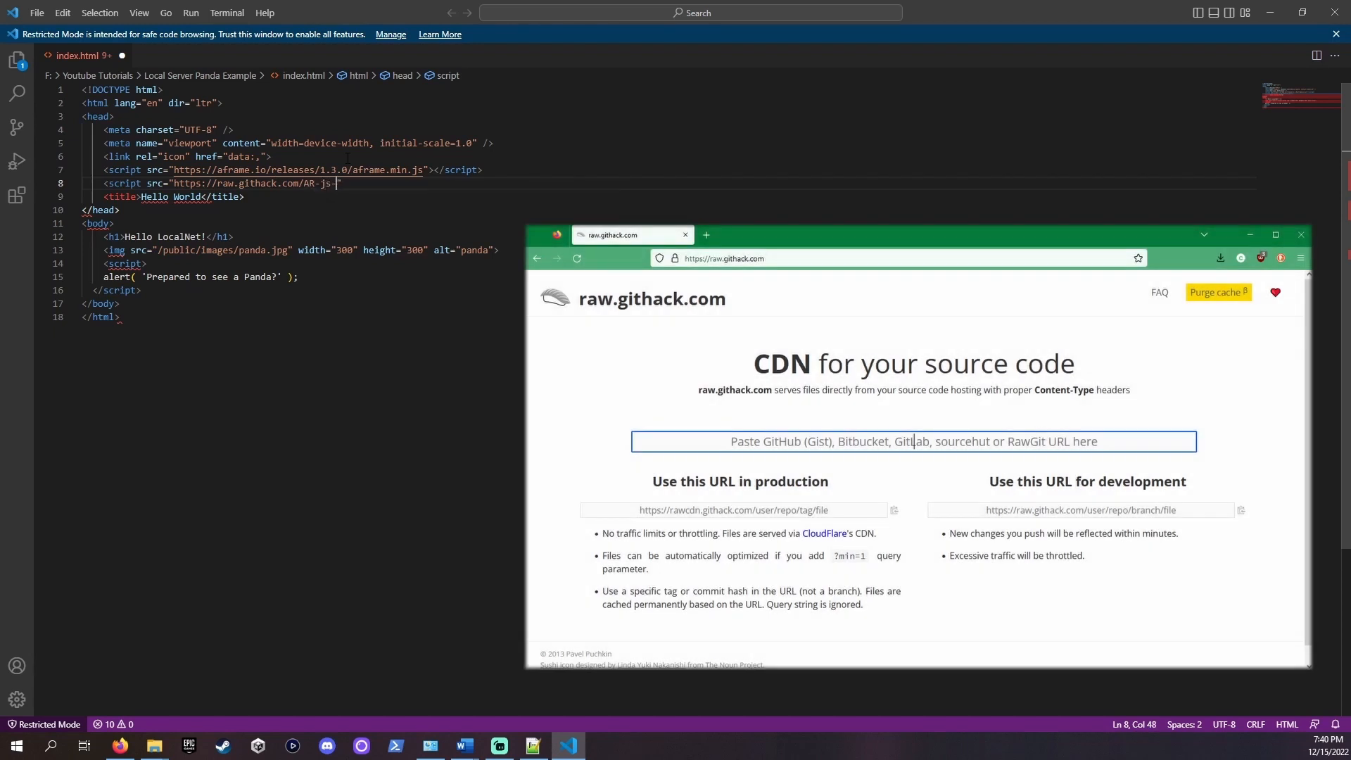
pyautogui.write('org/a')
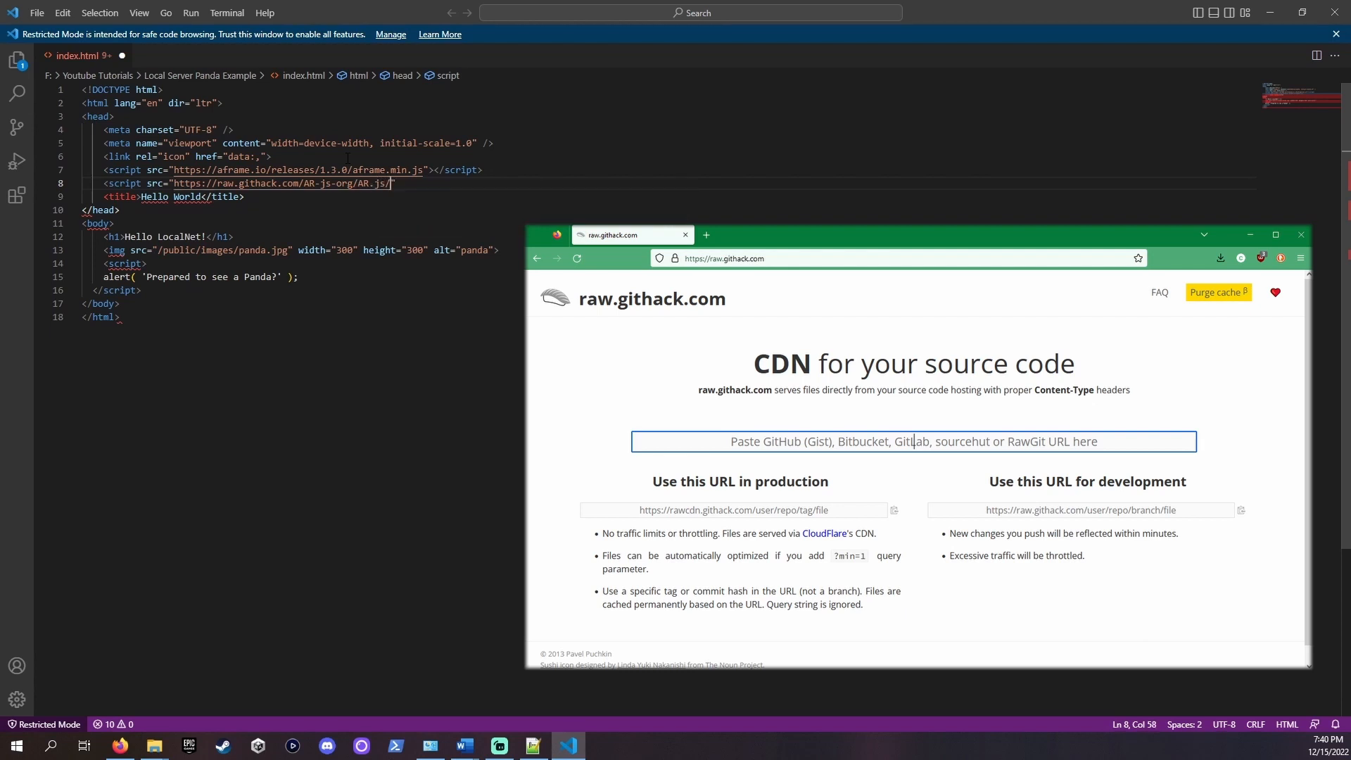
pyautogui.write('master')
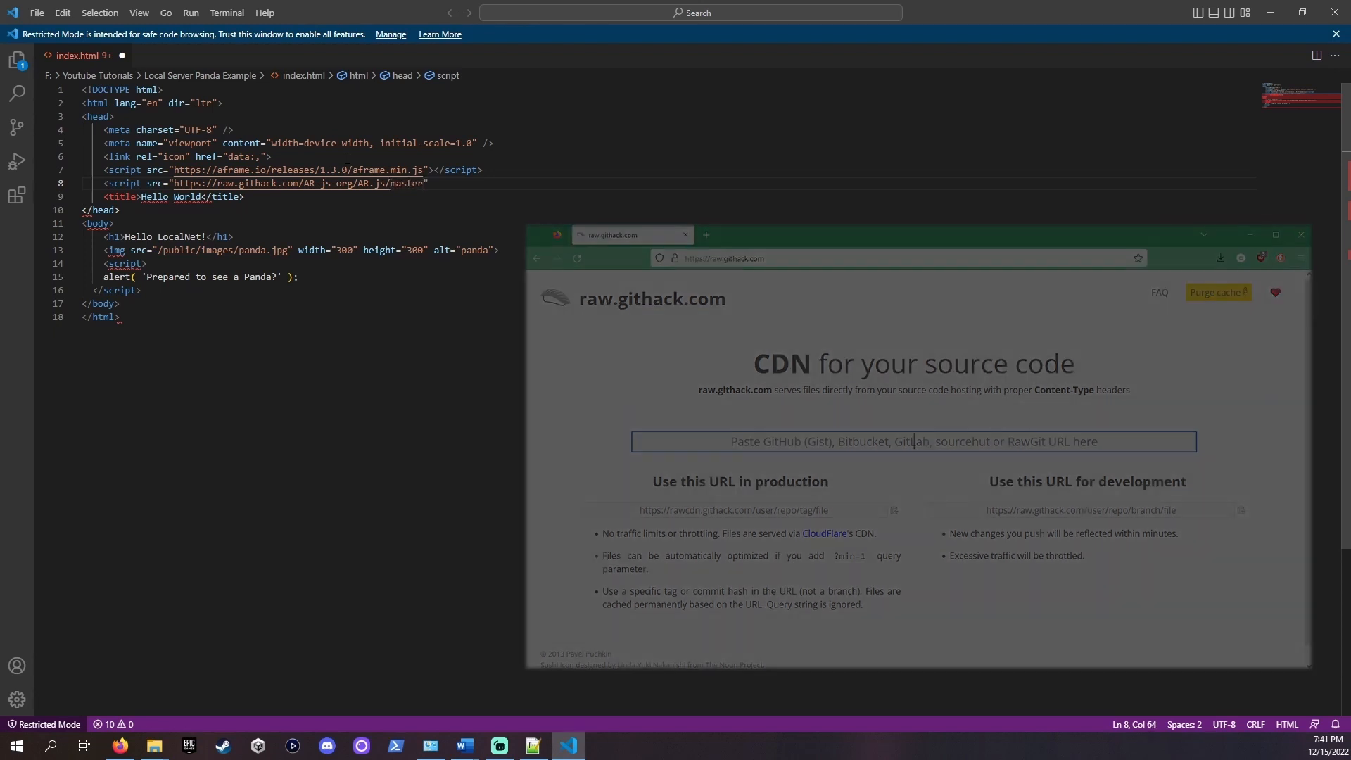
pyautogui.write('/aframe/')
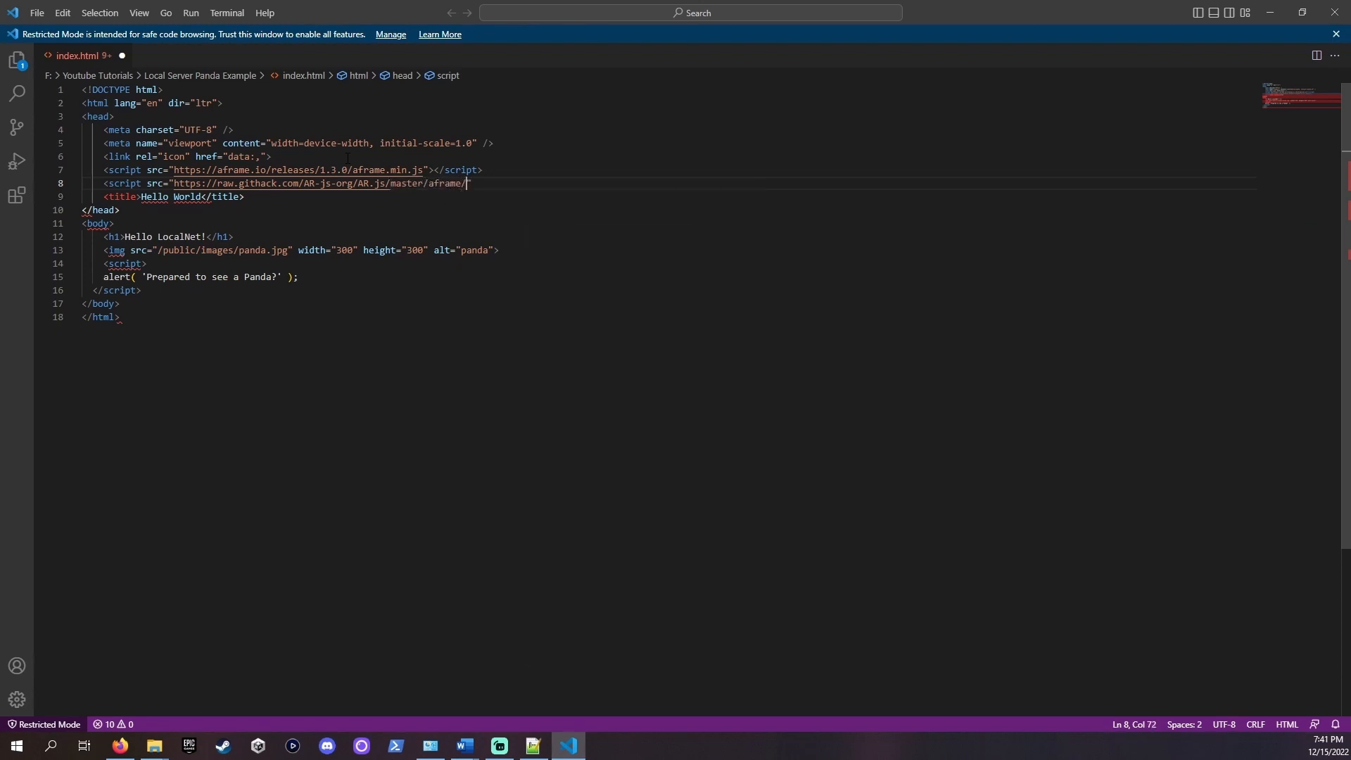
pyautogui.write('build/a')
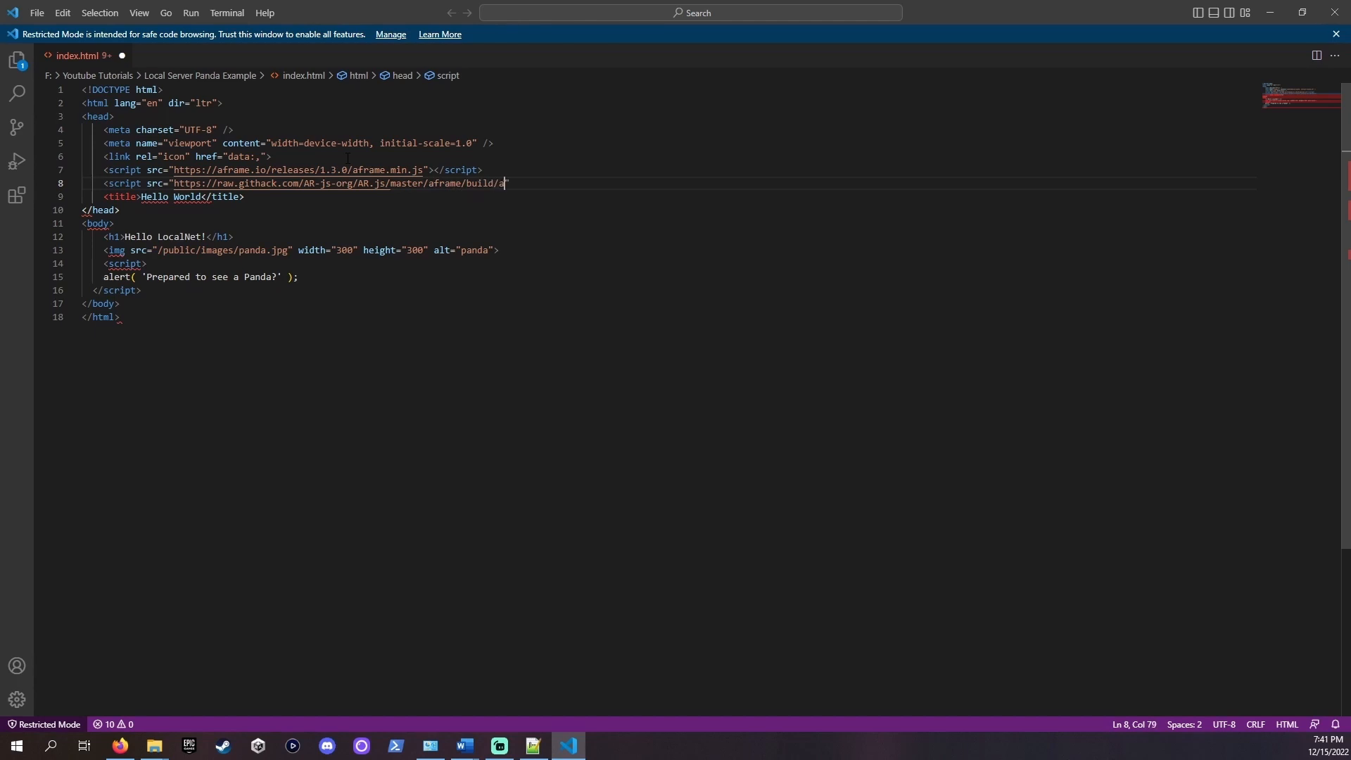
pyautogui.write('frame-ar')
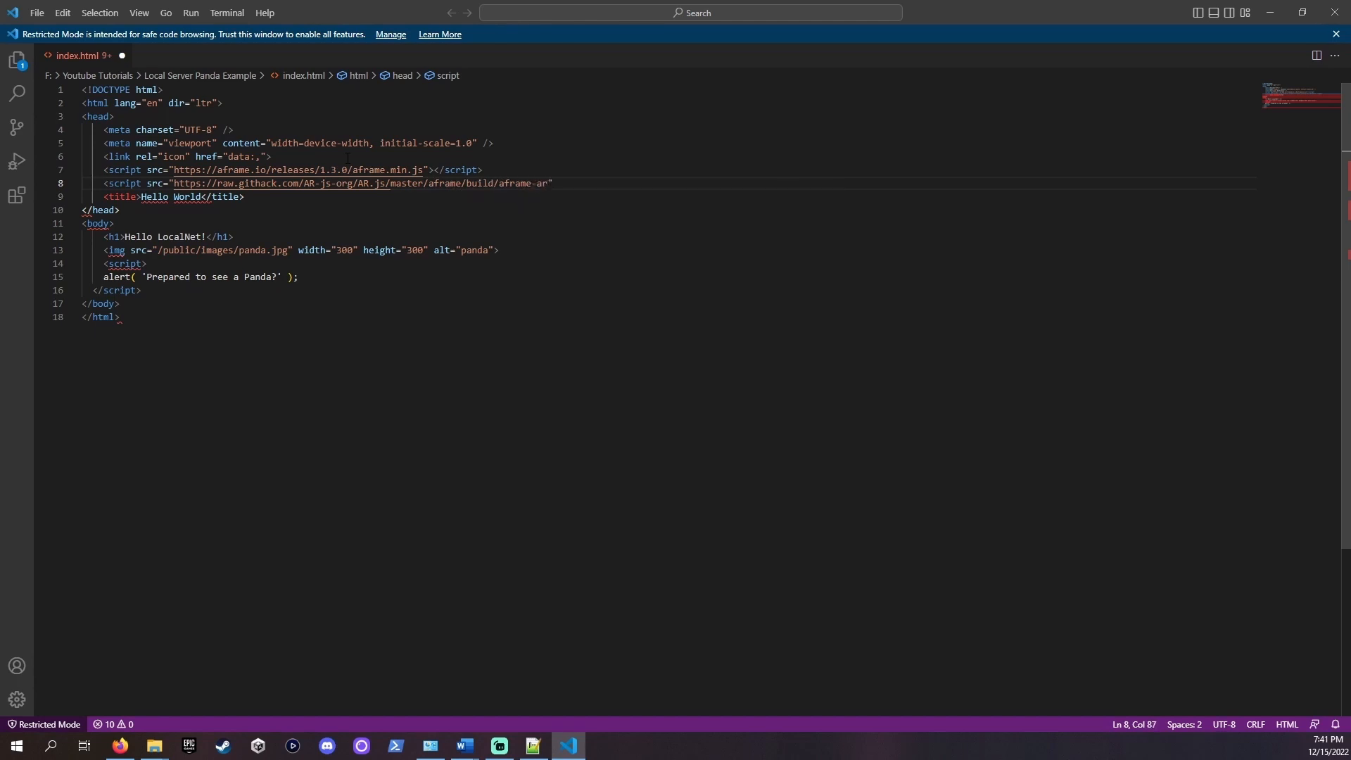
pyautogui.write('.js')
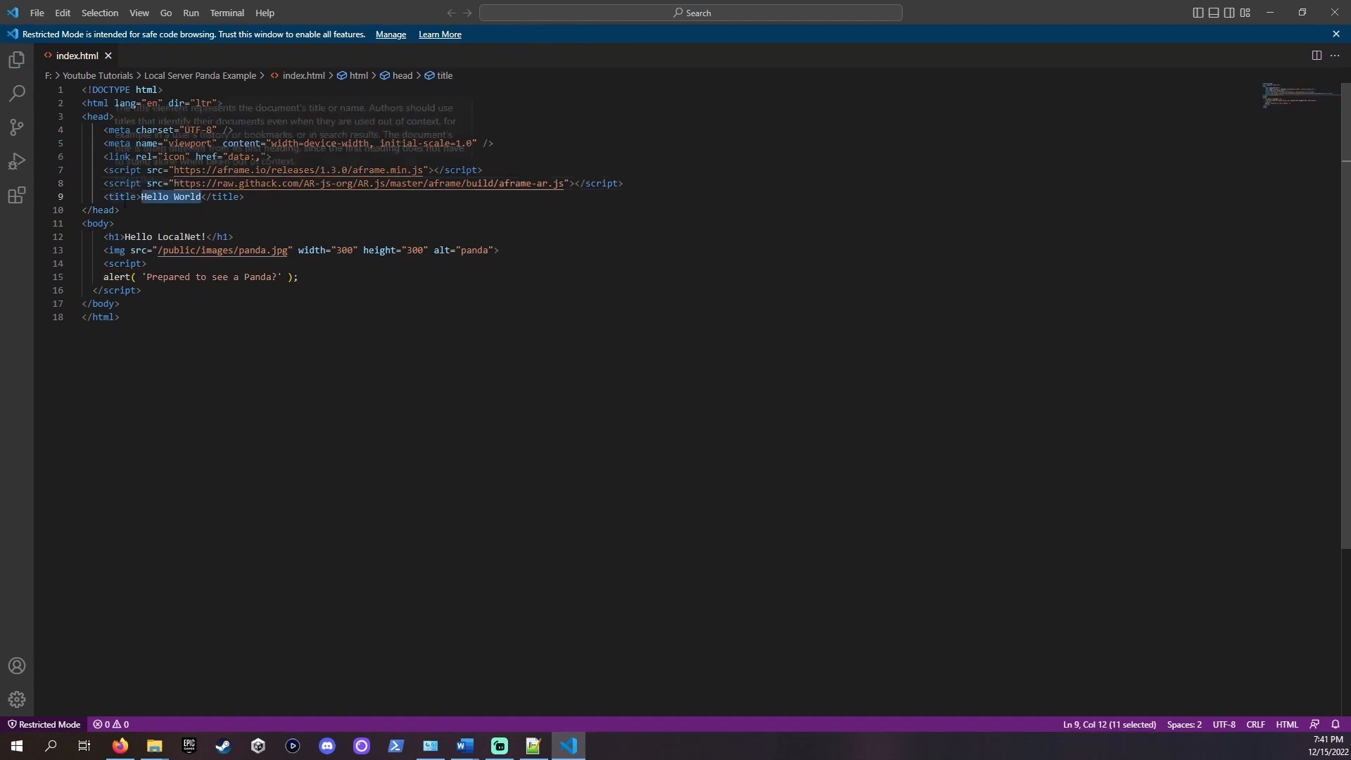
# Retitle the page 'Meet an AR Panda' and replace the old body content with a starting <a- tag
pyautogui.write('Meet an AR')
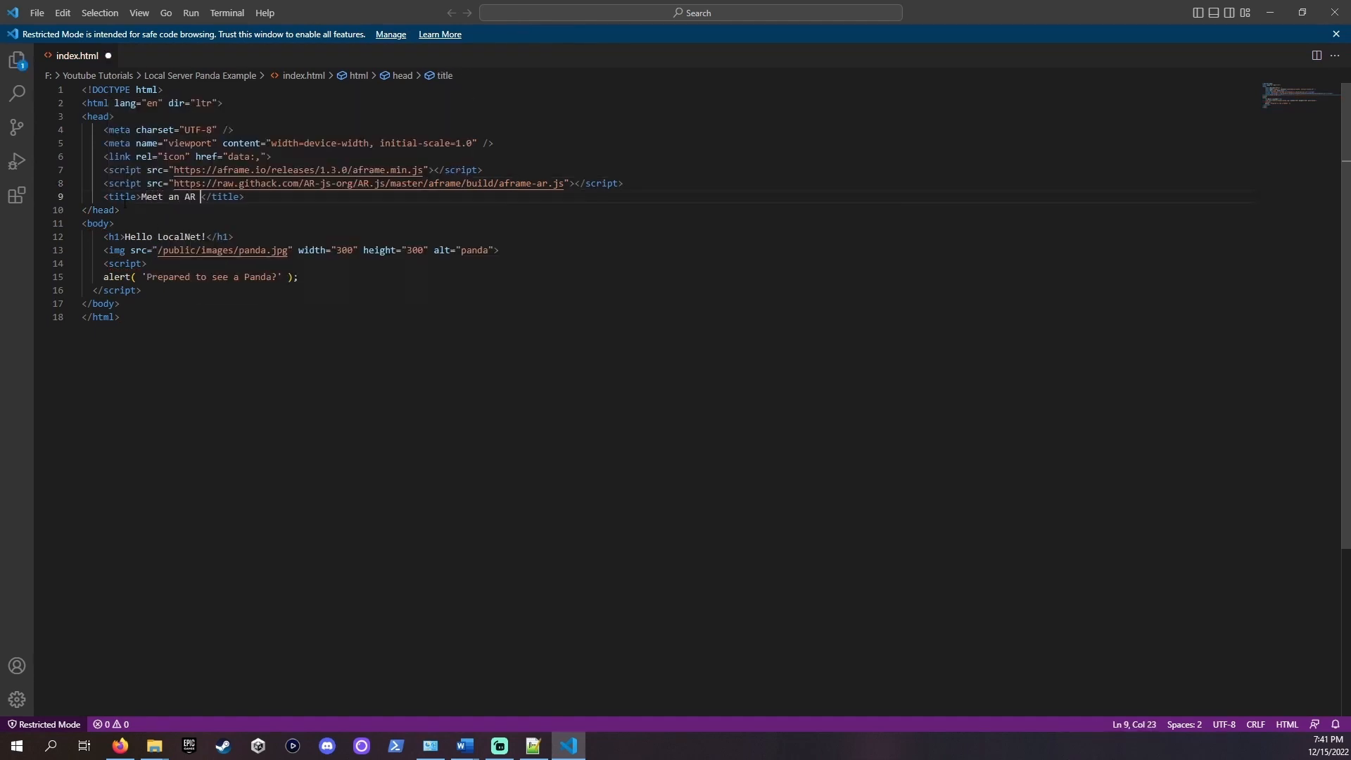
pyautogui.write('Panda')
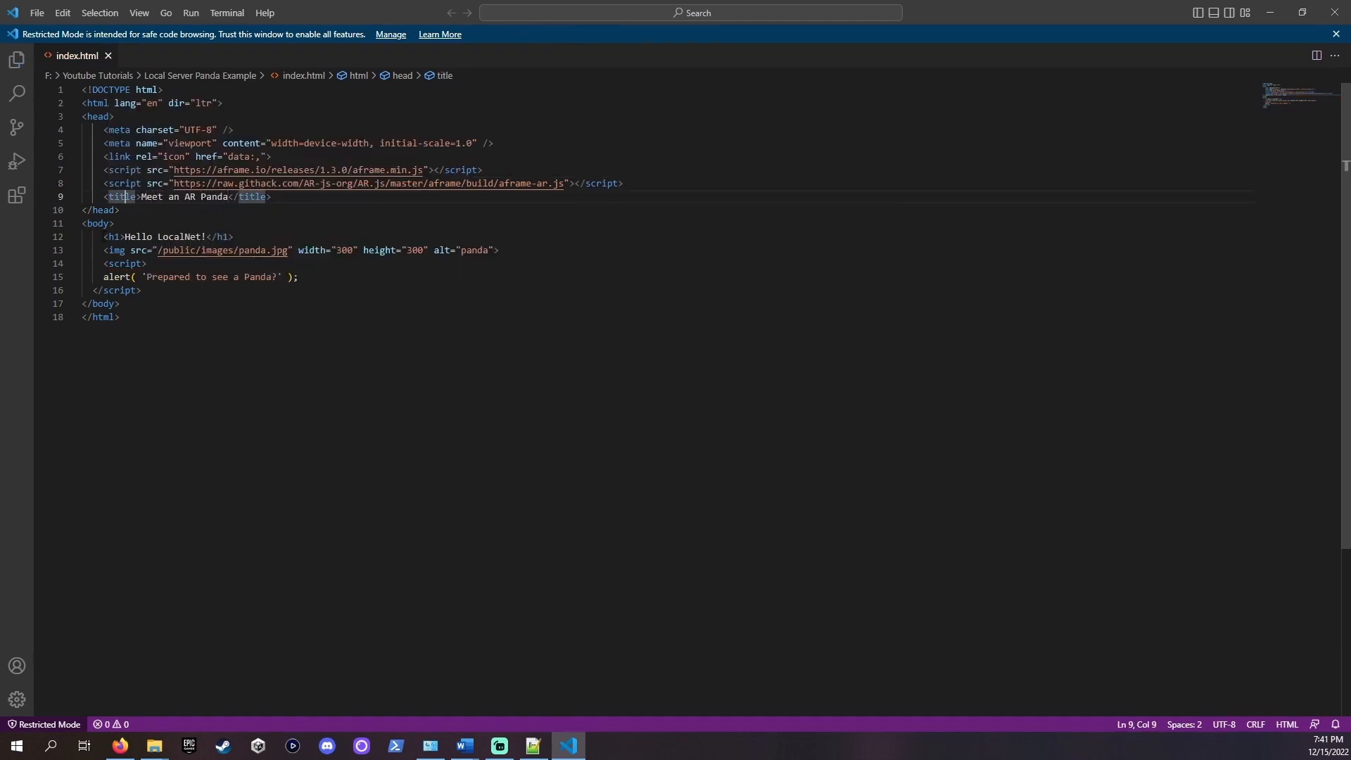
pyautogui.moveTo(103, 236); pyautogui.dragTo(140, 290)
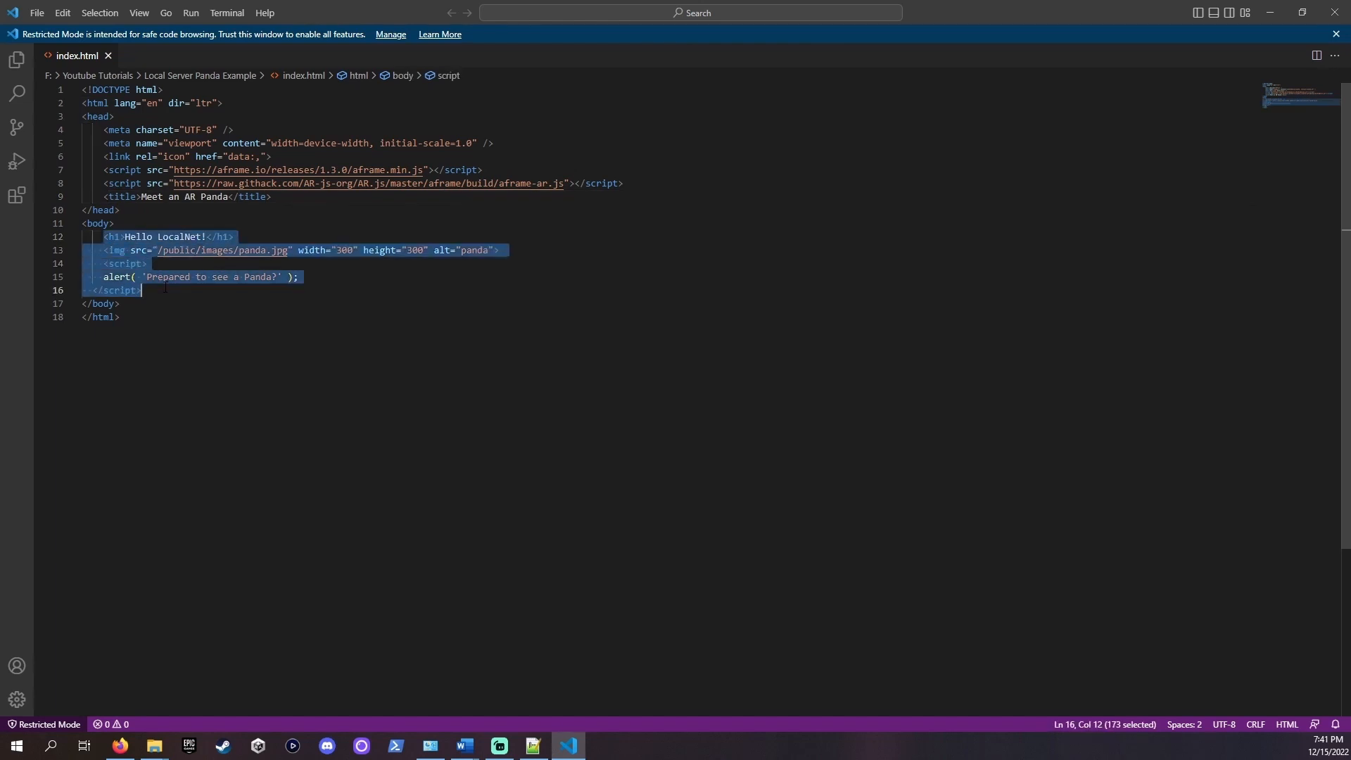
pyautogui.write('<a-scene e')
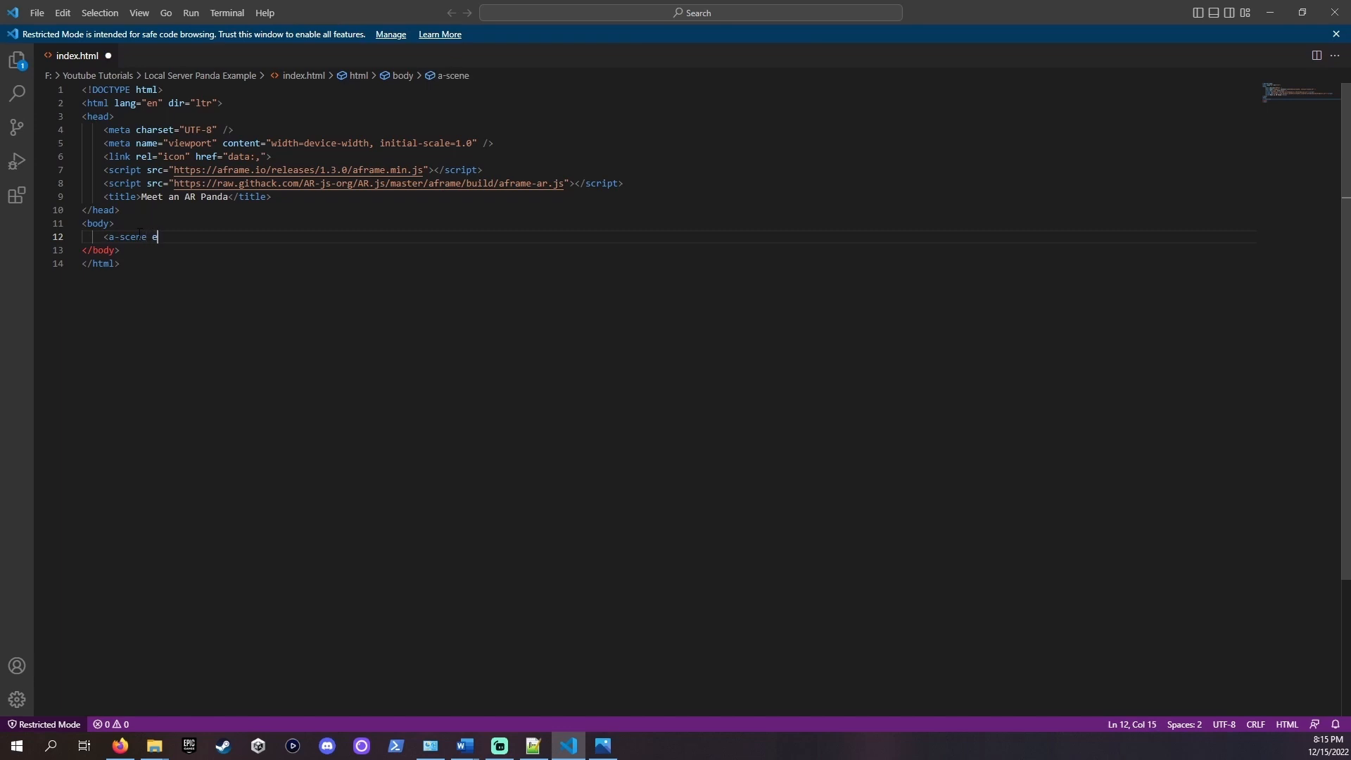
# Write <a-scene embedded arjs> holding <a-marker preset="hiro"> with an <a-entity inside
pyautogui.write('mbedded arjs>')
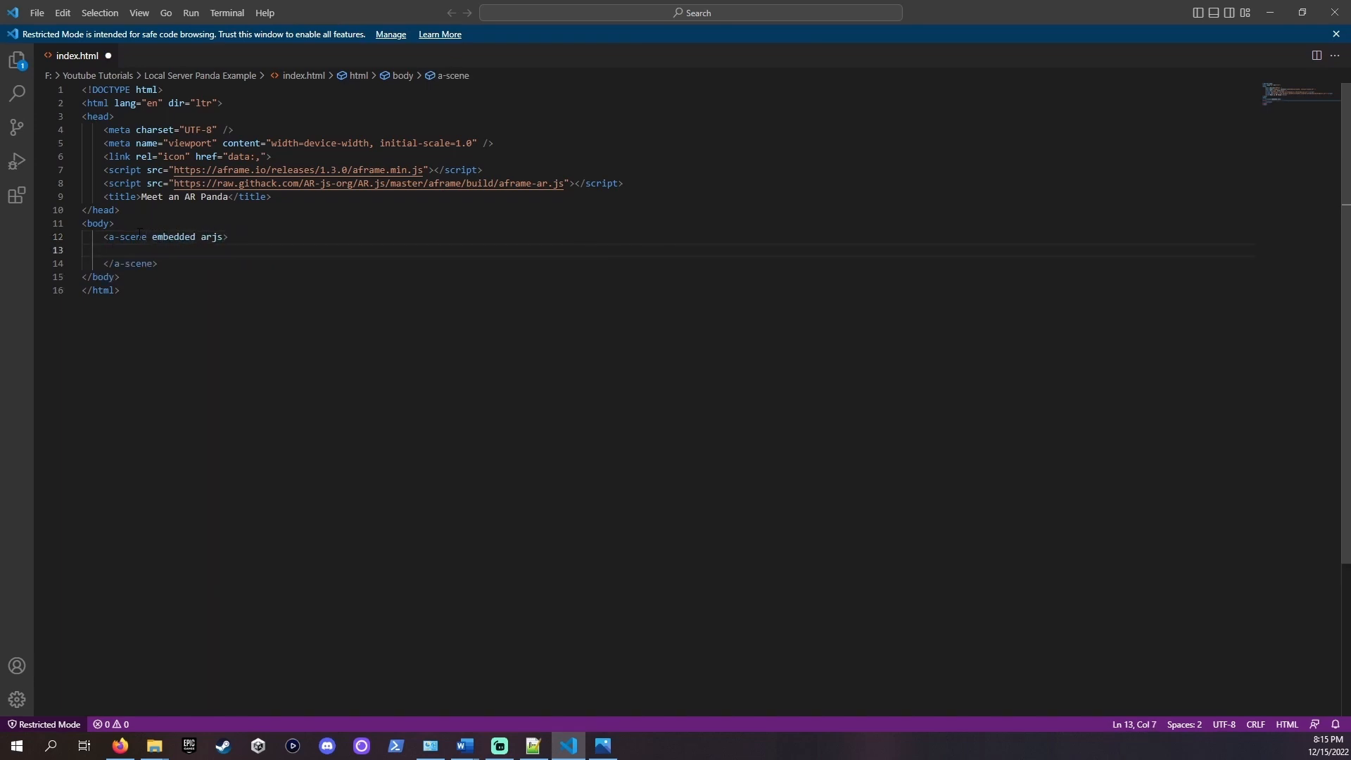
pyautogui.write('<')
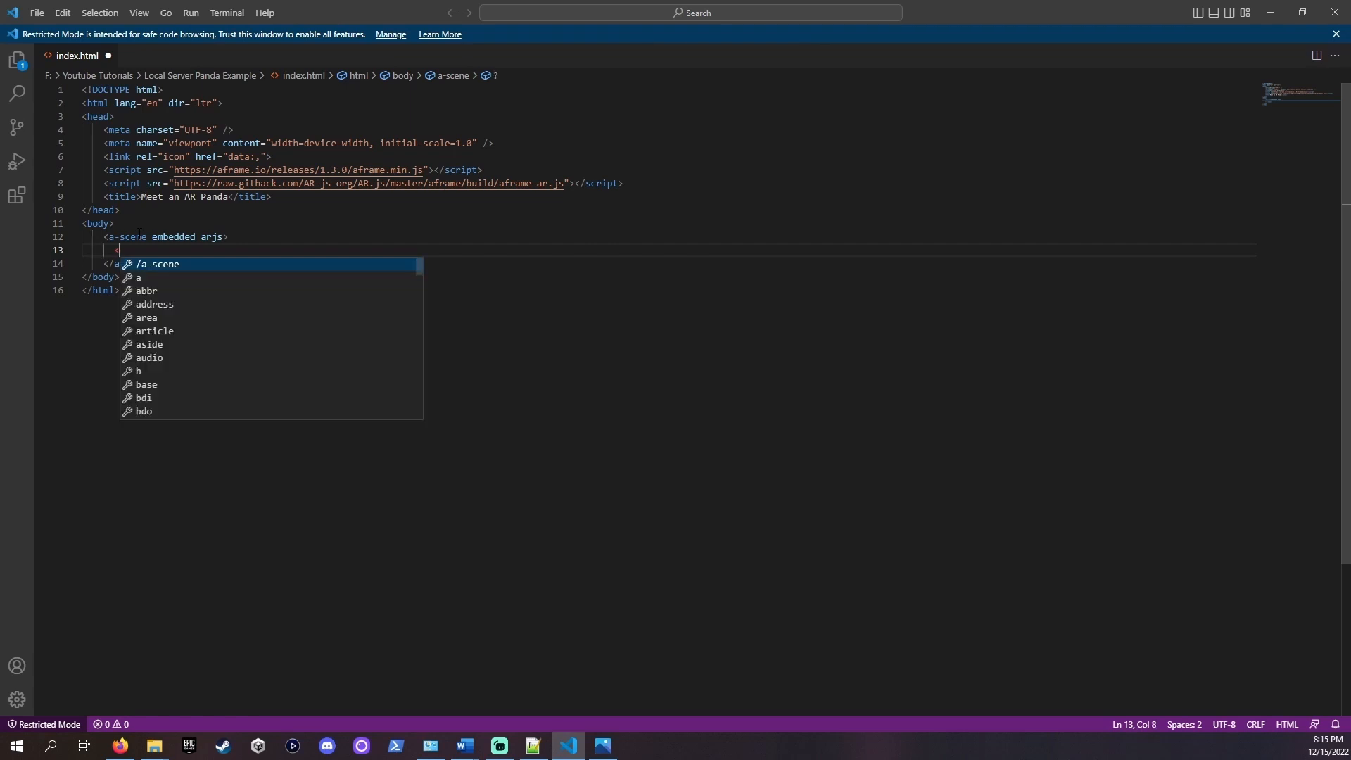
pyautogui.write('a-mar')
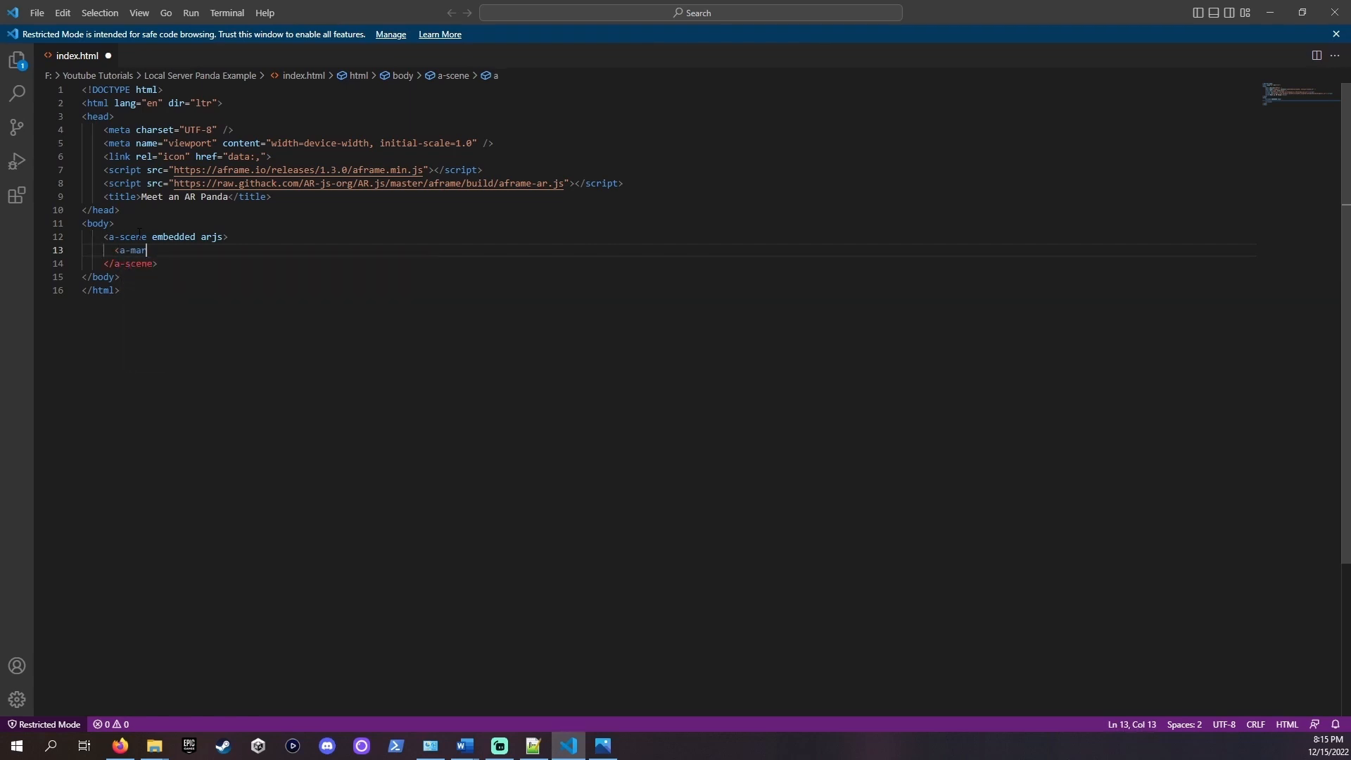
pyautogui.write('ker preset="hiro">')
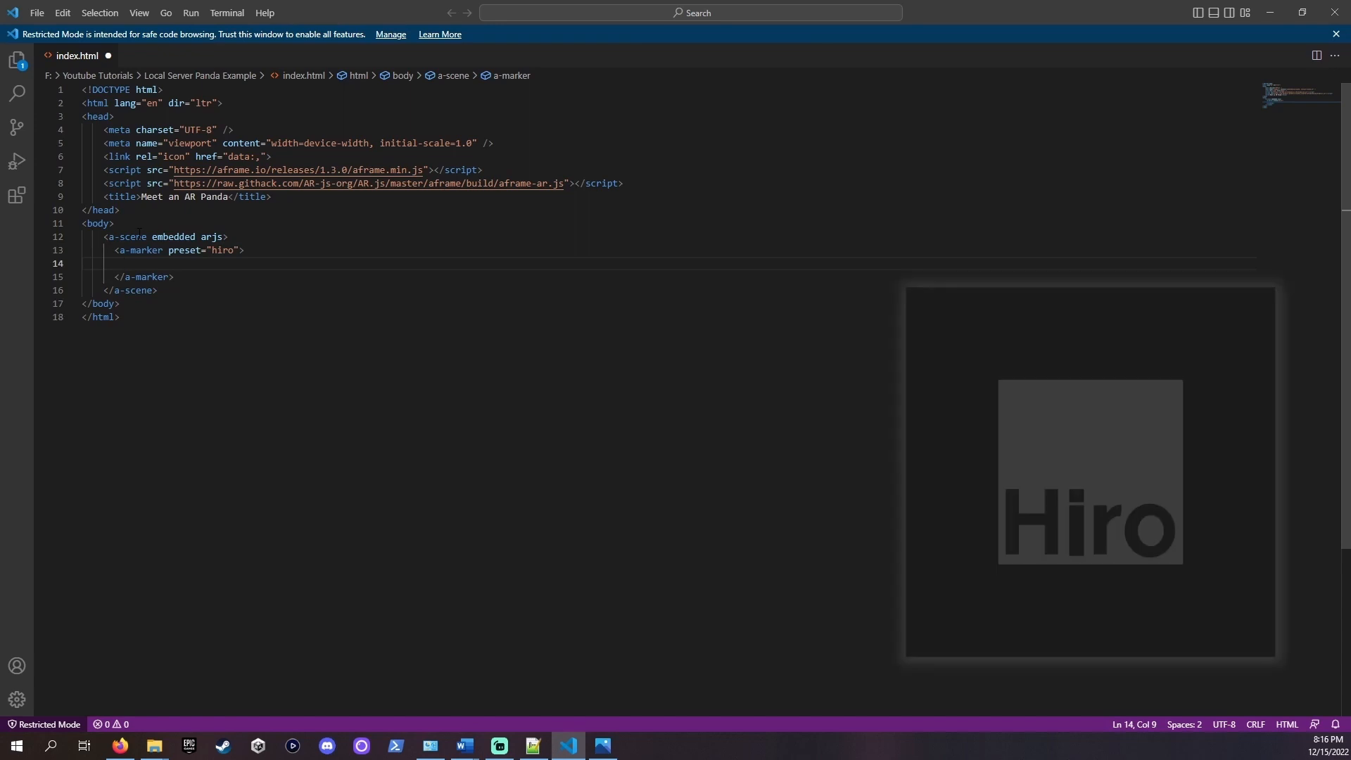
pyautogui.write('<')
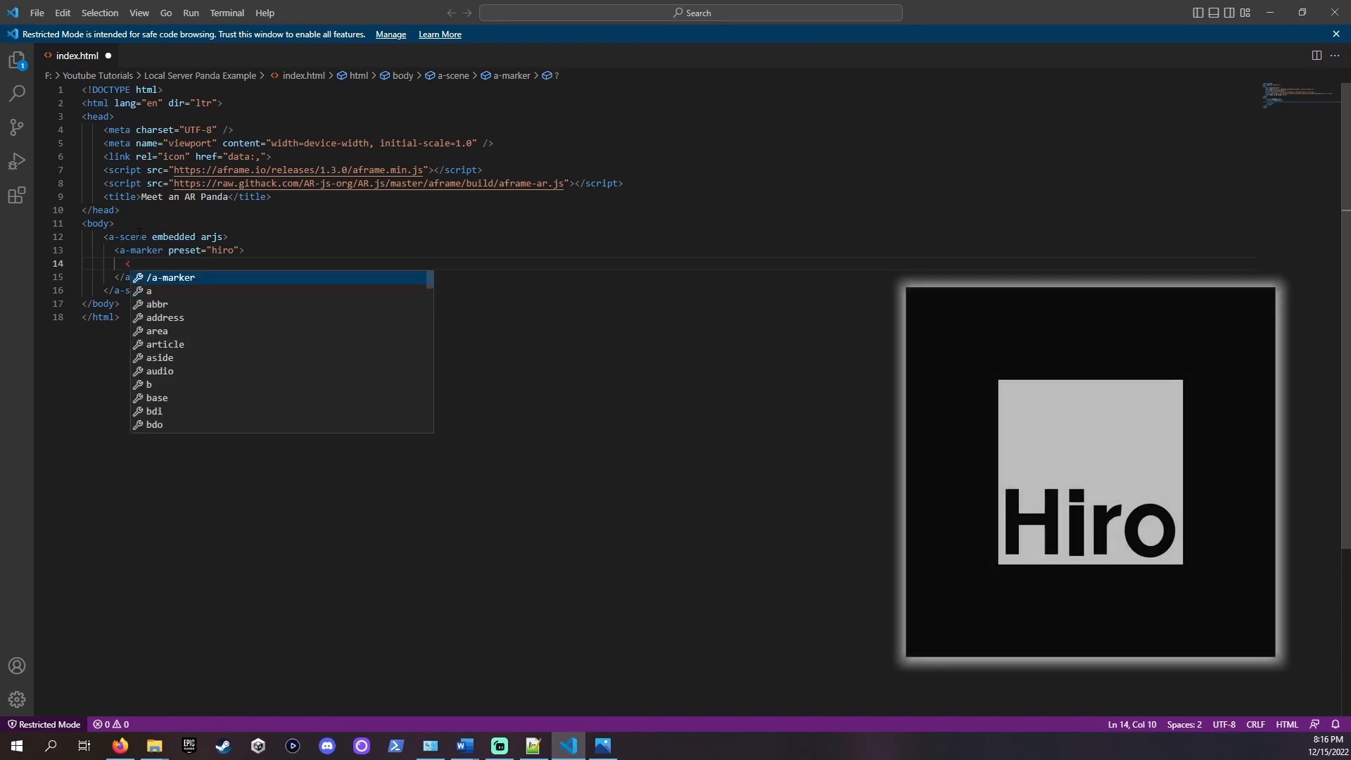
pyautogui.write('a-entity')
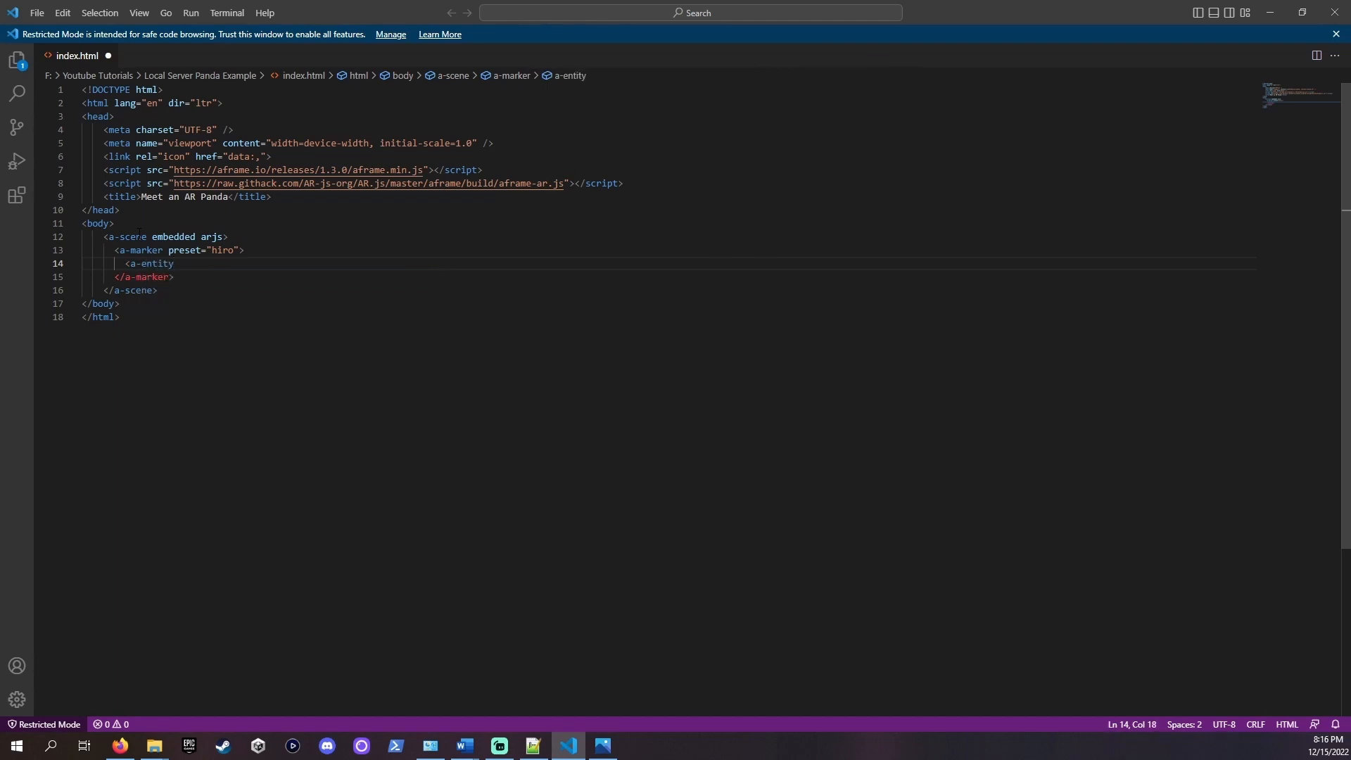
# Give the entity position="0 0.5 0" and scale="0.5 0.5 0.5" on new lines
pyautogui.press('Enter')
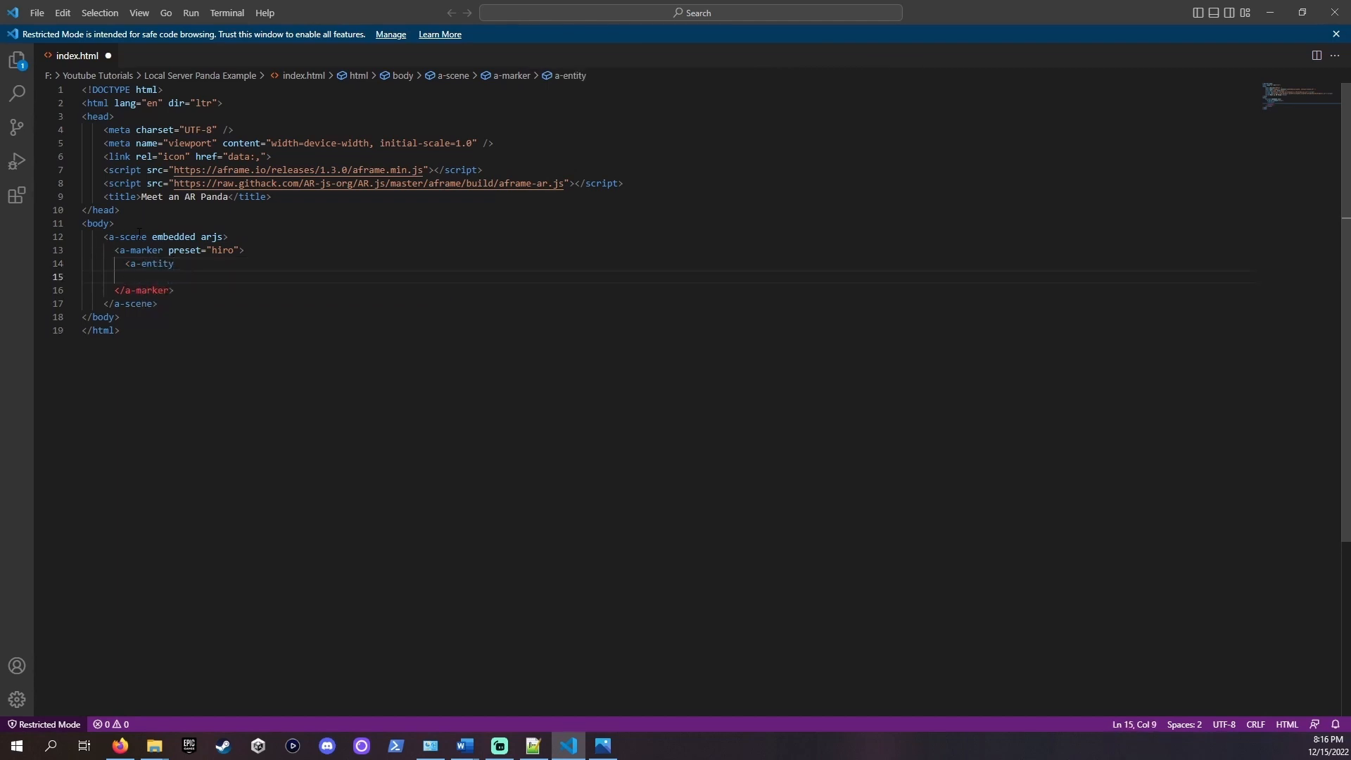
pyautogui.write('position=""0 "')
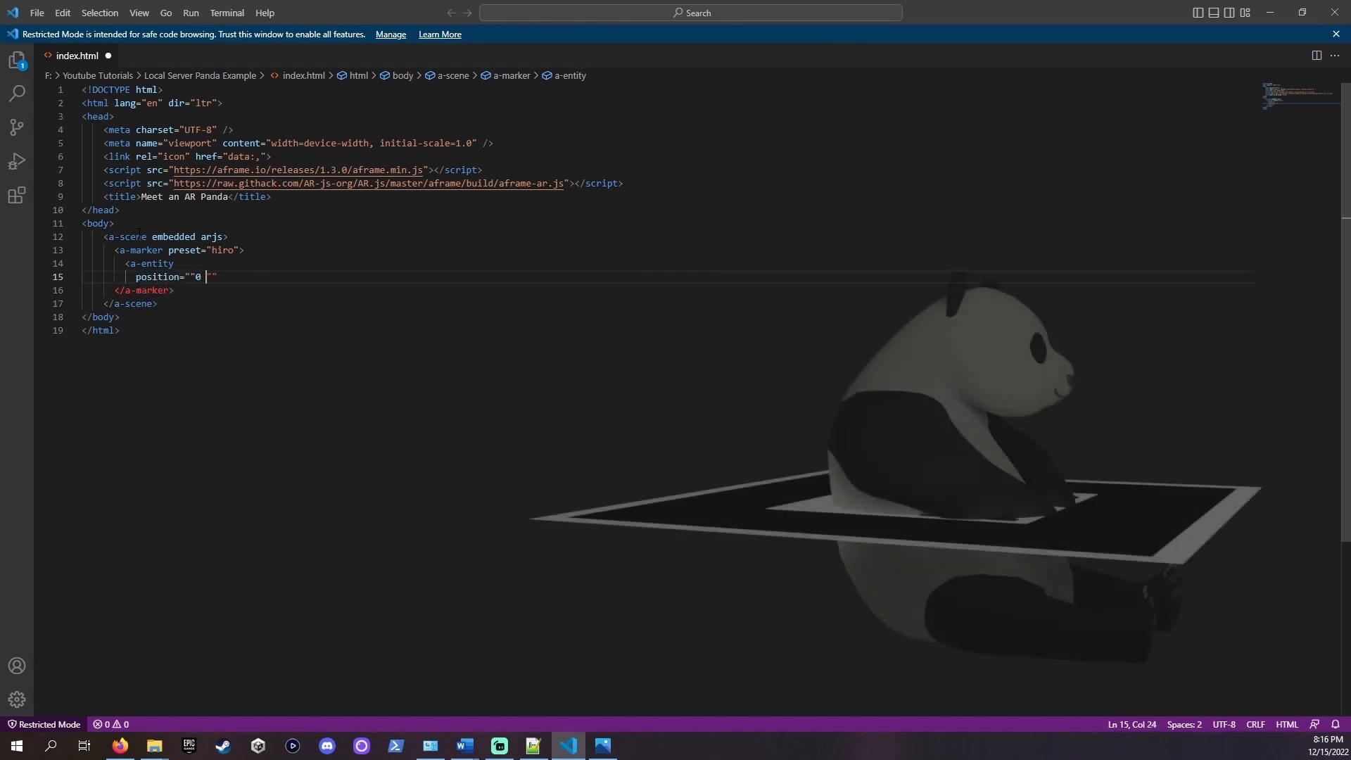
pyautogui.write('0.5')
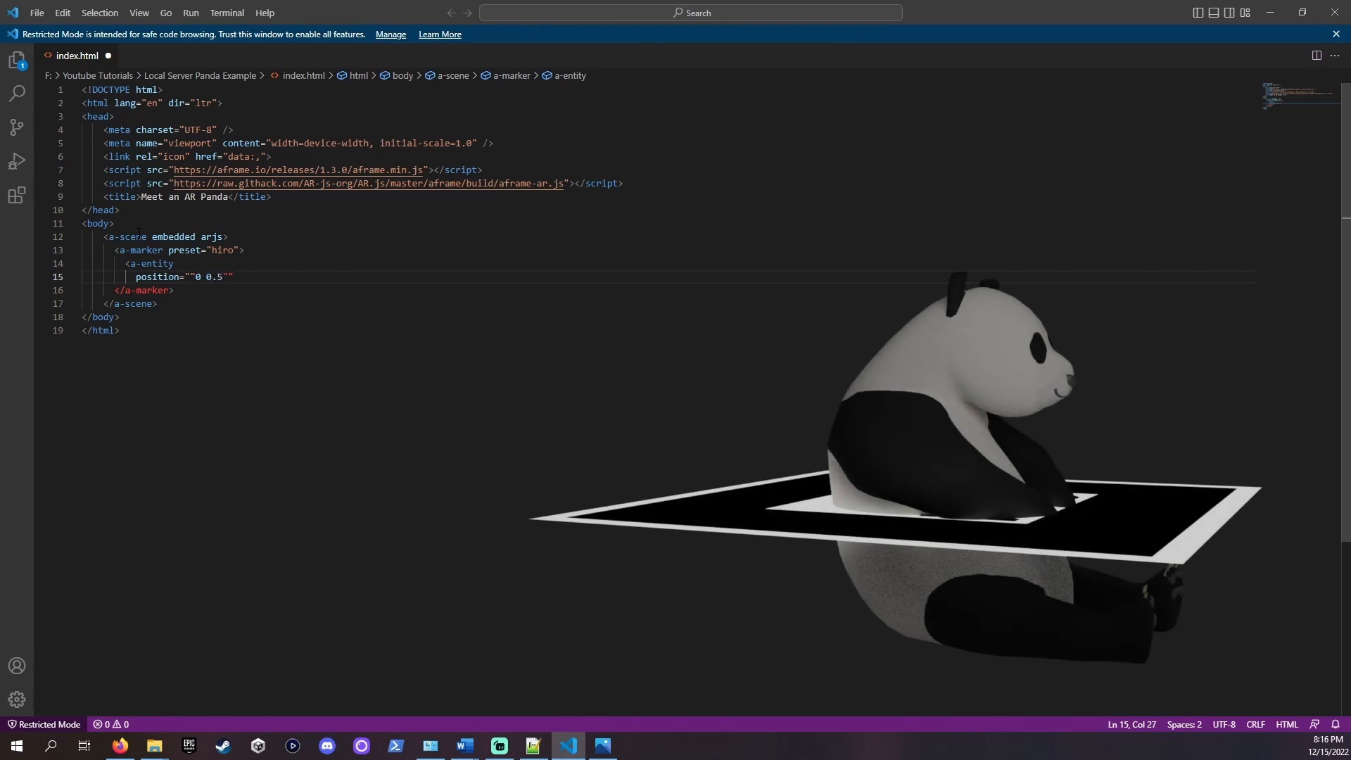
pyautogui.write('0.0')
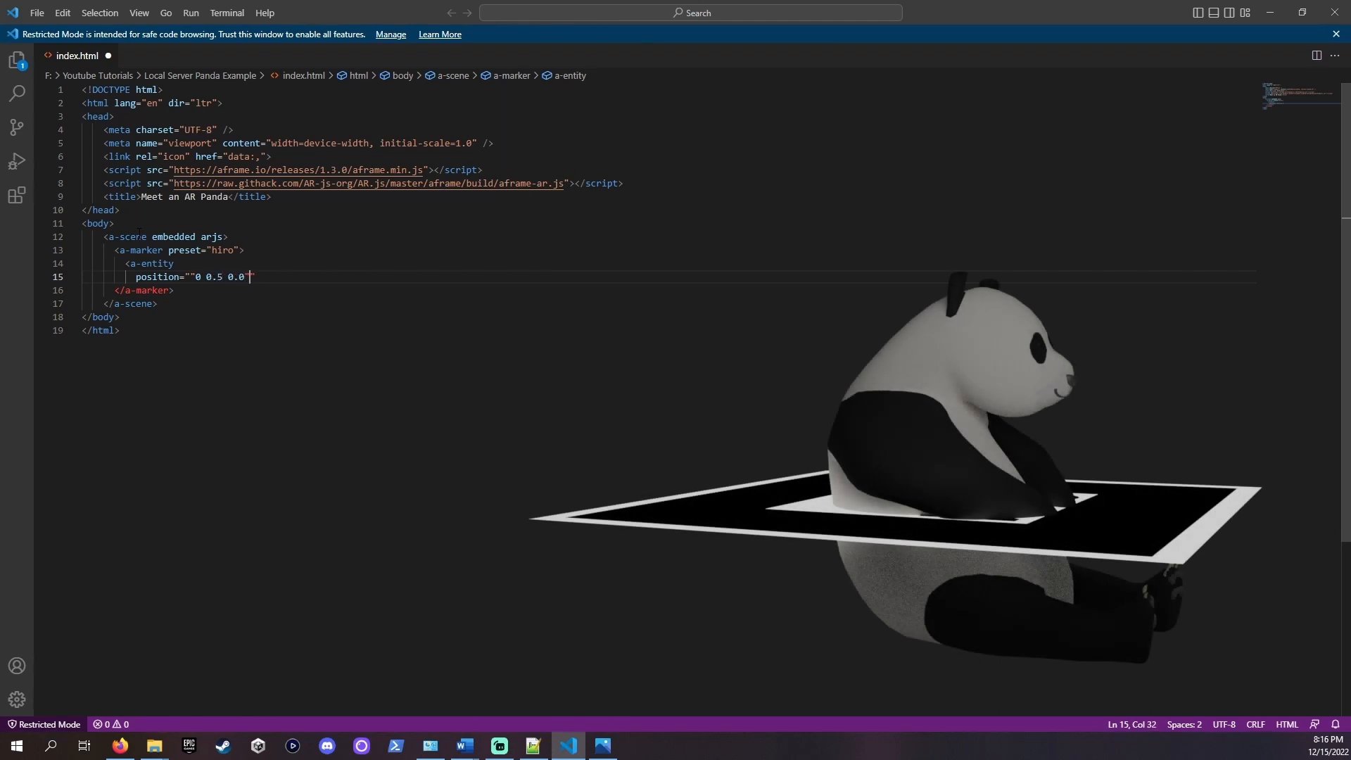
pyautogui.press('BackSpace')
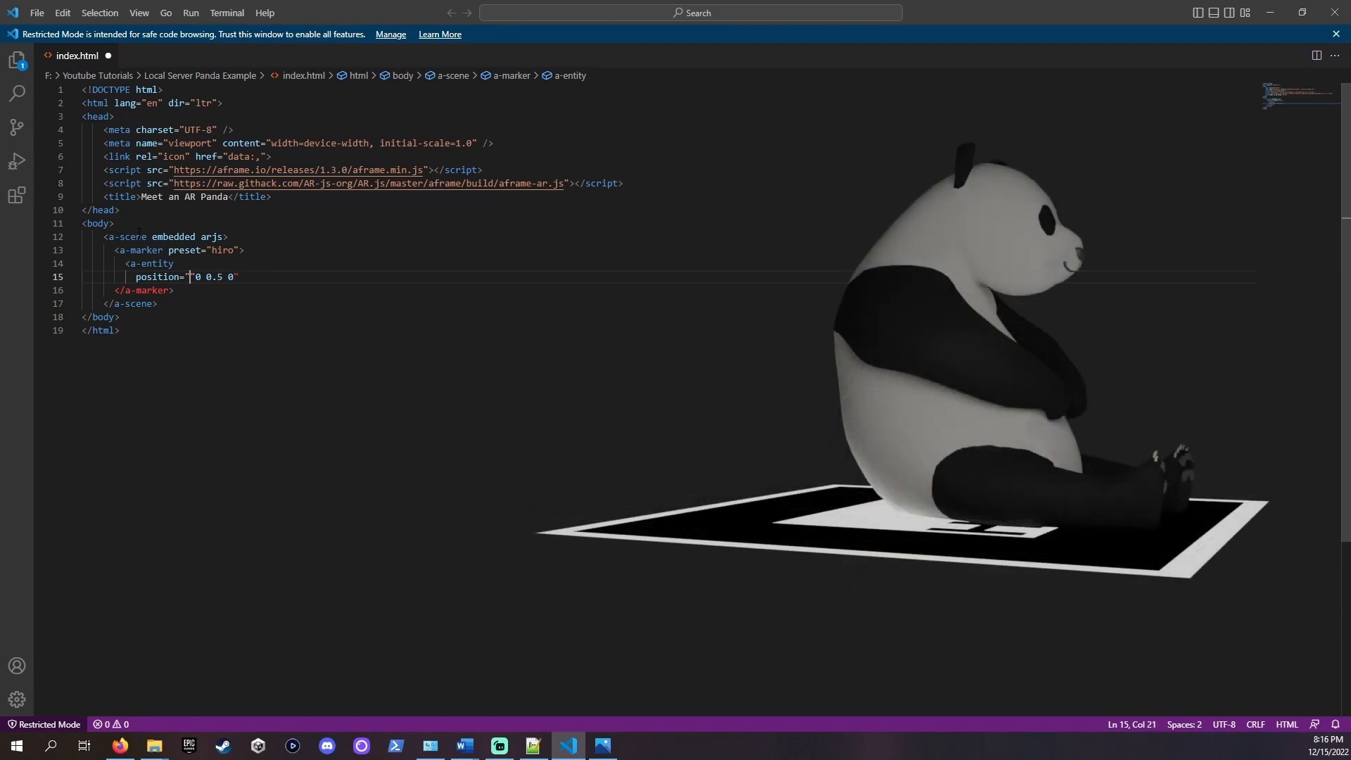
pyautogui.press('Enter')
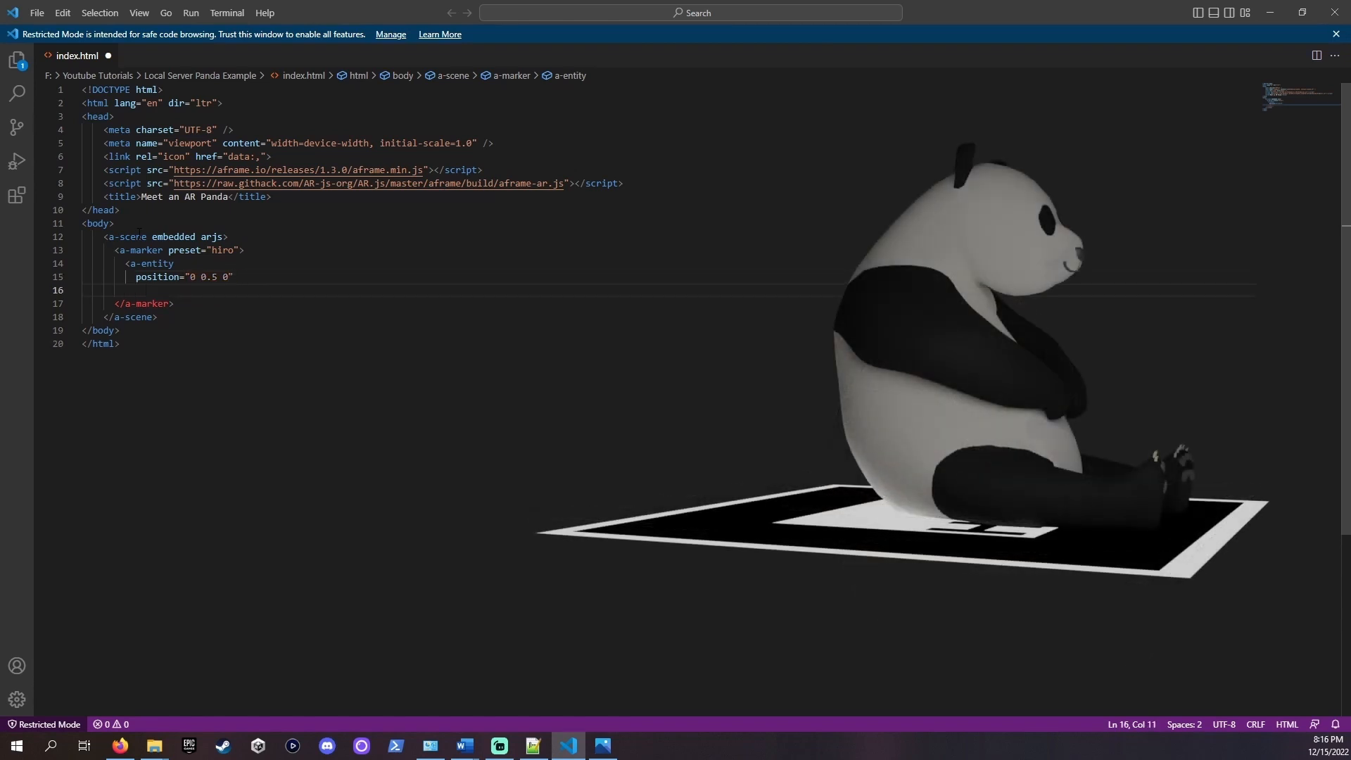
pyautogui.write('scale')
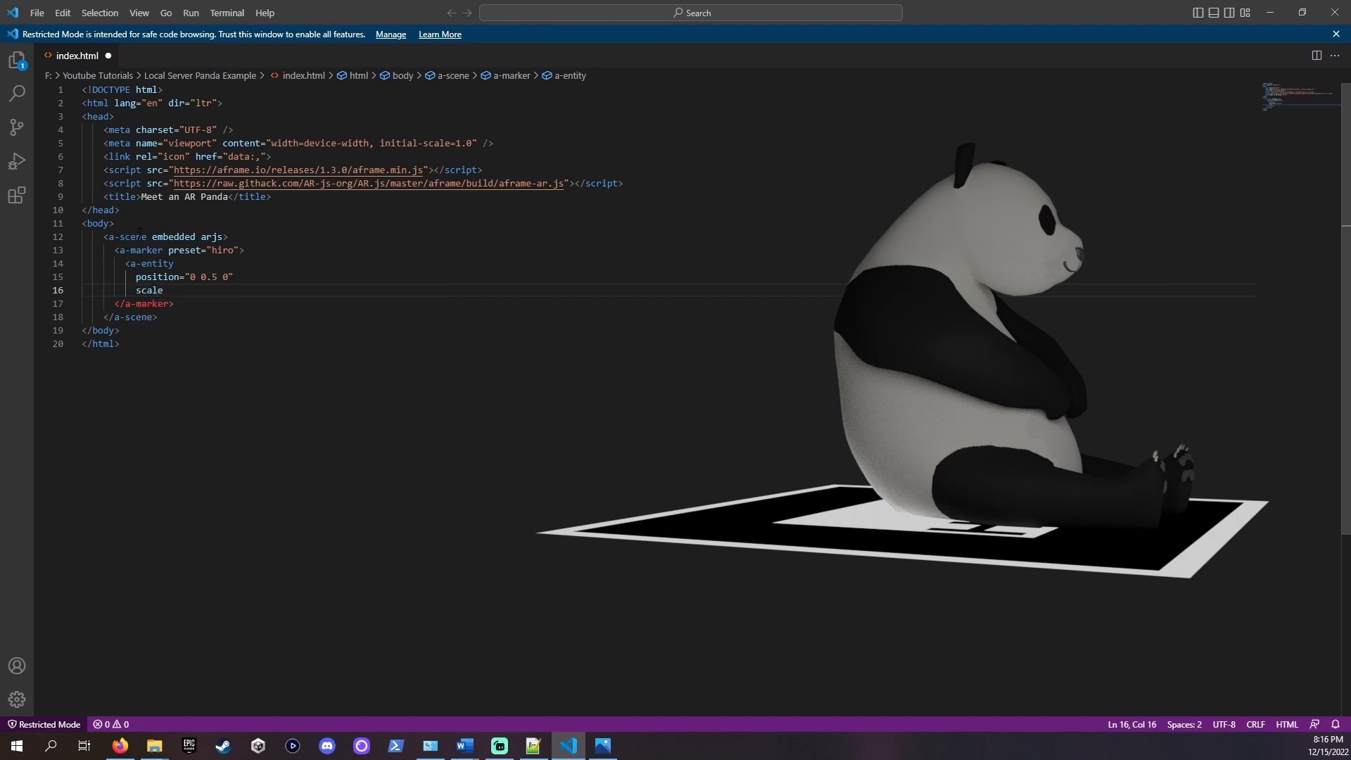
pyautogui.write('=""')
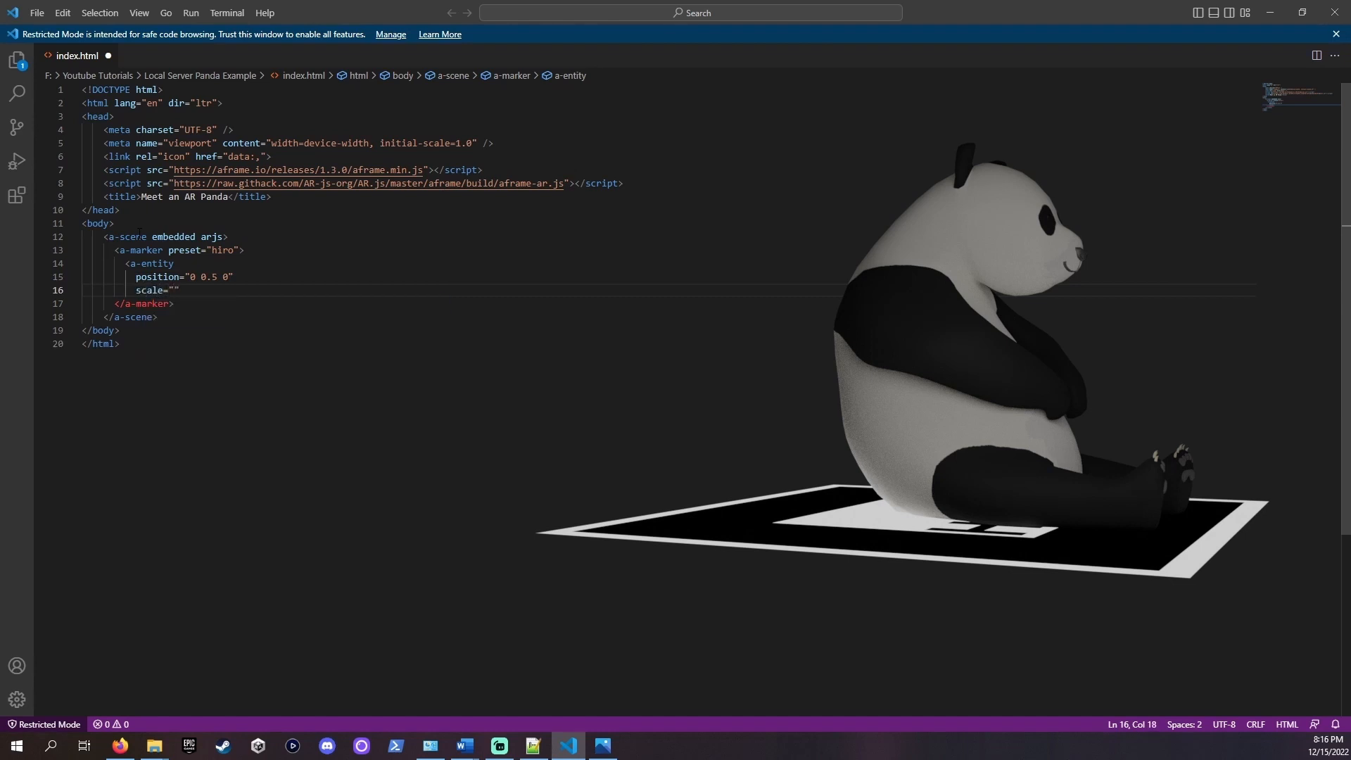
pyautogui.write('0.5 0.5 0.5')
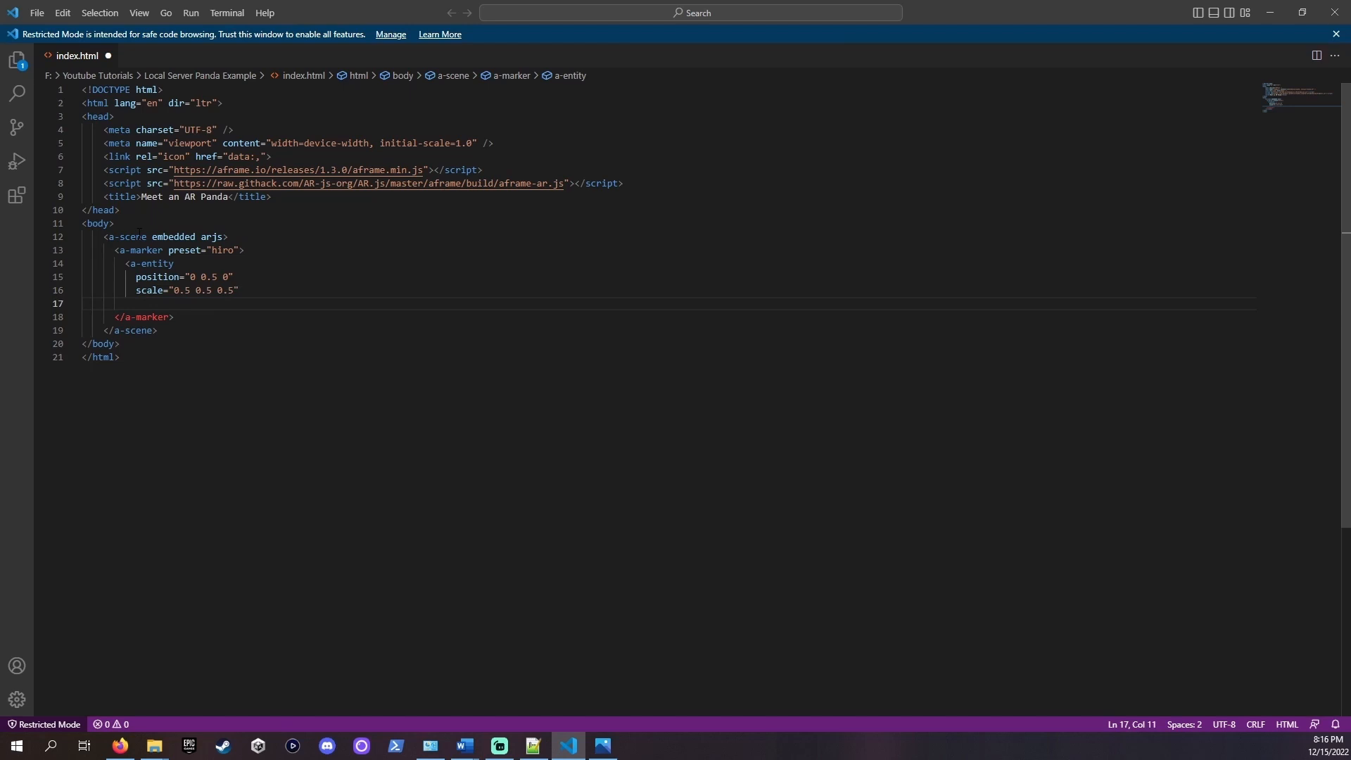
# Add rotation="-90 0 0" to the entity
pyautogui.write('rot')
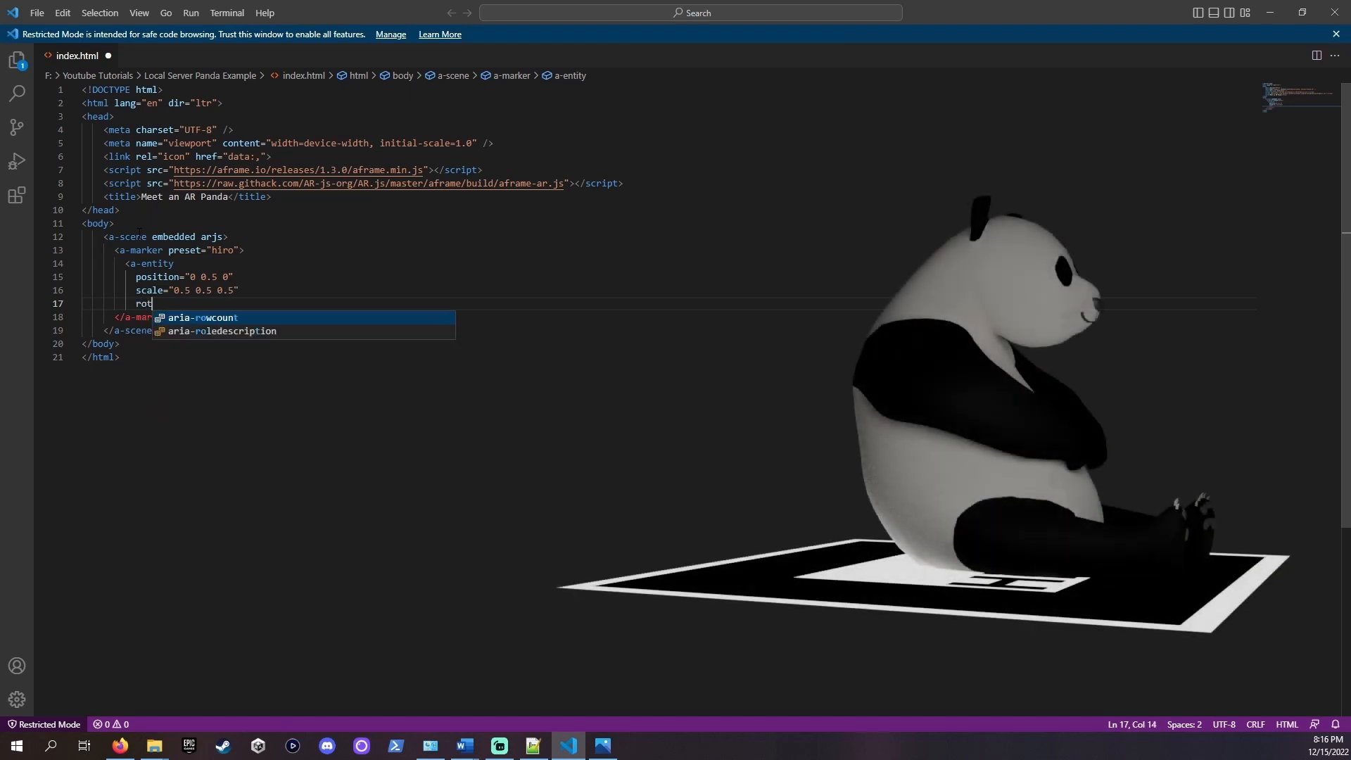
pyautogui.write('ation=""')
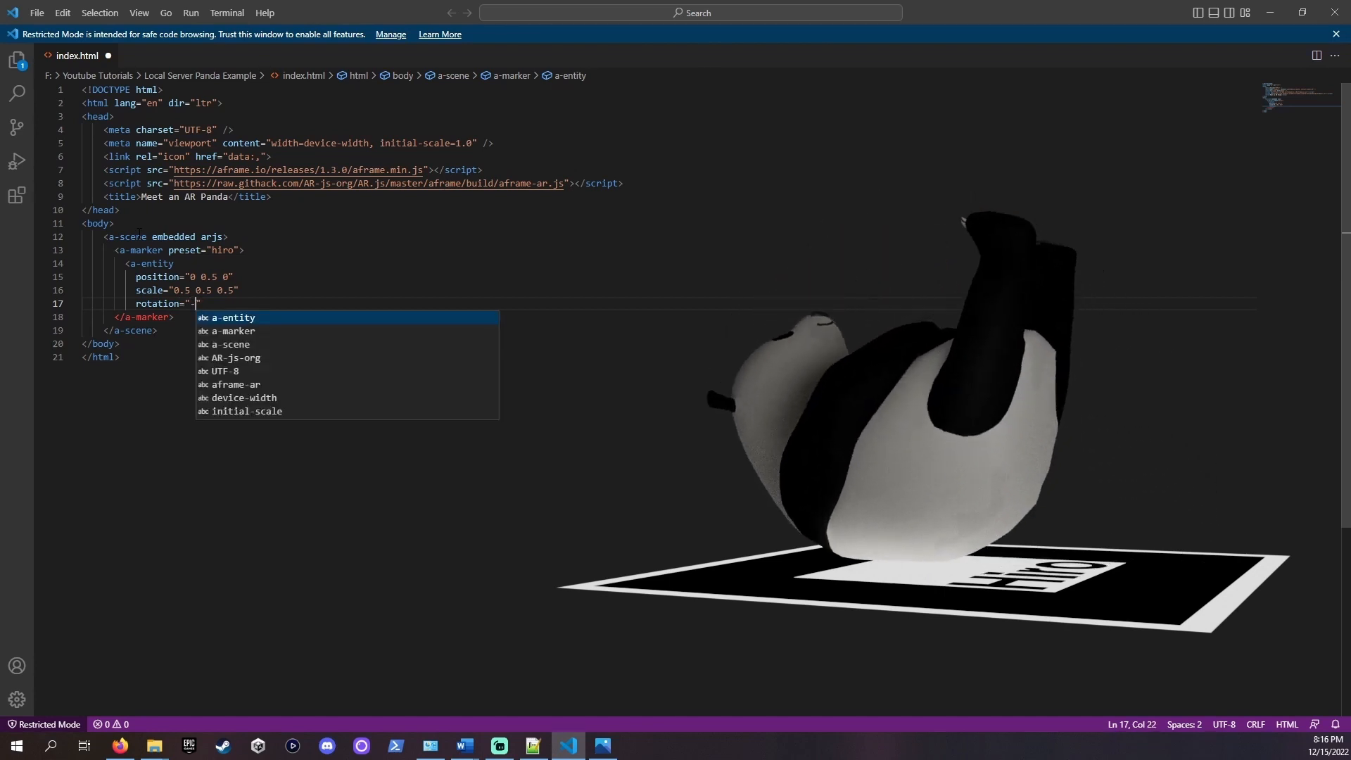
pyautogui.write('-90 0 0')
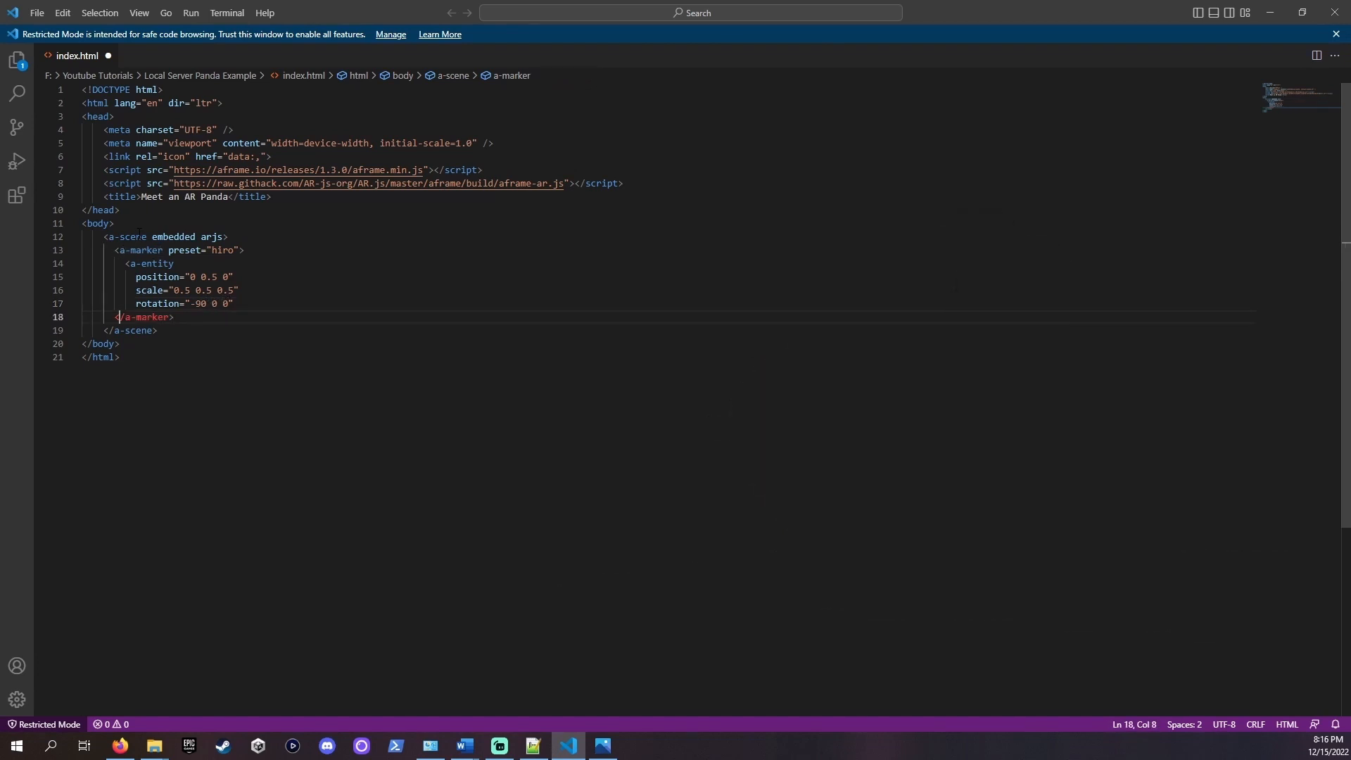
pyautogui.press('Enter')
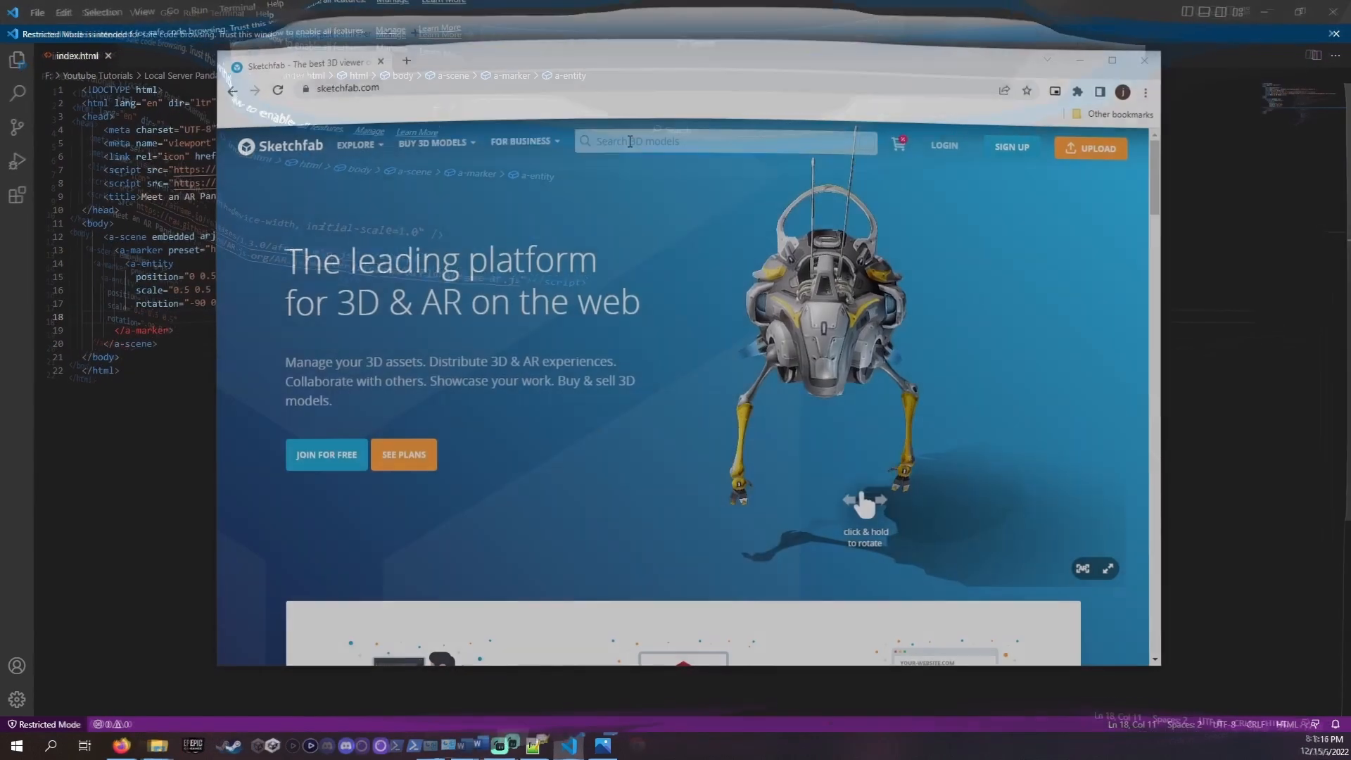
# Search Sketchfab for pandas and view the realistic panda(sitting) model page
pyautogui.write('pandas')
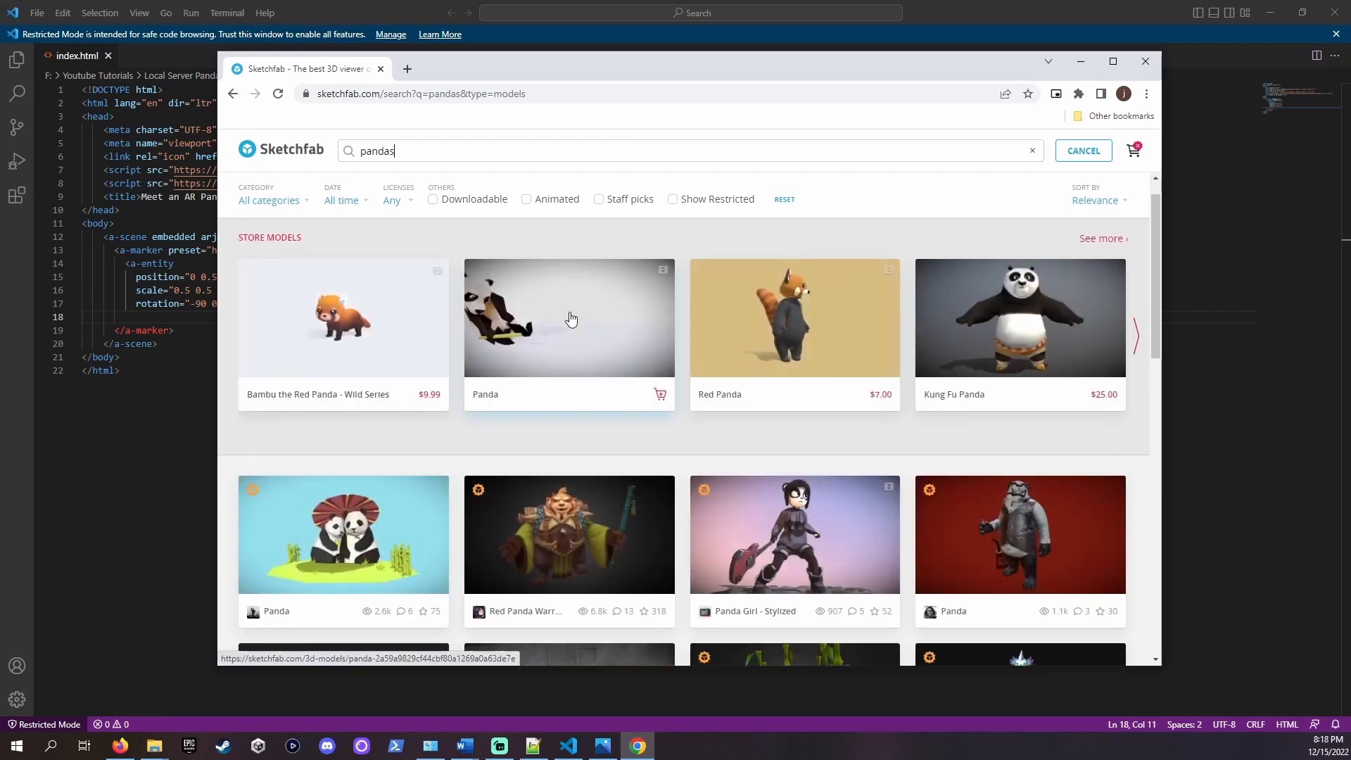
pyautogui.scroll(-3)
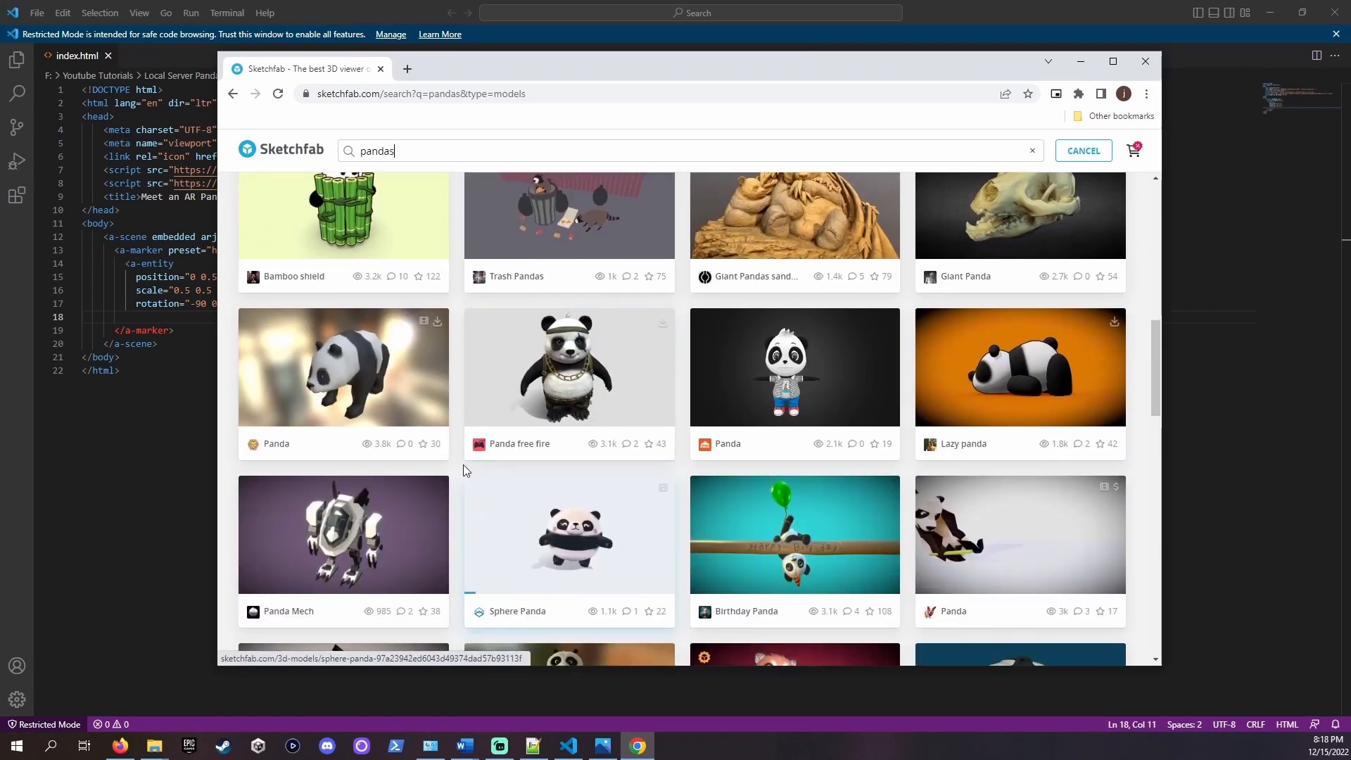
pyautogui.scroll(-3)
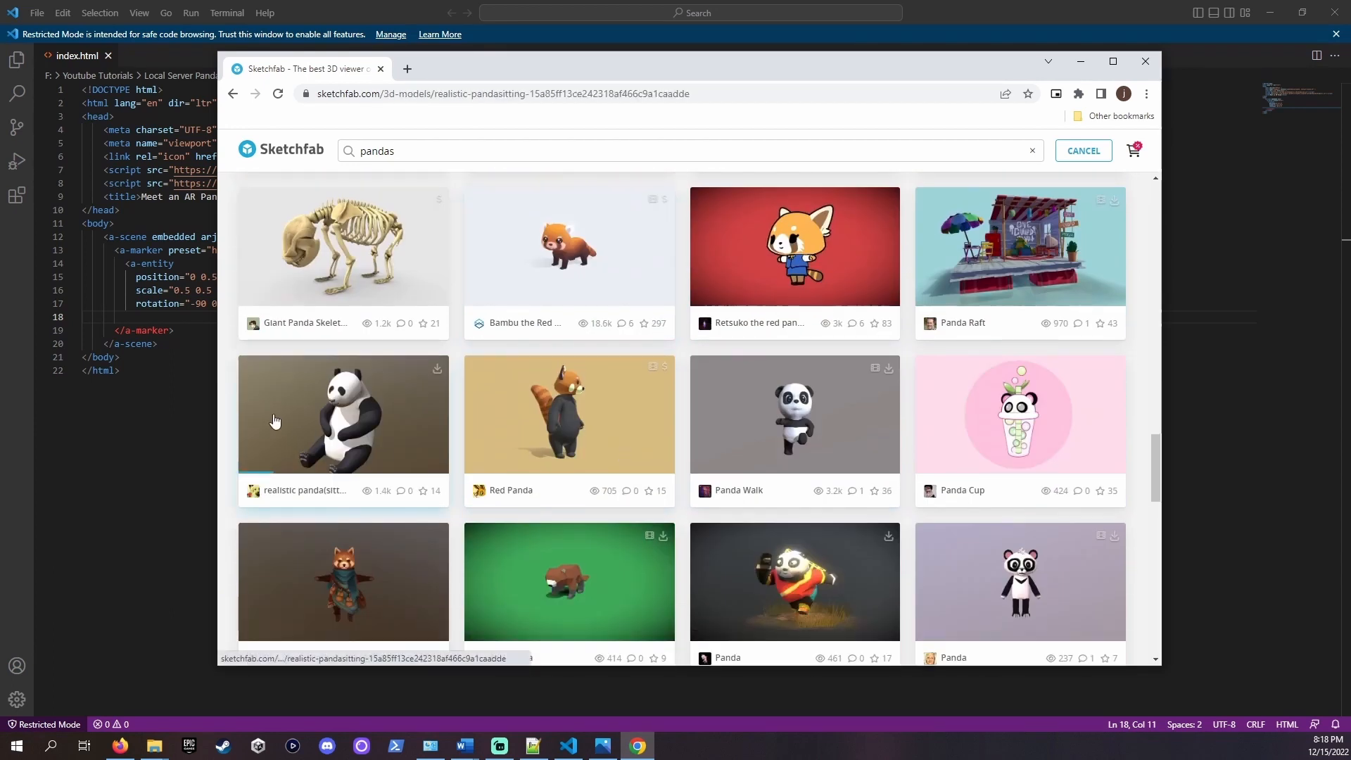
pyautogui.click(343, 414)
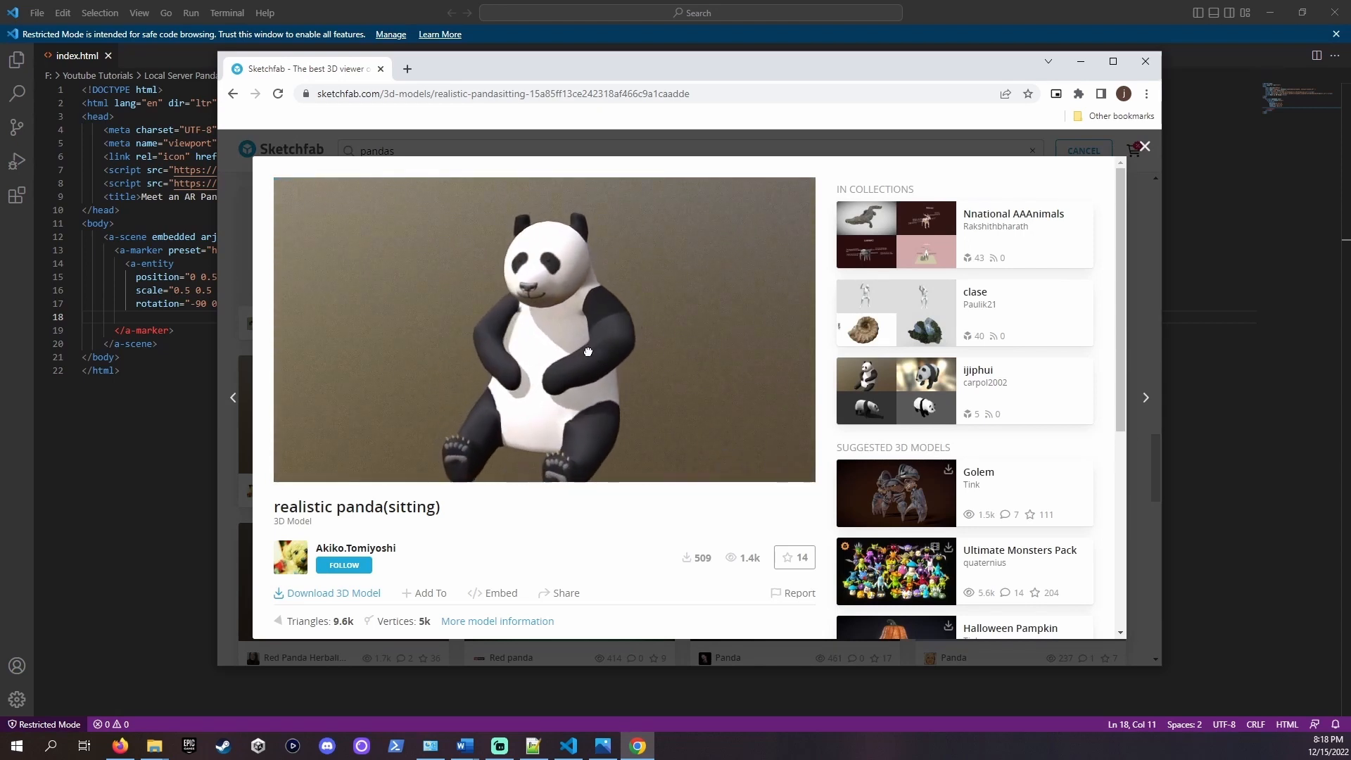
pyautogui.moveTo(588, 351); pyautogui.dragTo(549, 343)
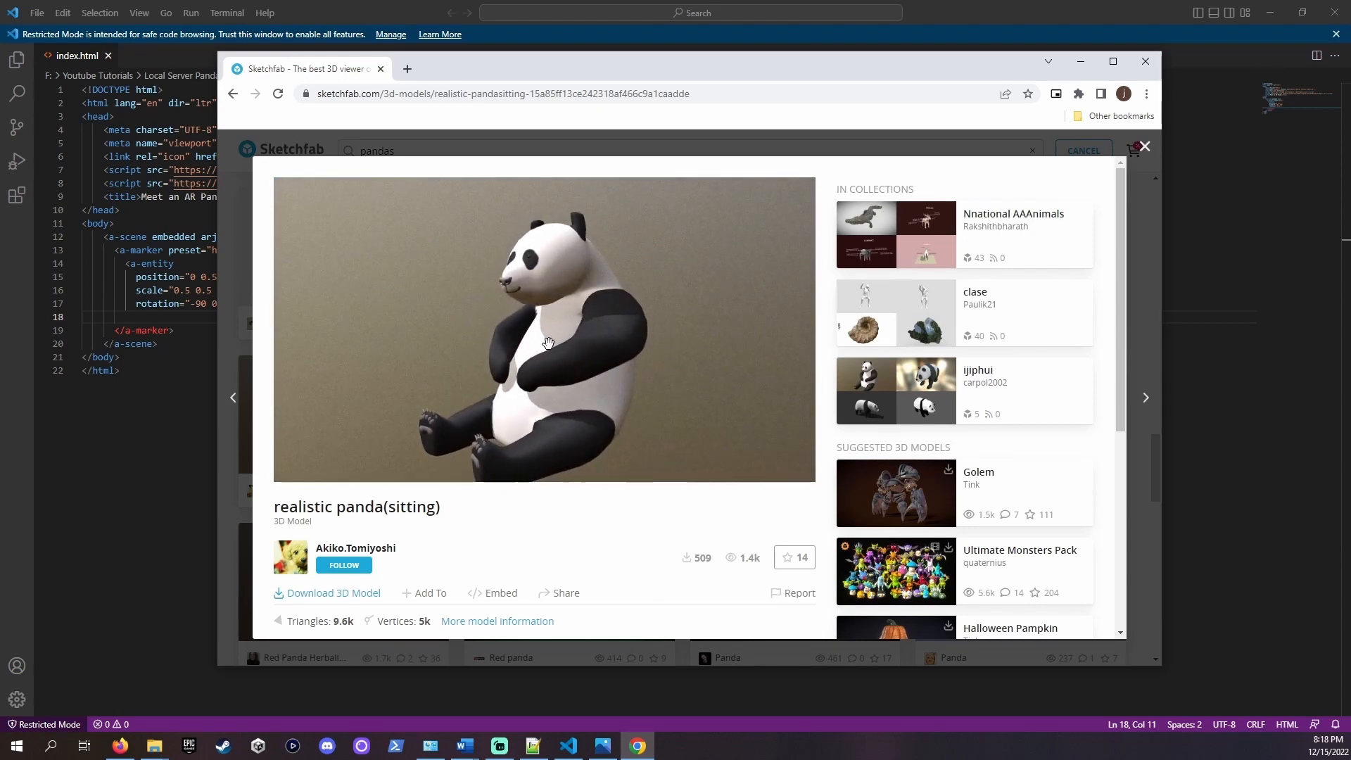
pyautogui.scroll(-3)
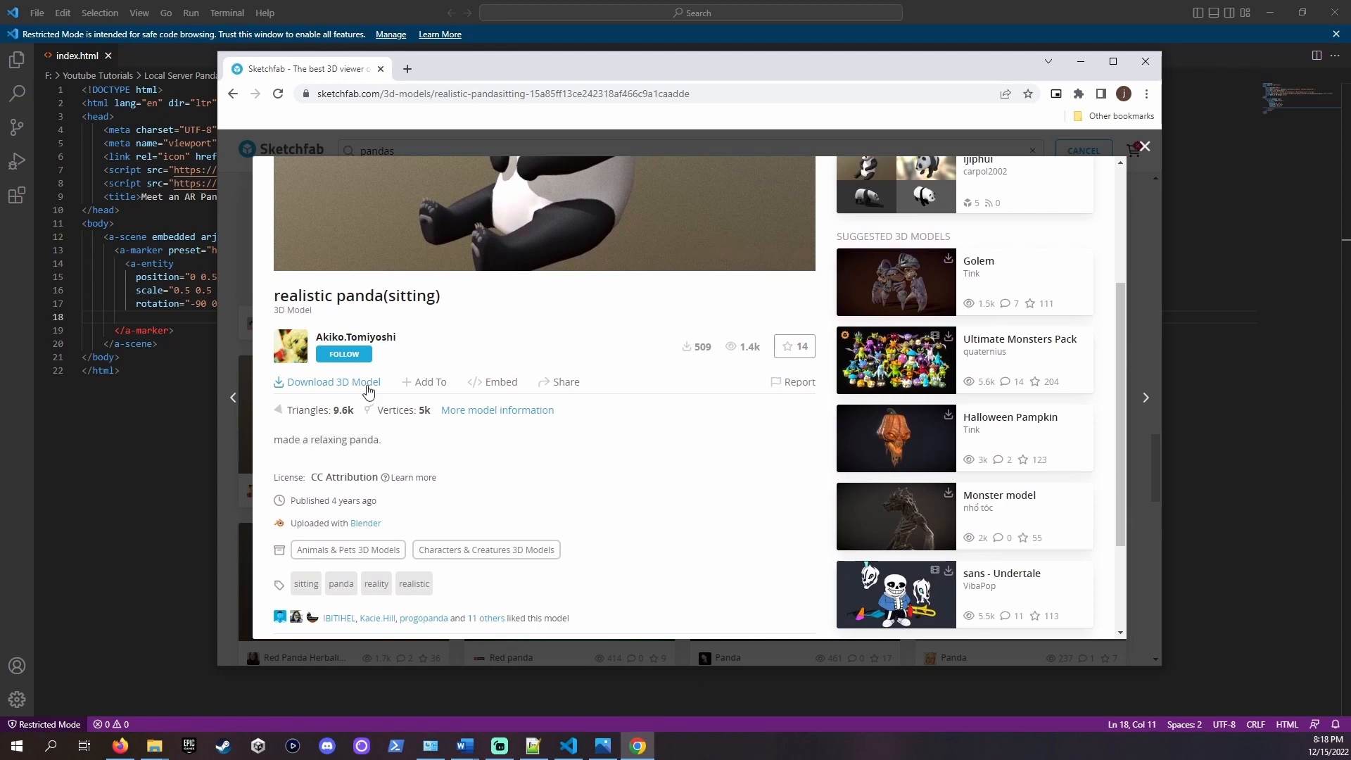
# Start Download 3D Model and sign in to Sketchfab when prompted
pyautogui.click(332, 381)
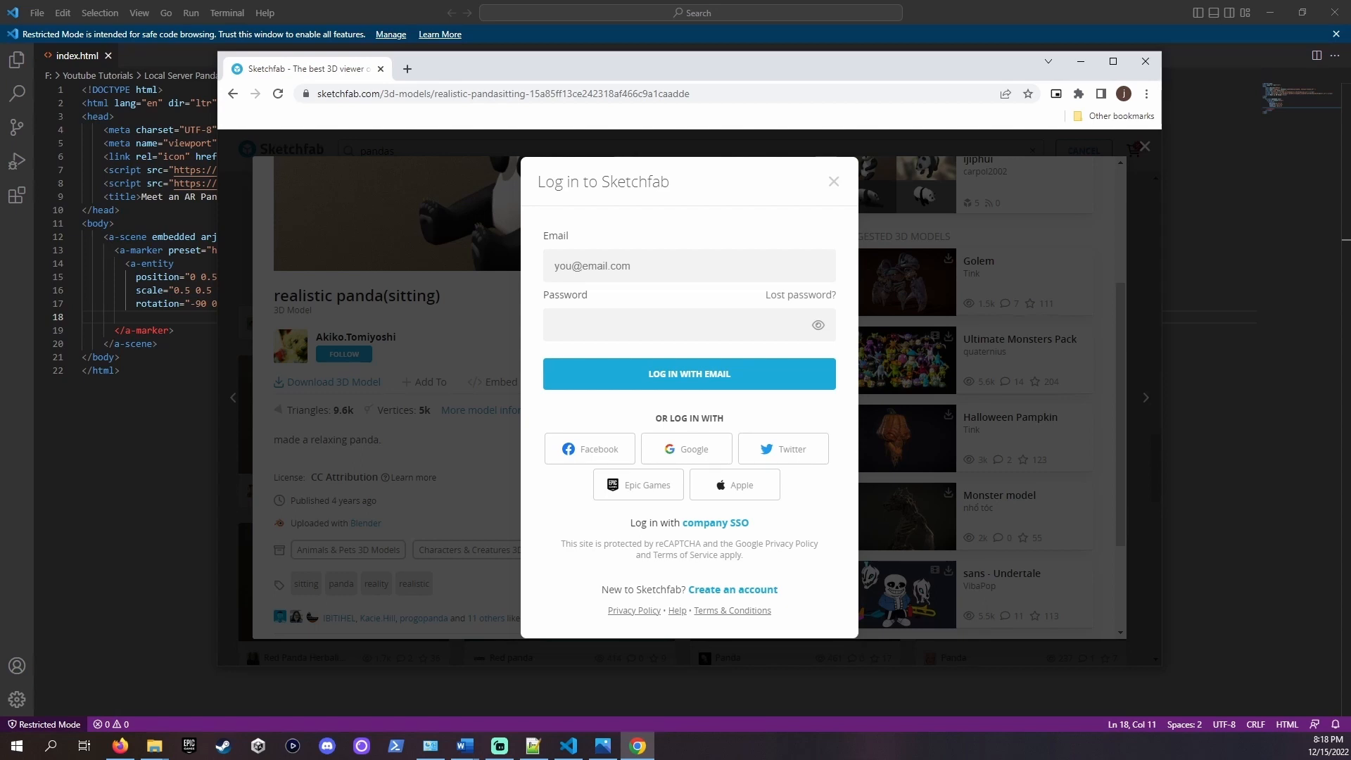
pyautogui.click(831, 182)
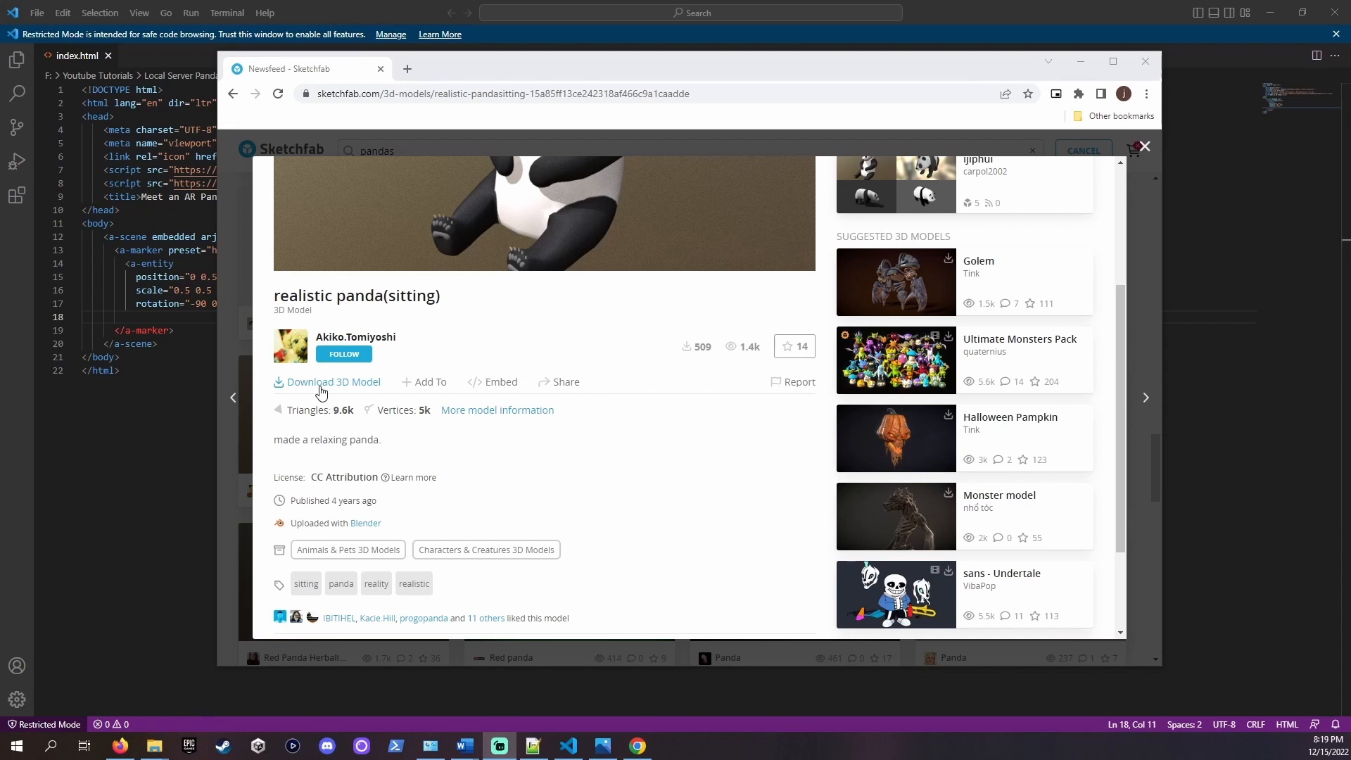
# Download the glTF version of the panda as a zip and show the download's options
pyautogui.click(332, 381)
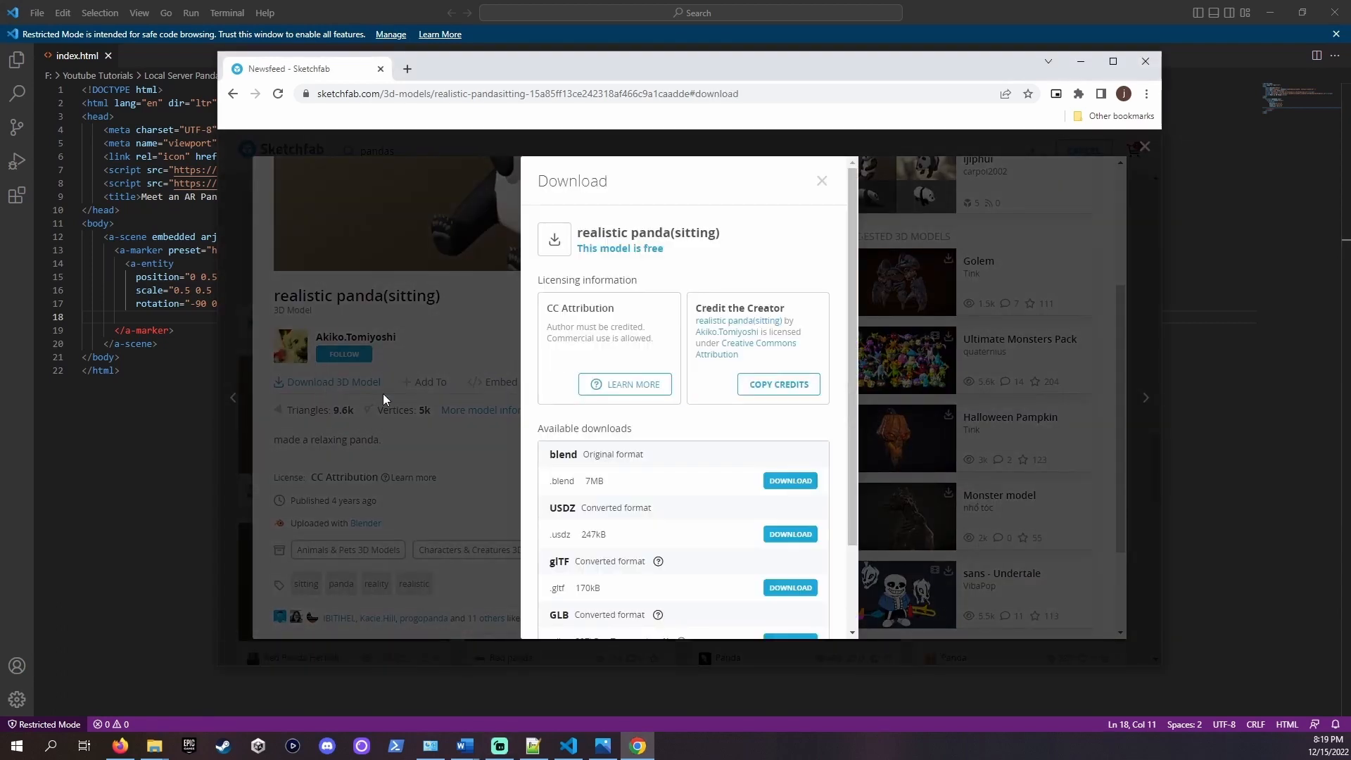
pyautogui.scroll(-3)
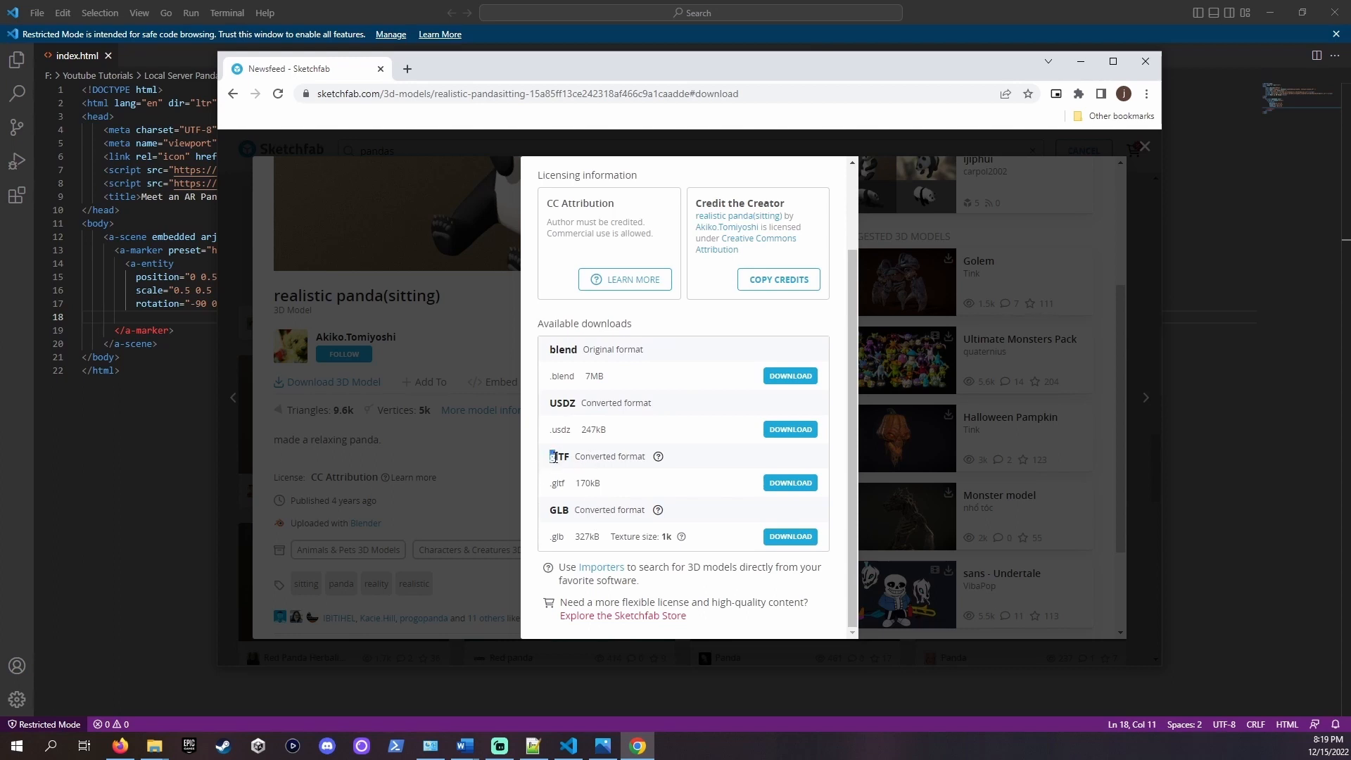
pyautogui.moveTo(615, 456)
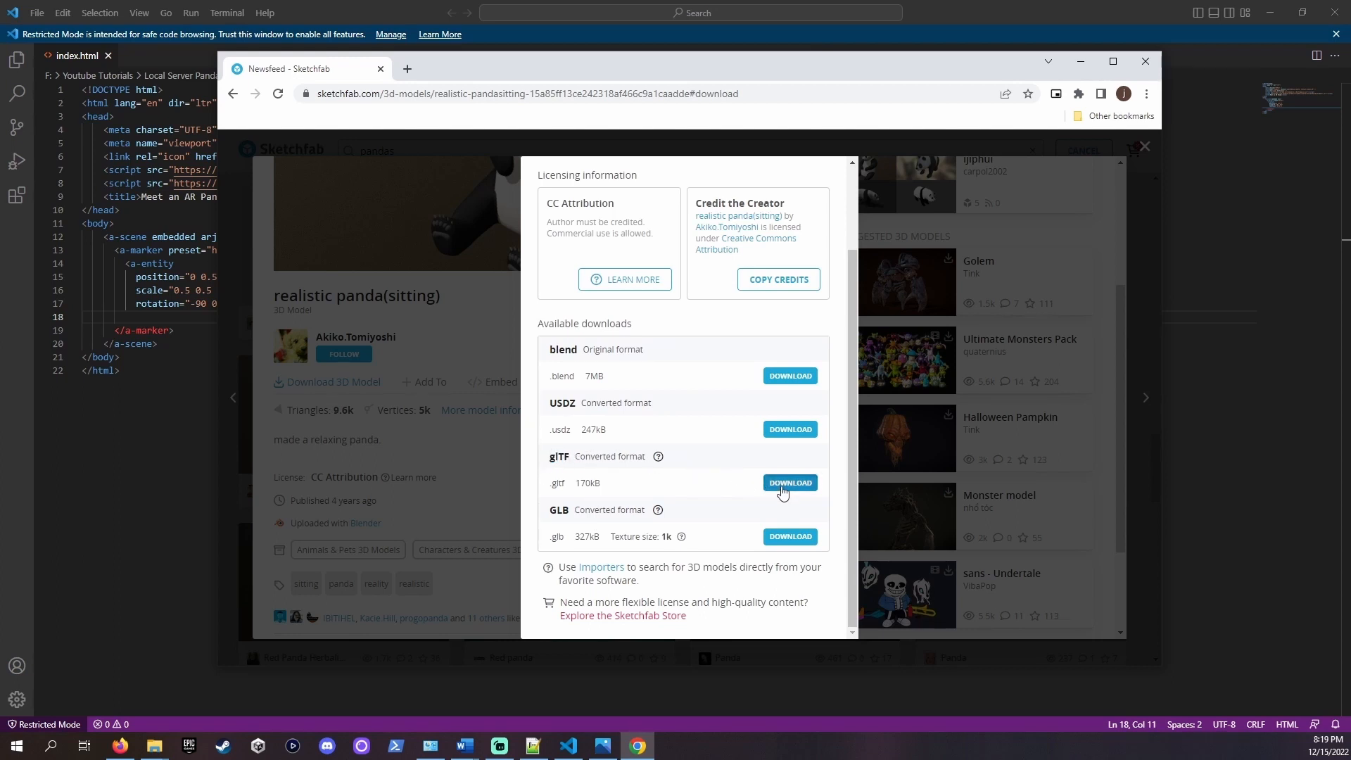
pyautogui.click(788, 481)
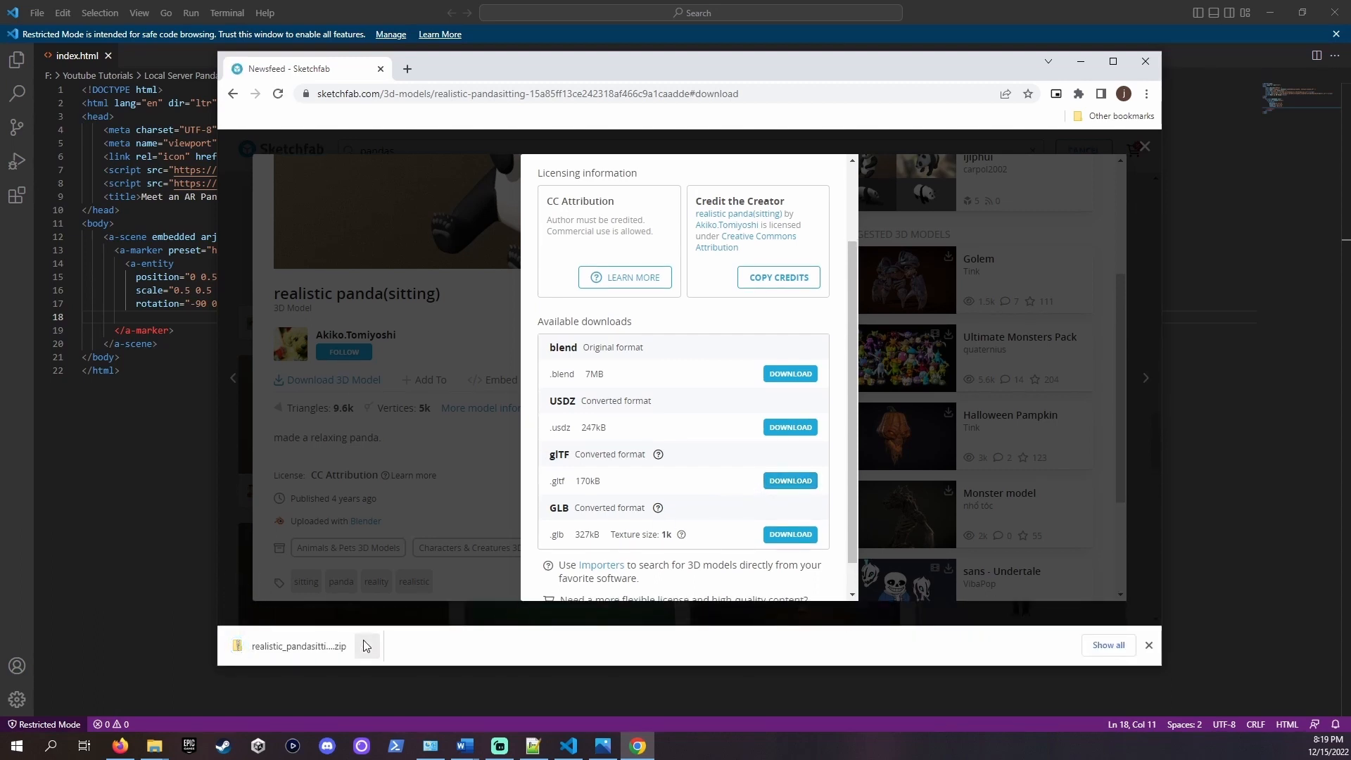
pyautogui.click(365, 646)
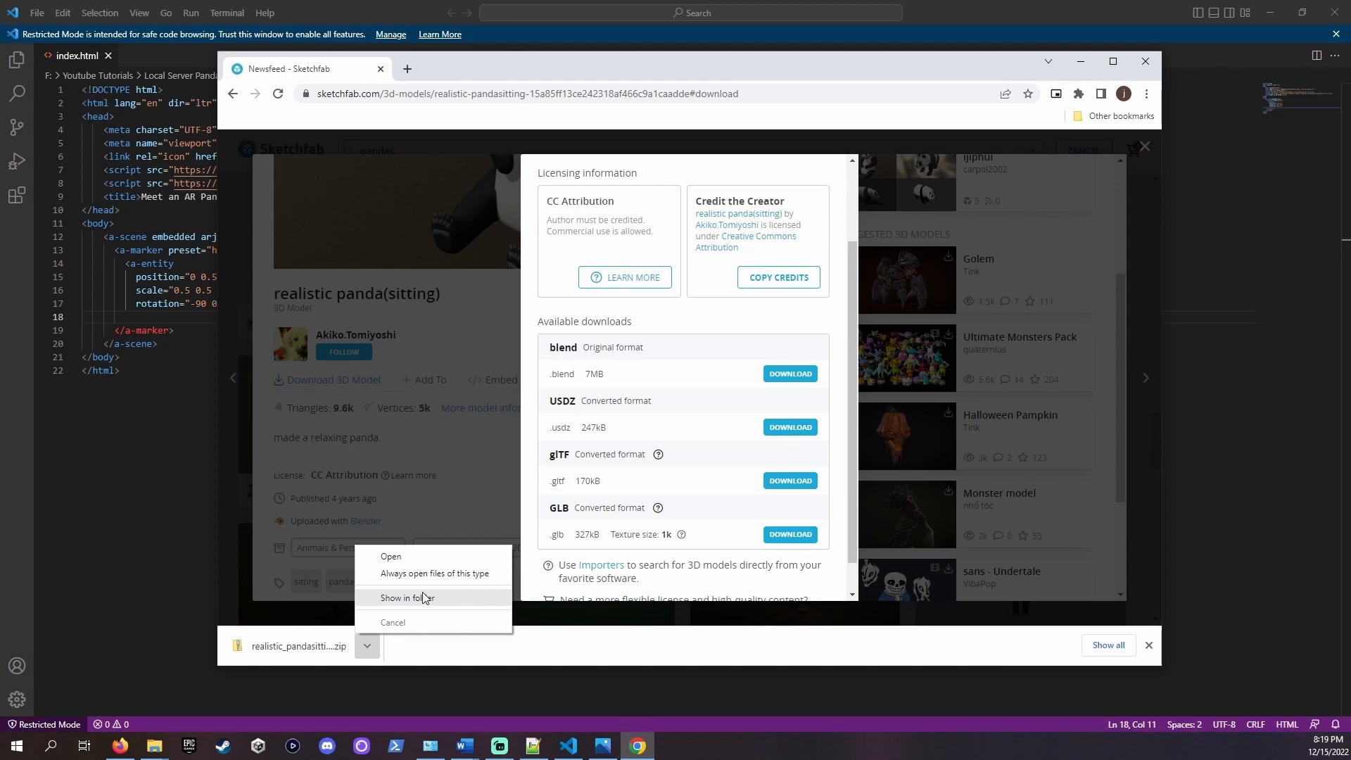
# Show the panda zip in its folder and extract all its contents
pyautogui.click(406, 596)
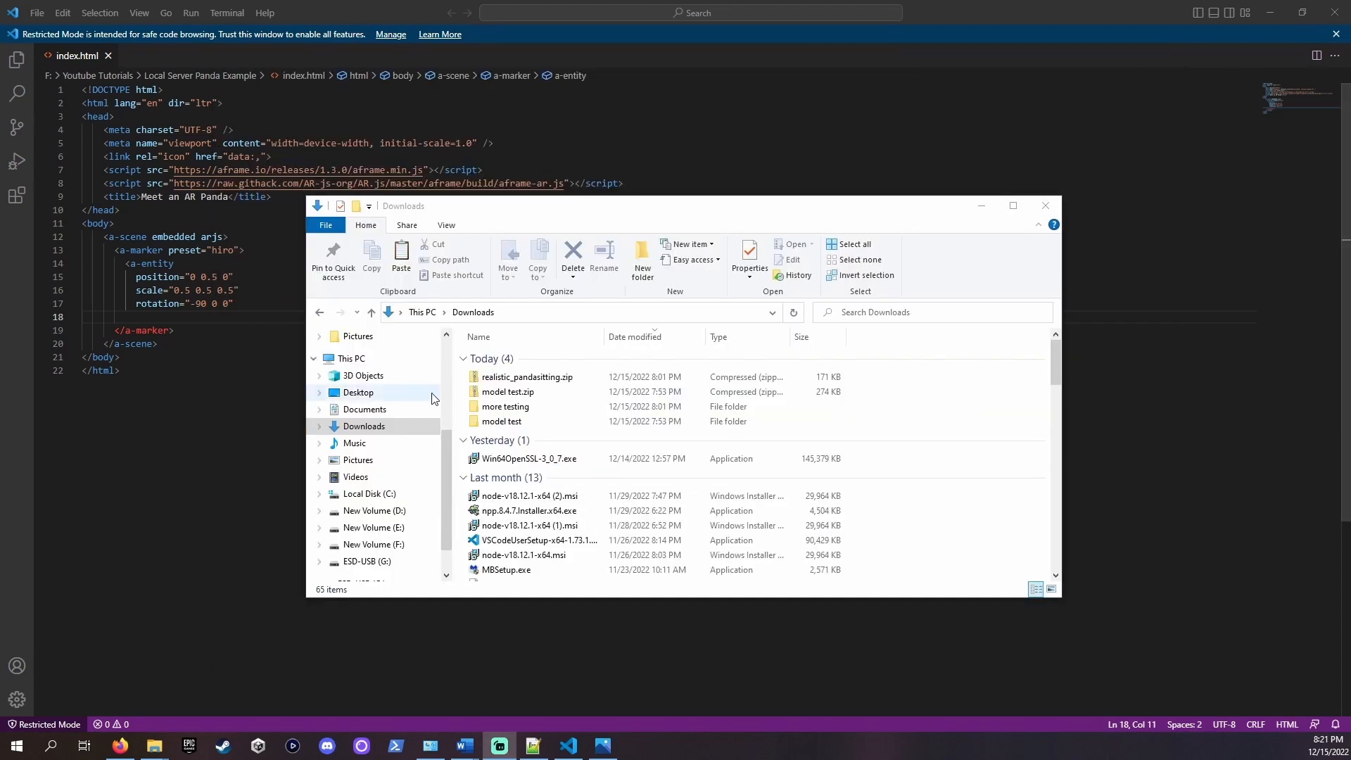
pyautogui.rightClick(527, 378)
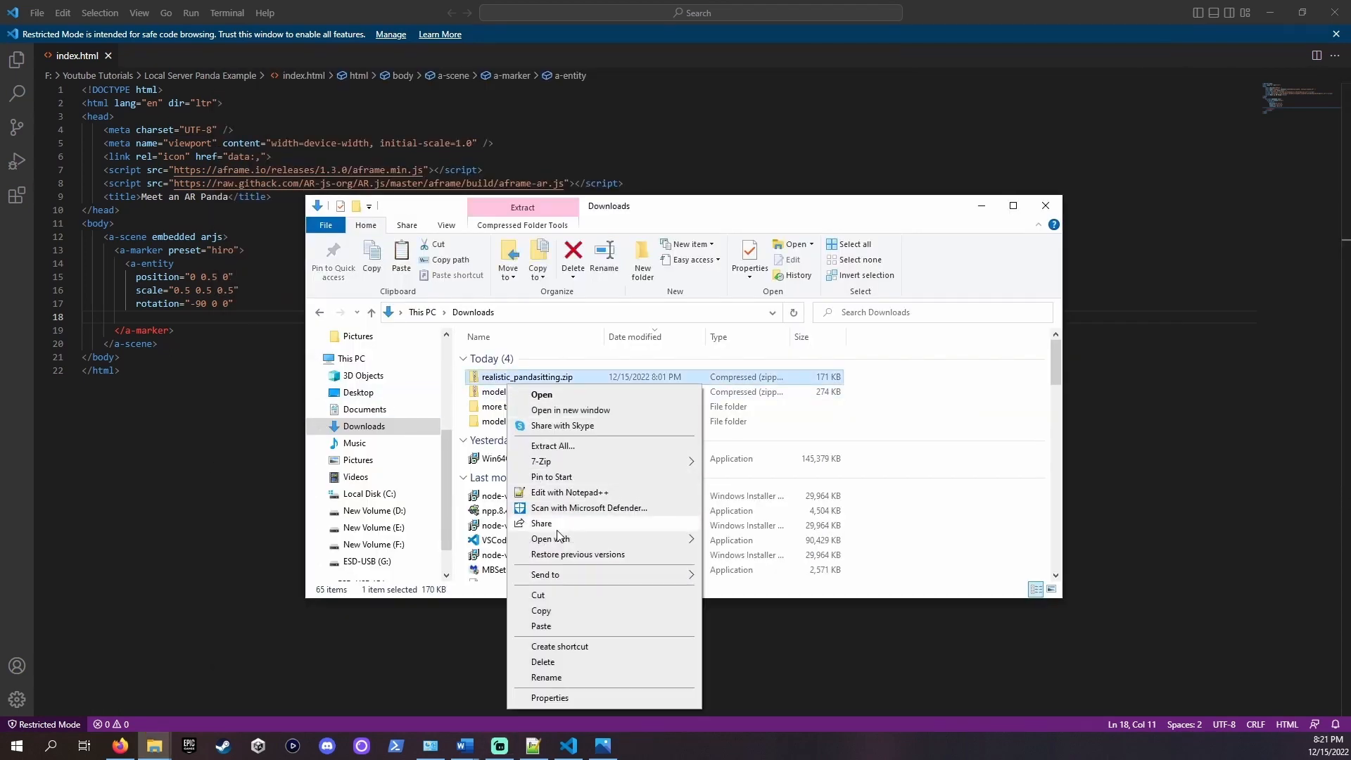
pyautogui.moveTo(576, 446)
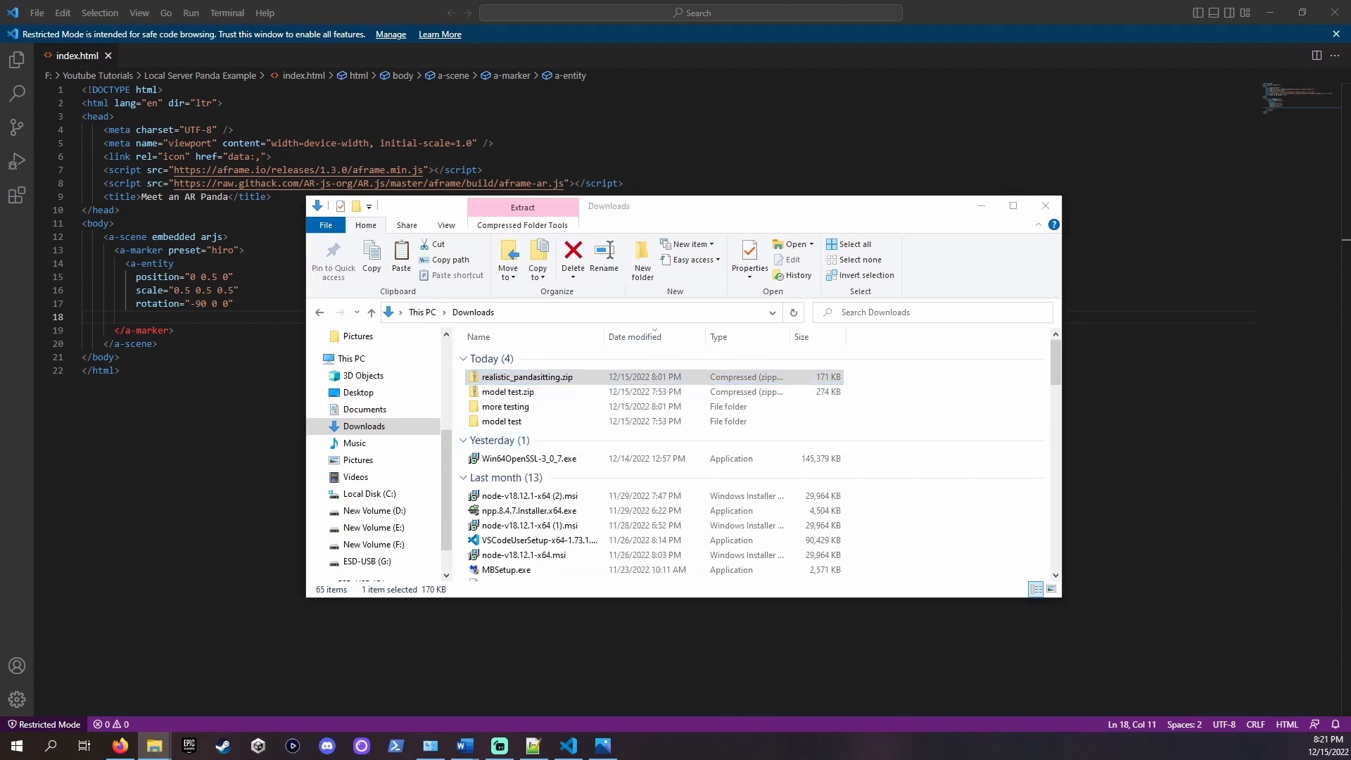
pyautogui.click(522, 211)
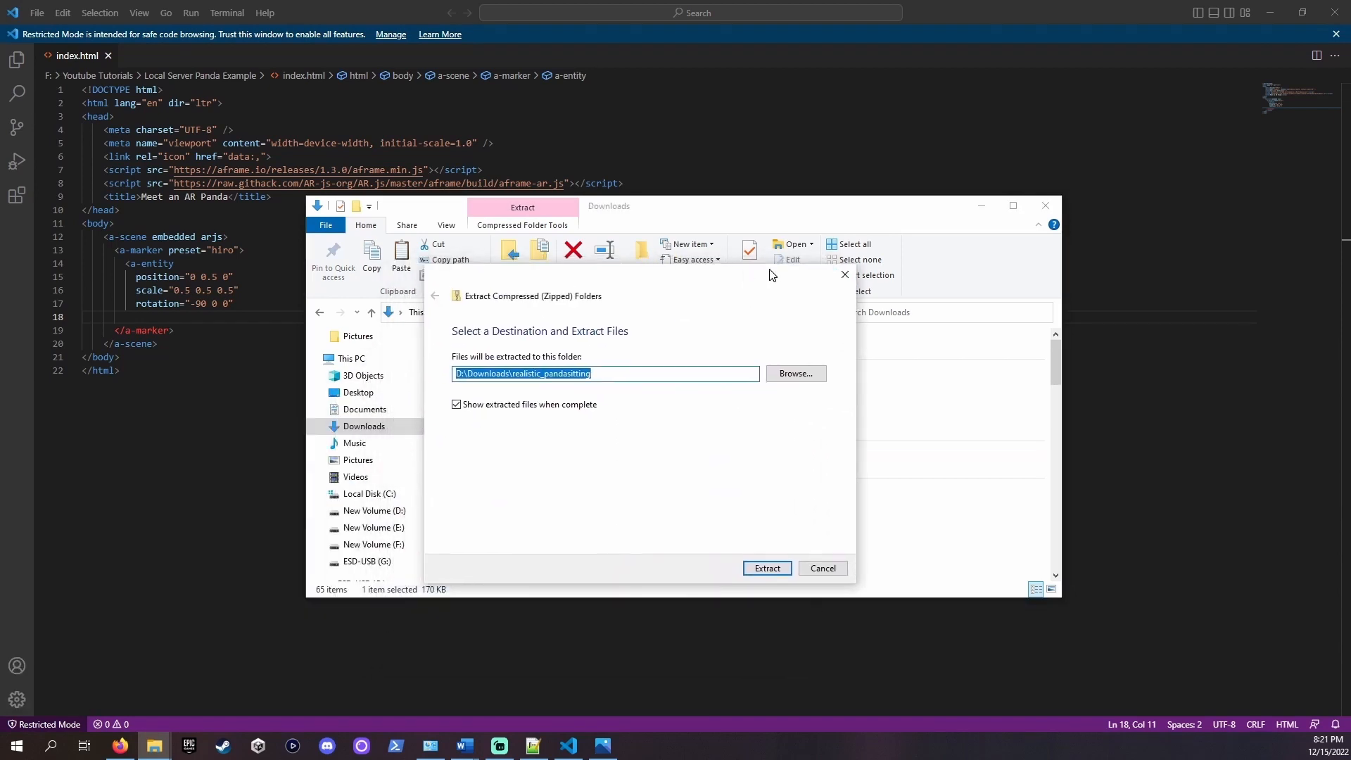
pyautogui.click(794, 373)
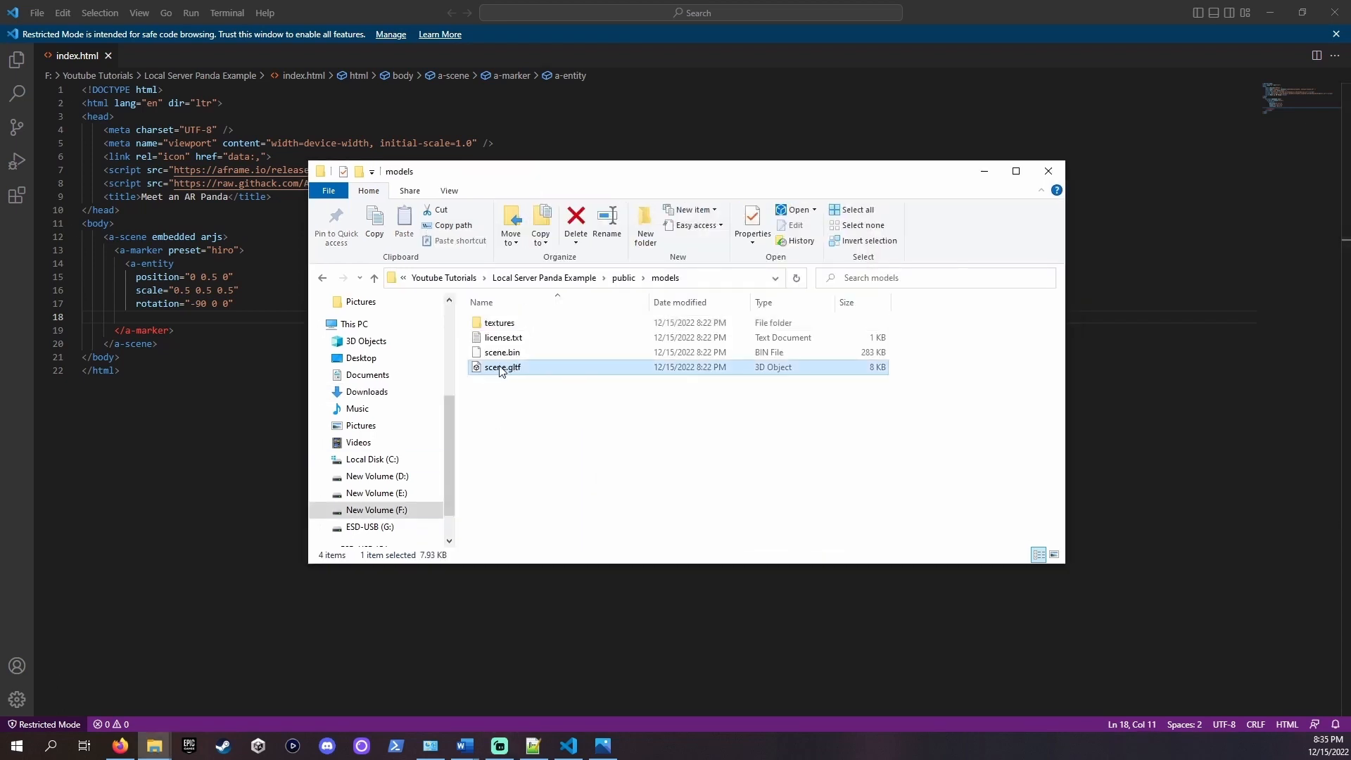
# Rename scene.gltf in public\models to relaxed-panda.gltf
pyautogui.doubleClick(502, 365)
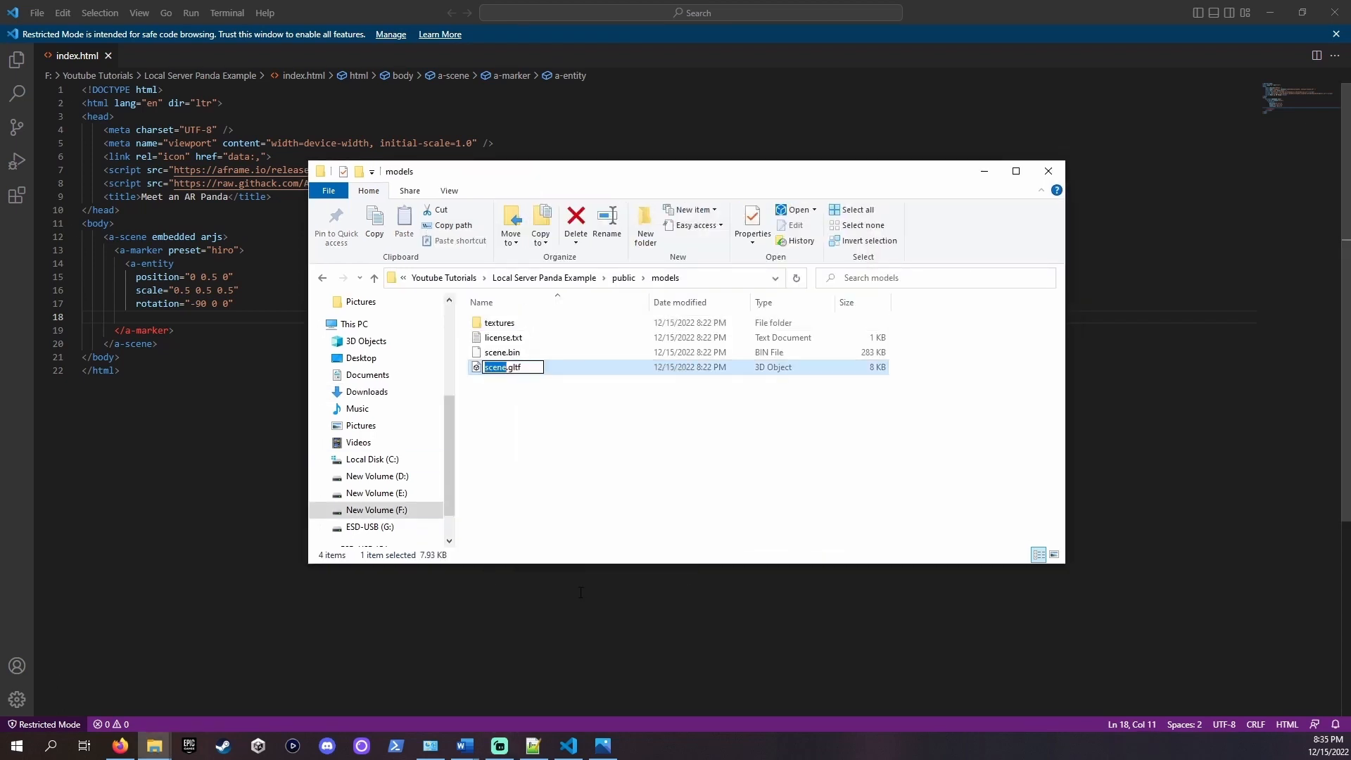
pyautogui.write('relaxed-panda')
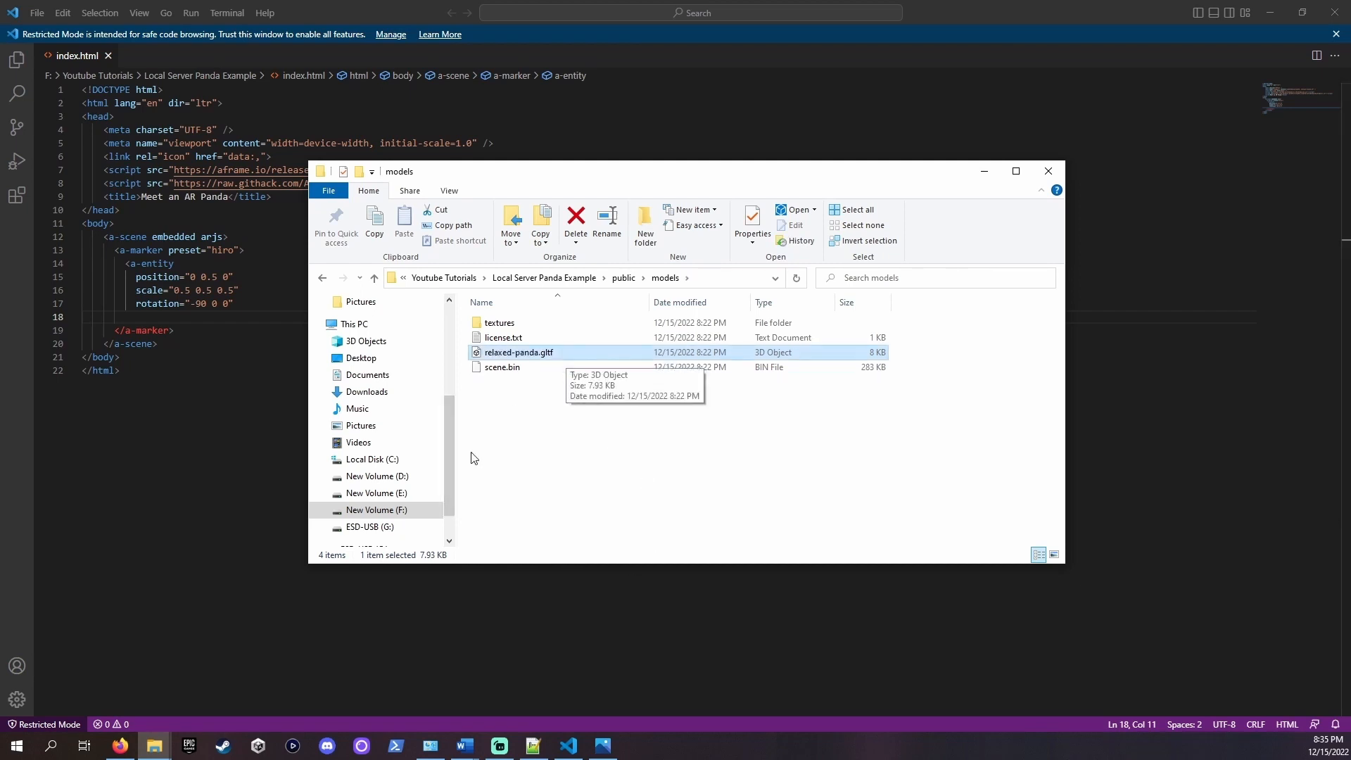
pyautogui.click(1047, 170)
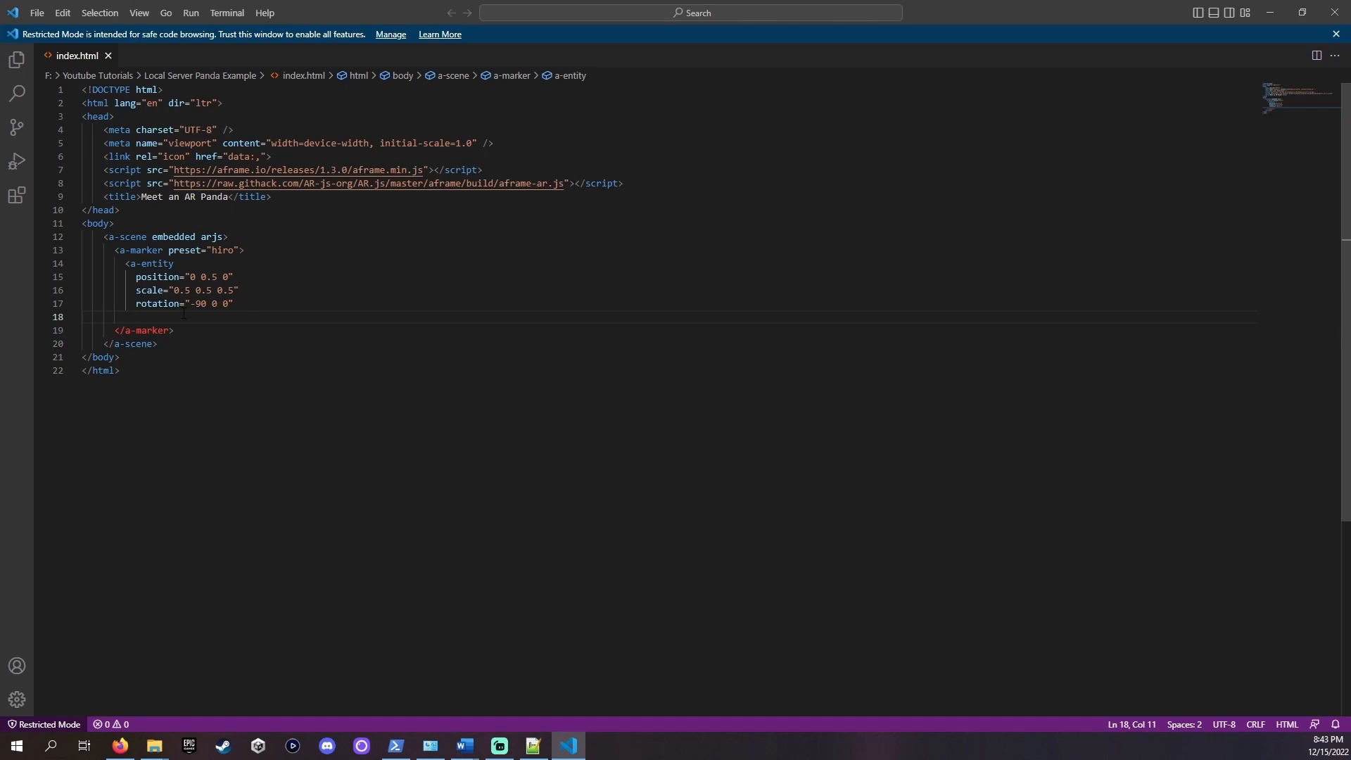
# Point the entity's gltf-model at /public/models/relaxed-panda.gltf and close the a-entity tag
pyautogui.write('gltf-model=""')
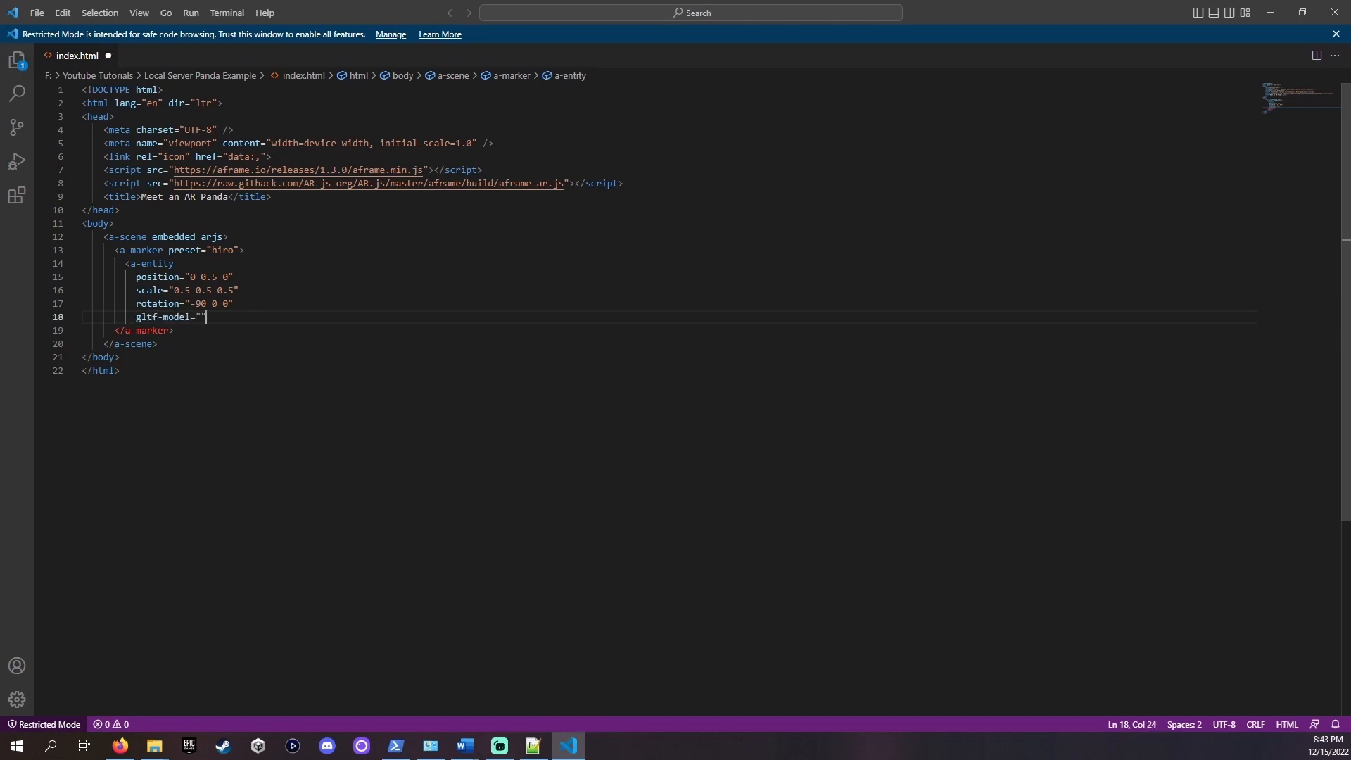
pyautogui.write('/public/model')
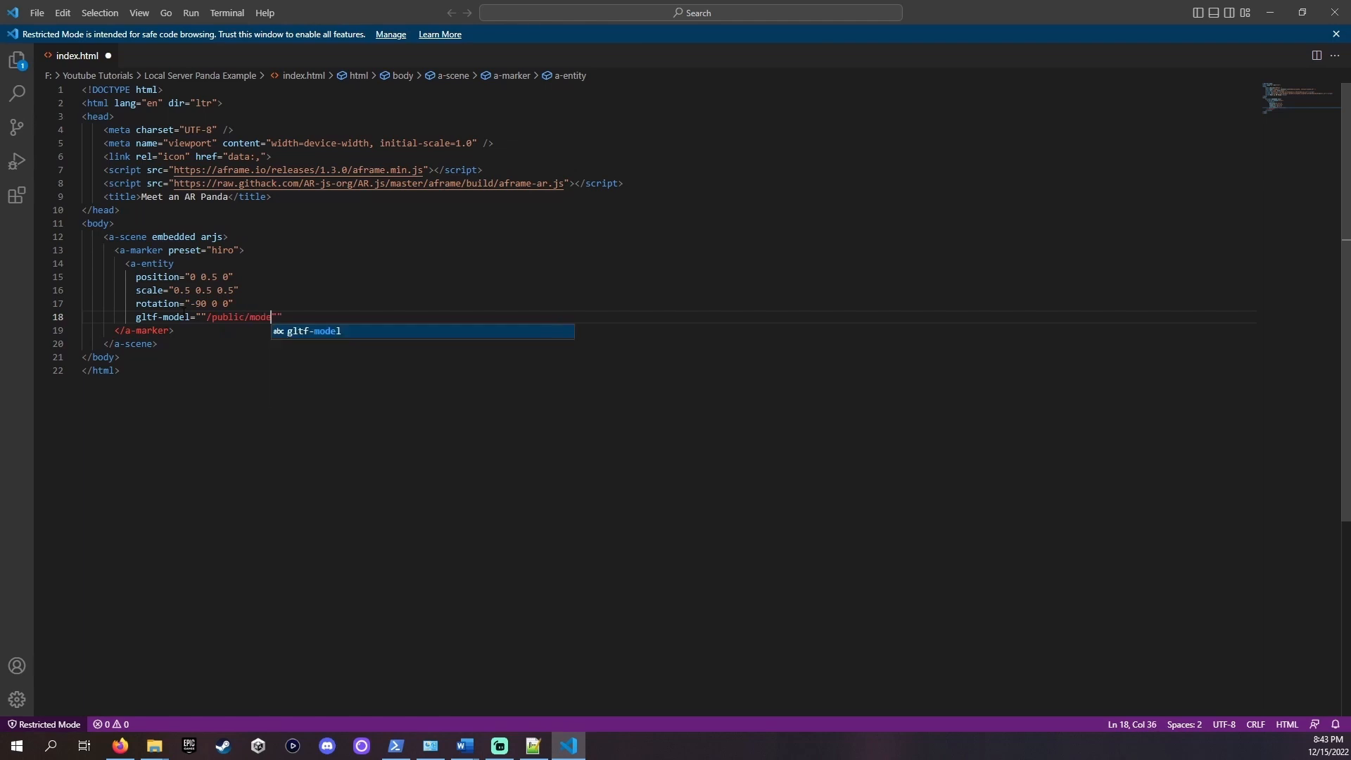
pyautogui.write('ls/relaxed-panda')
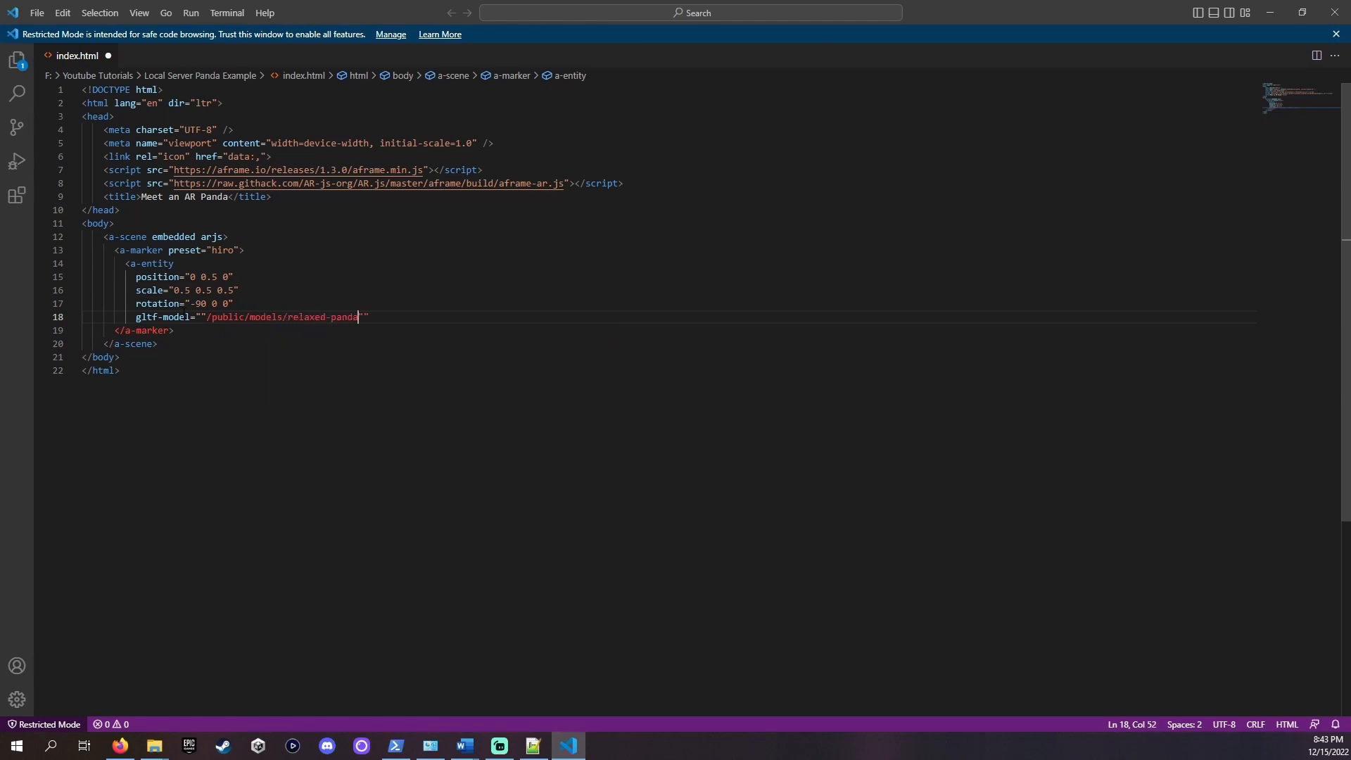
pyautogui.write('.gltf')
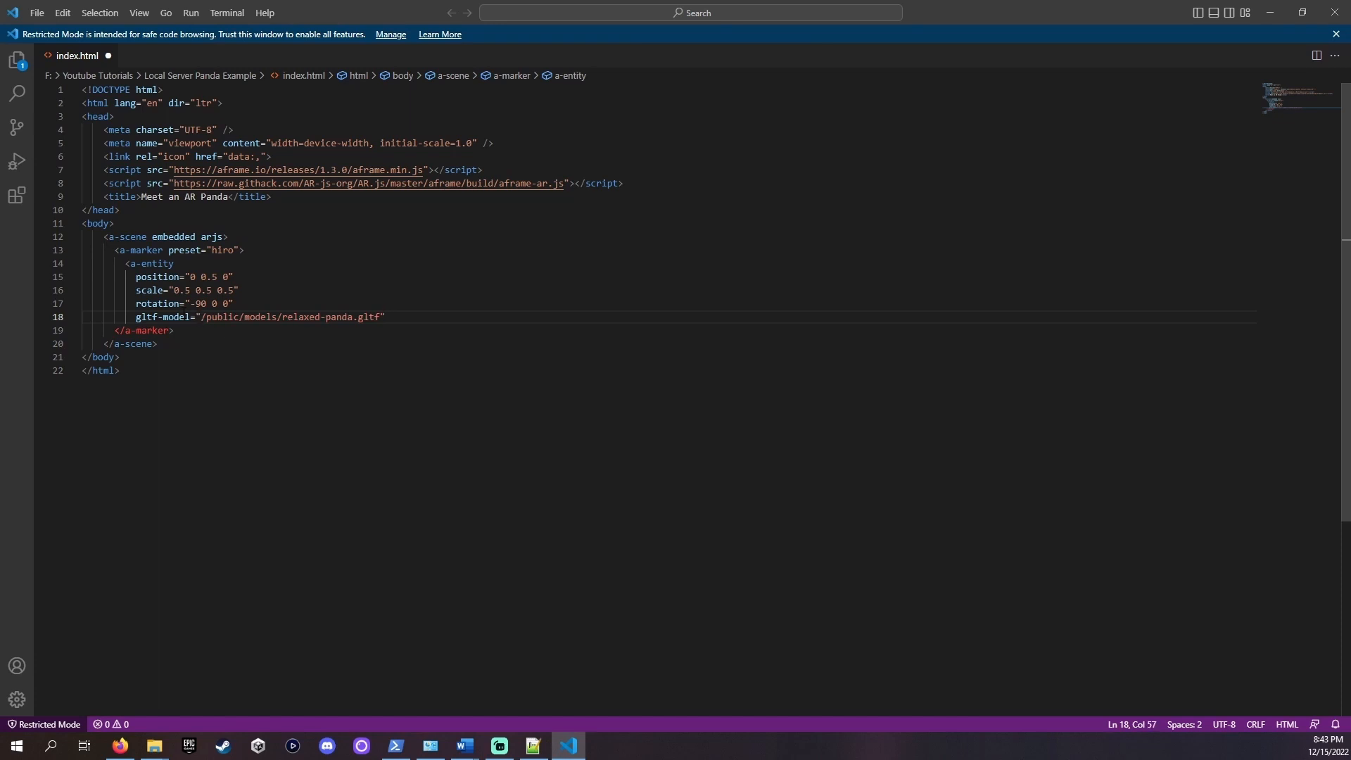
pyautogui.write('/')
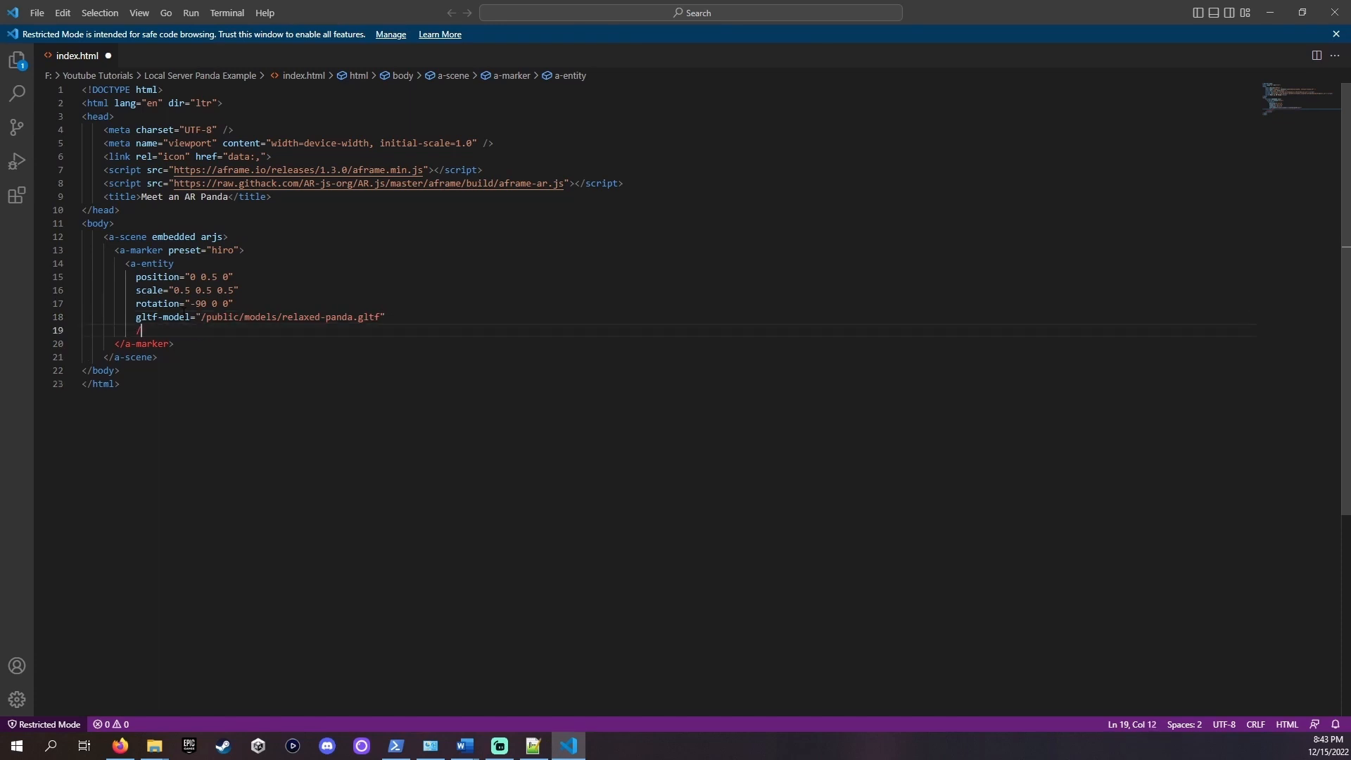
pyautogui.write('/a-entity>')
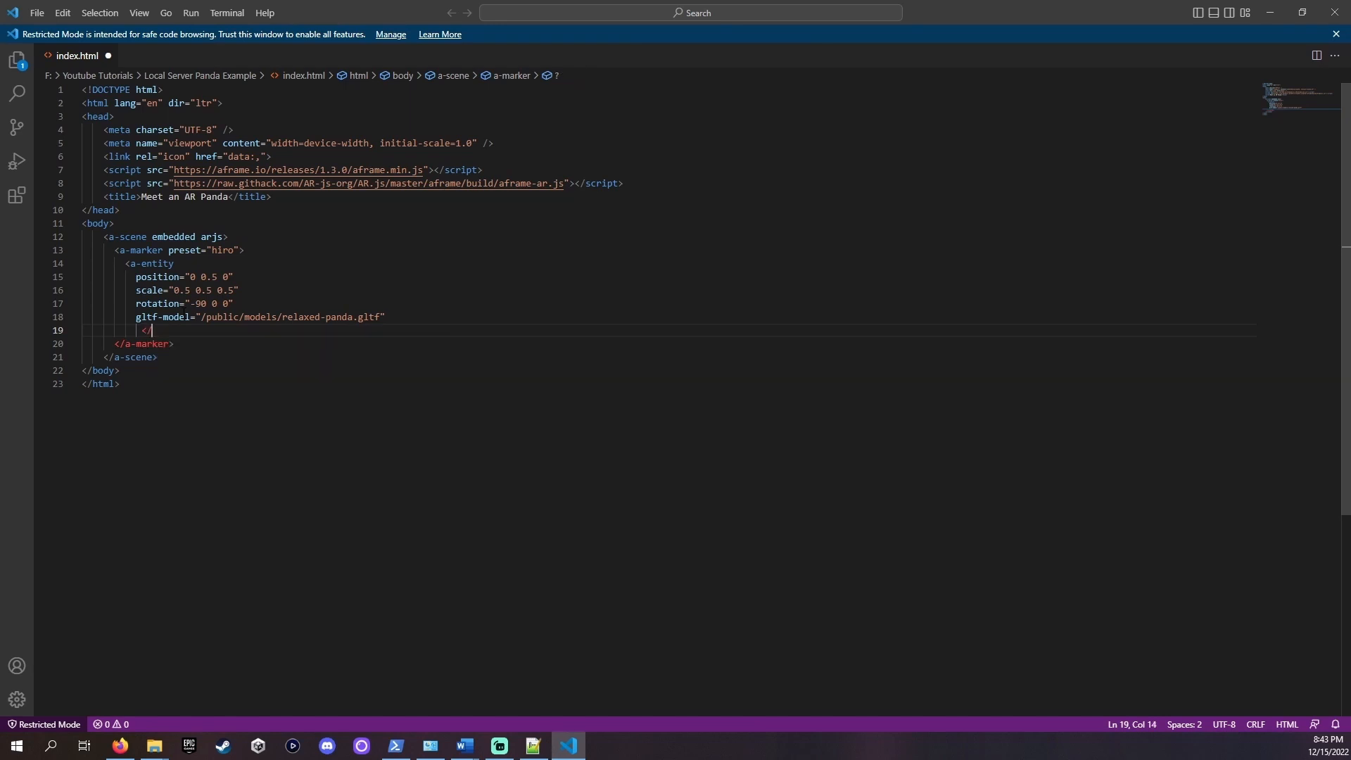
pyautogui.write('a-entity>')
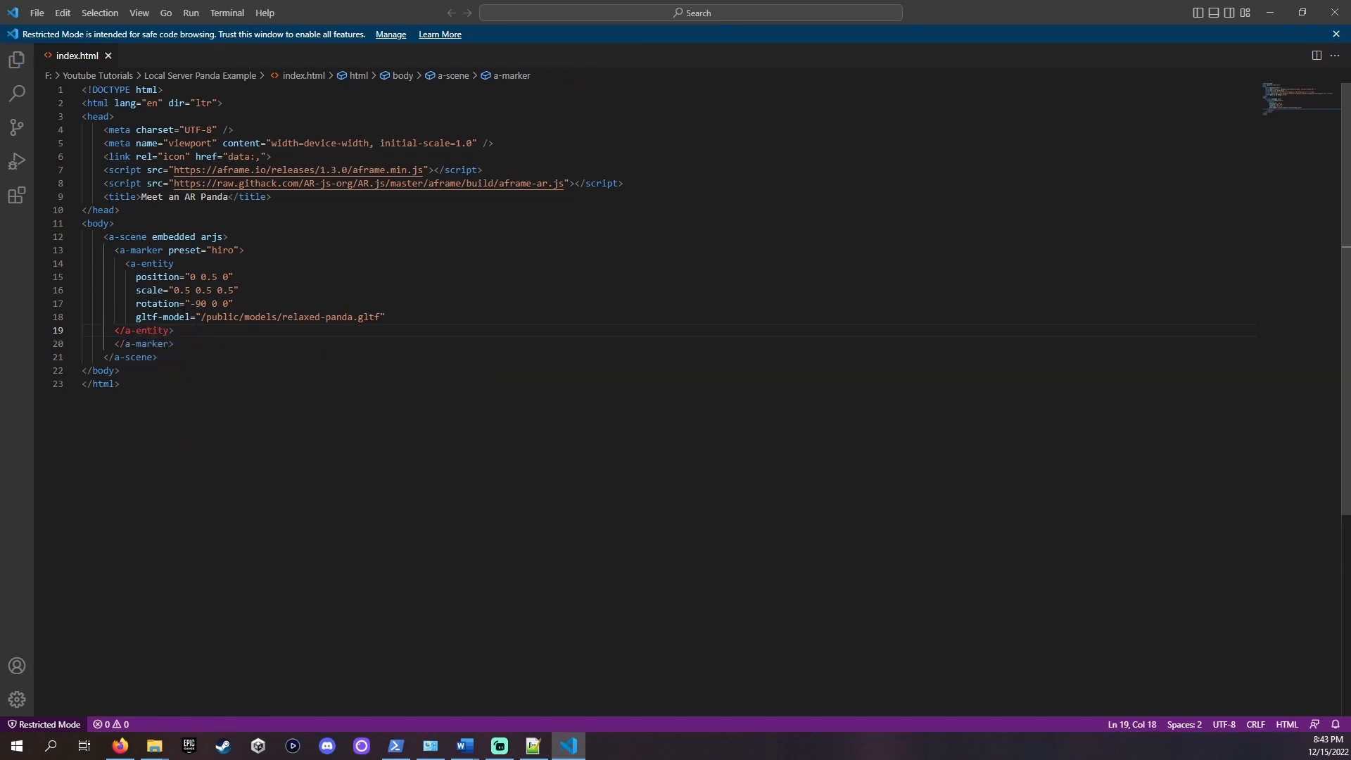
# Add <a-entity camera></a-entity> after the Hiro marker, inside the scene
pyautogui.click(175, 343)
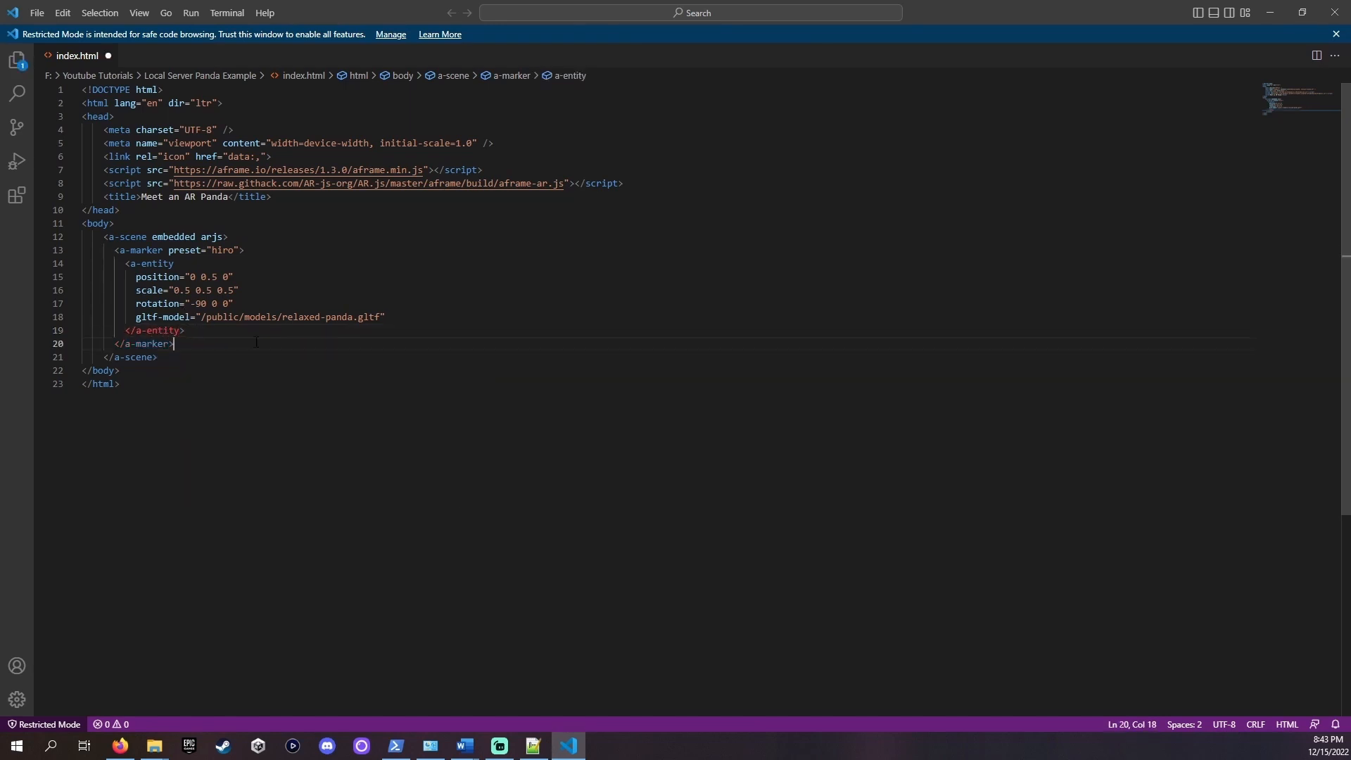
pyautogui.write('<')
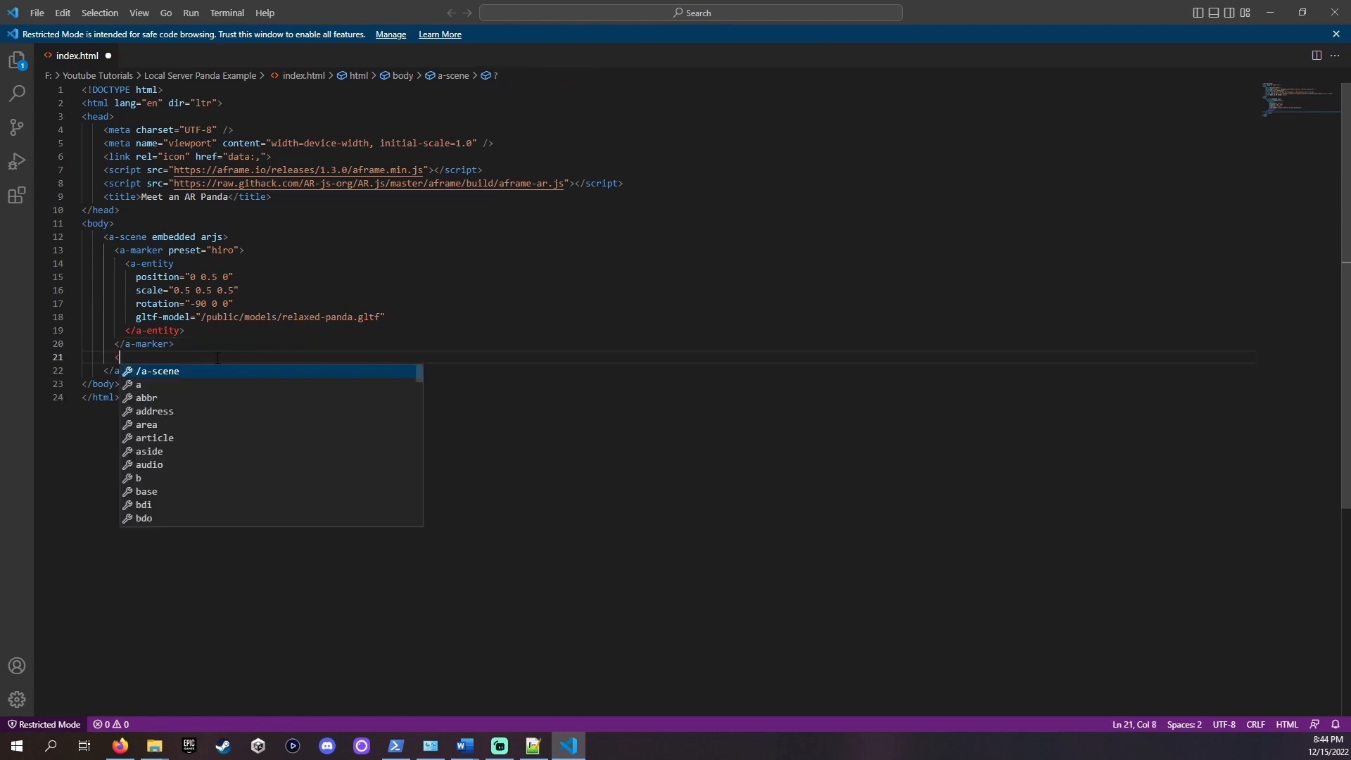
pyautogui.write('<a-entity camera')
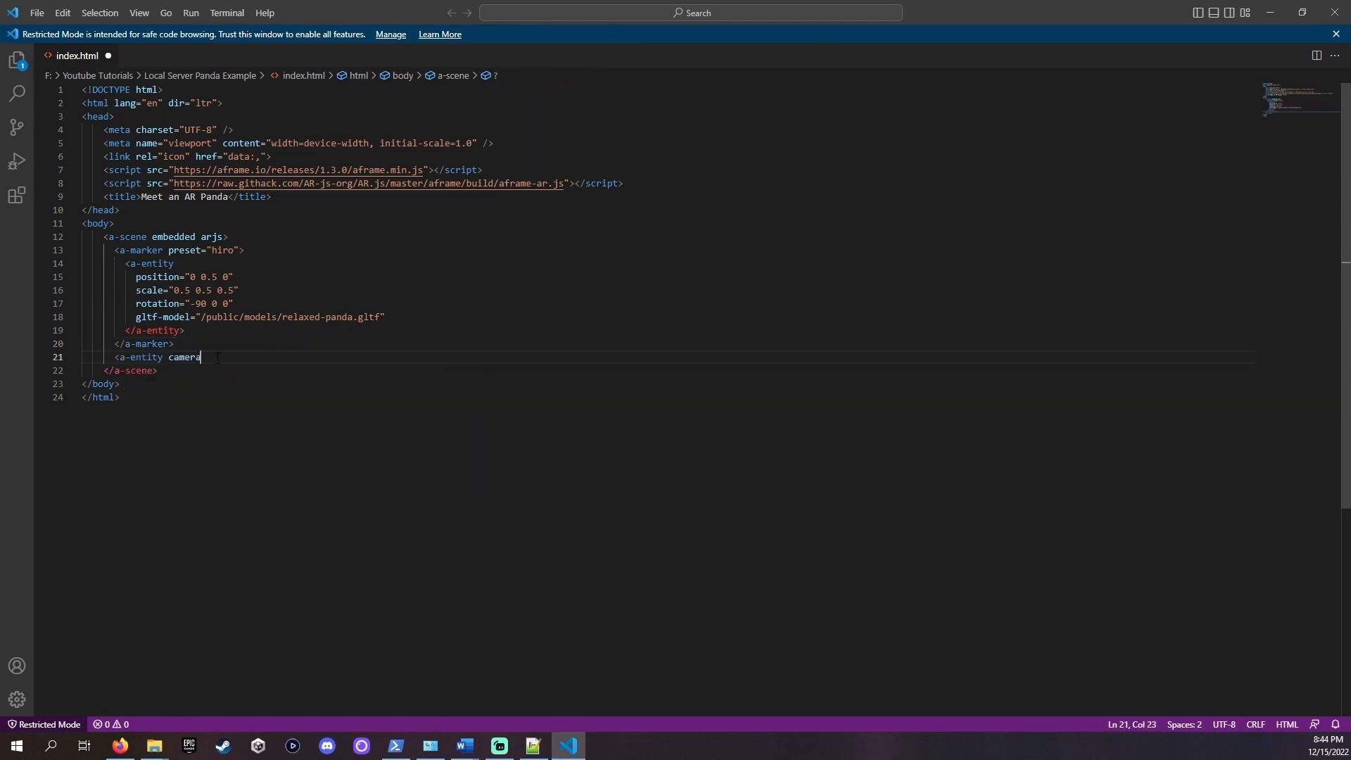
pyautogui.write('></a-entity>')
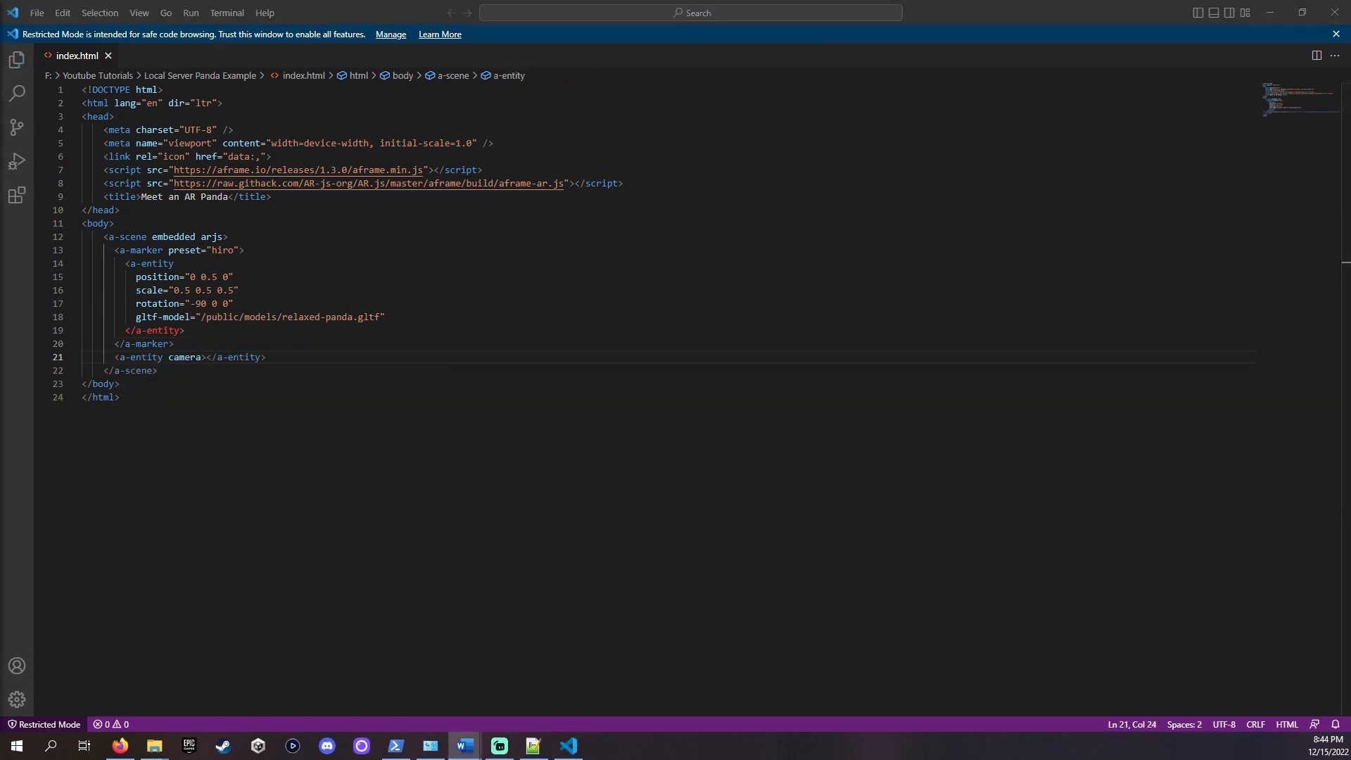
pyautogui.click(636, 750)
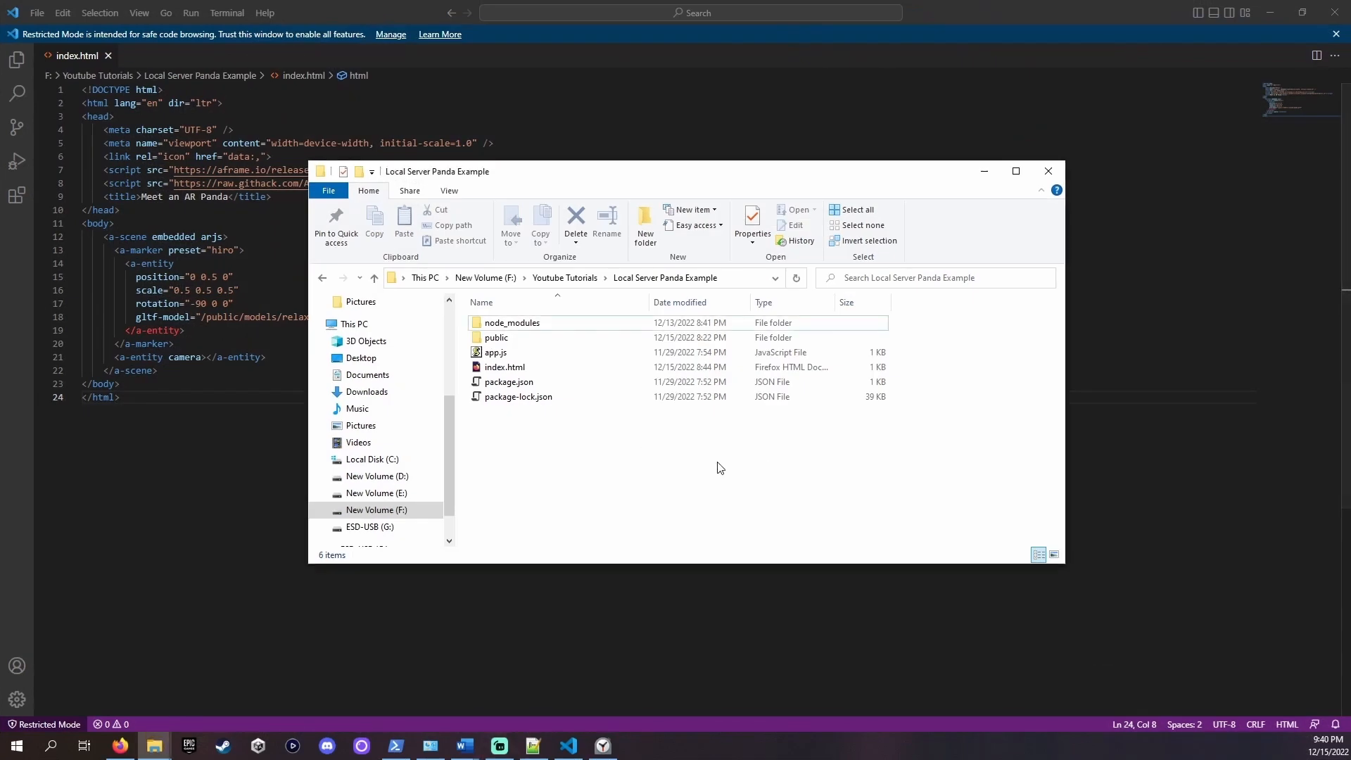
# Create a new keys folder in the project and copy its full path from the address bar
pyautogui.rightClick(719, 468)
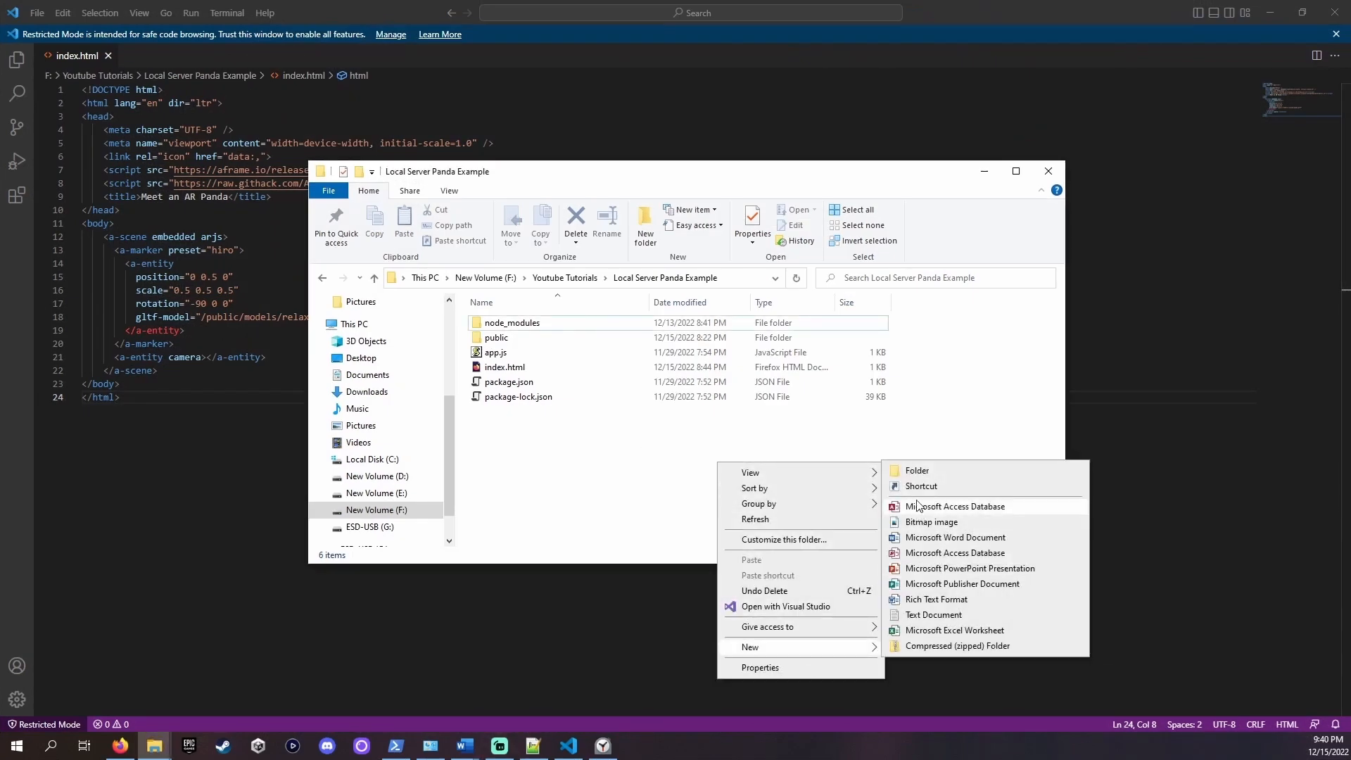
pyautogui.click(916, 470)
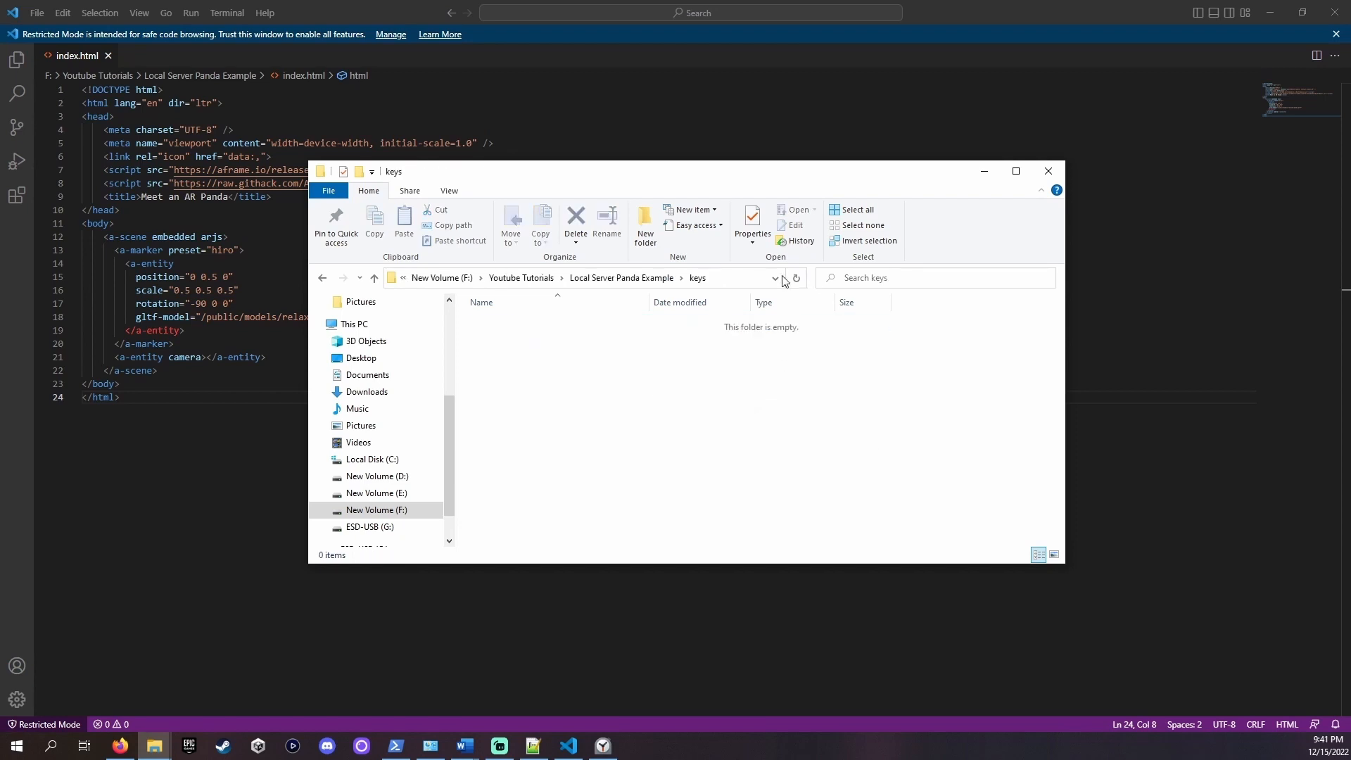
pyautogui.click(534, 277)
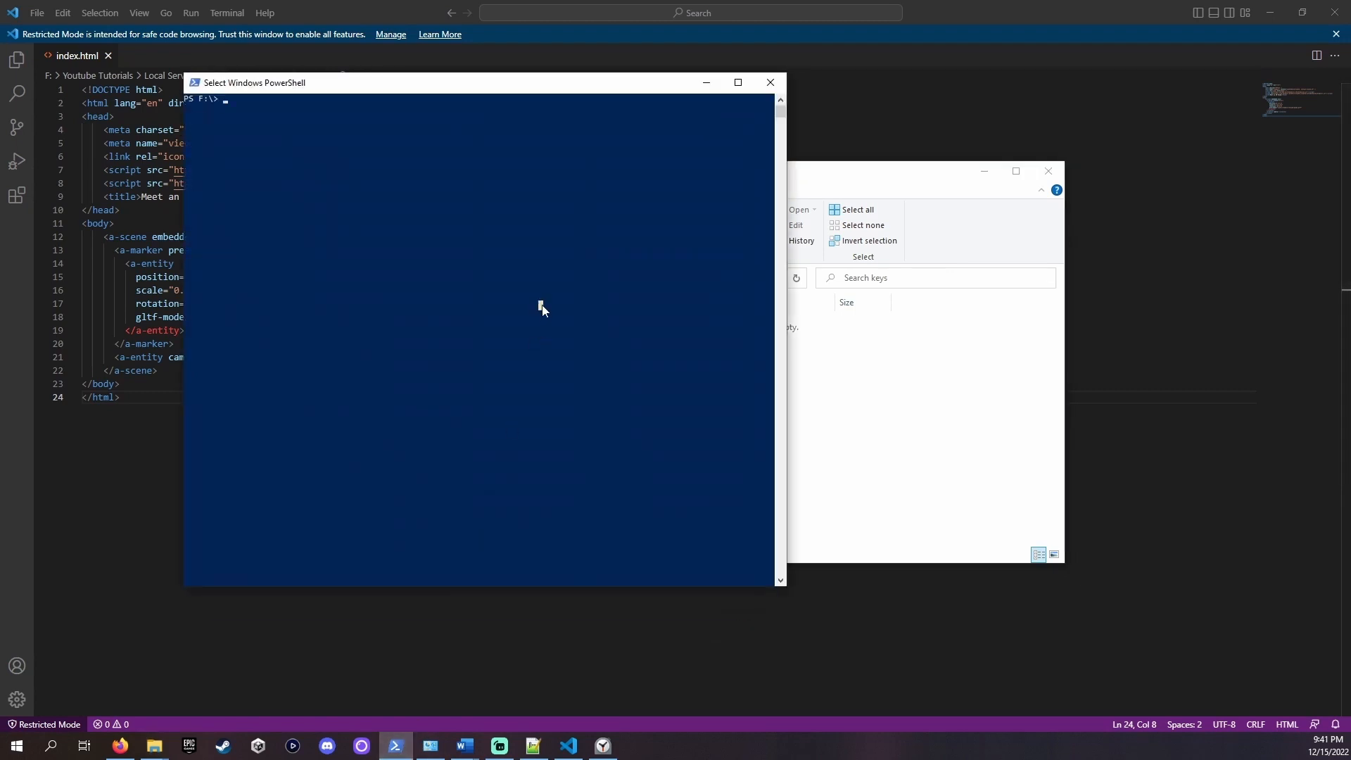
# In PowerShell, cd into the keys folder and run openssl genrsa -out server.key 2048
pyautogui.write('cd "F:\\Youtube Tutorials\\Local Server Panda Example\\keys"')
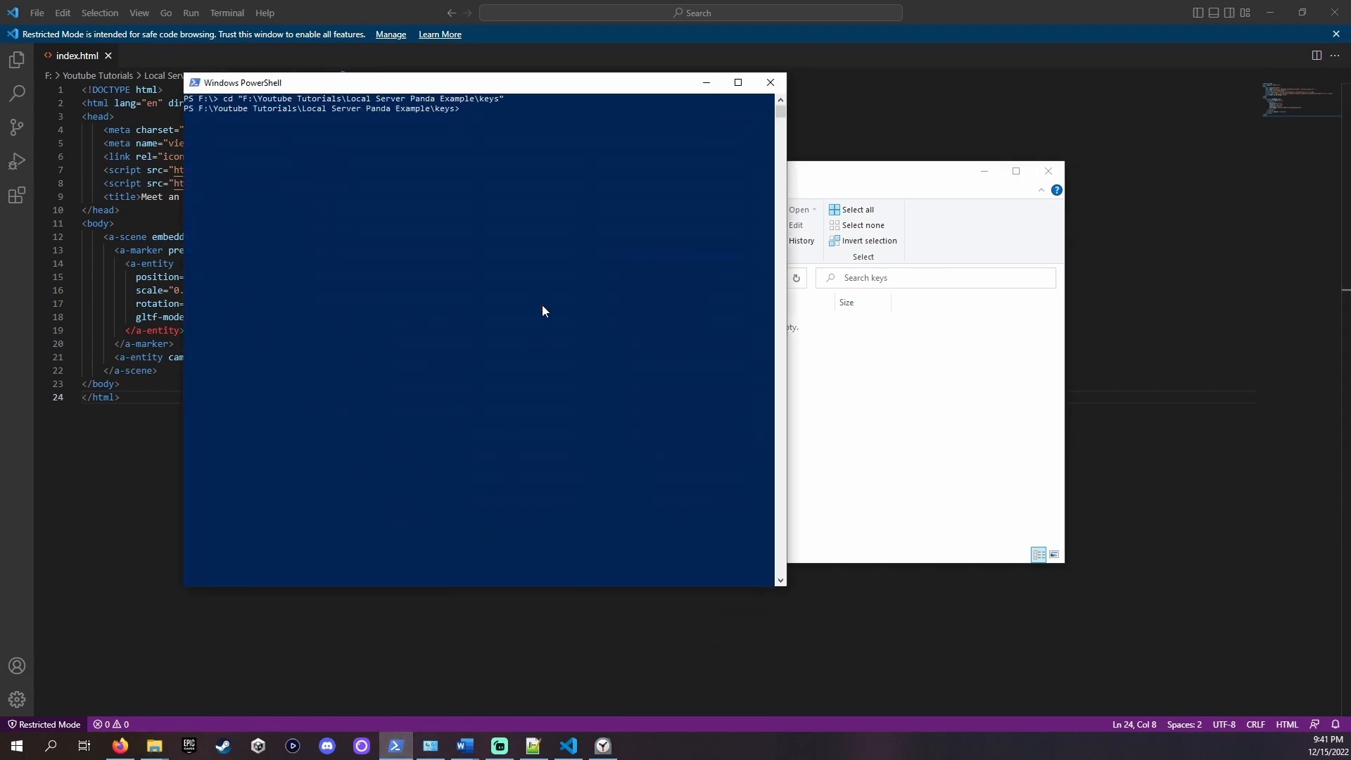
pyautogui.write('openssl')
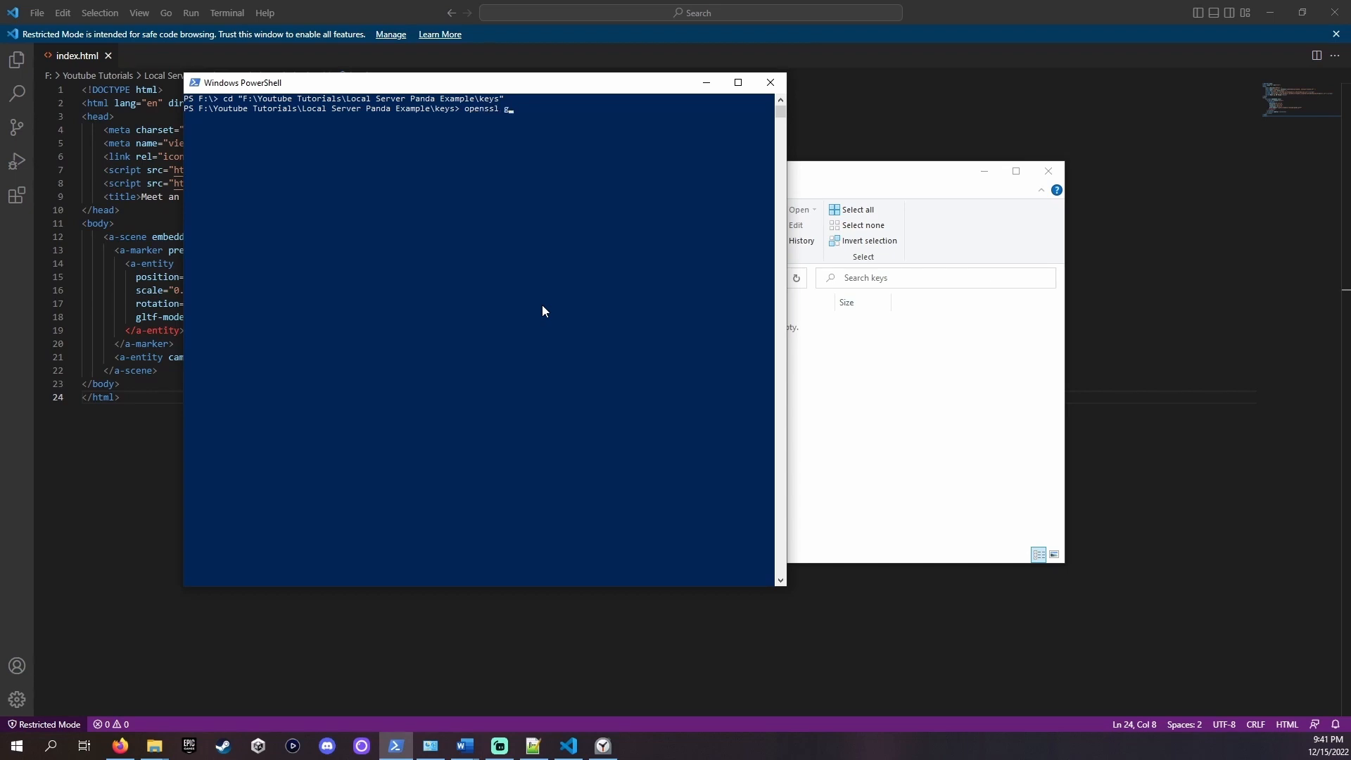
pyautogui.write('genrsa -out server')
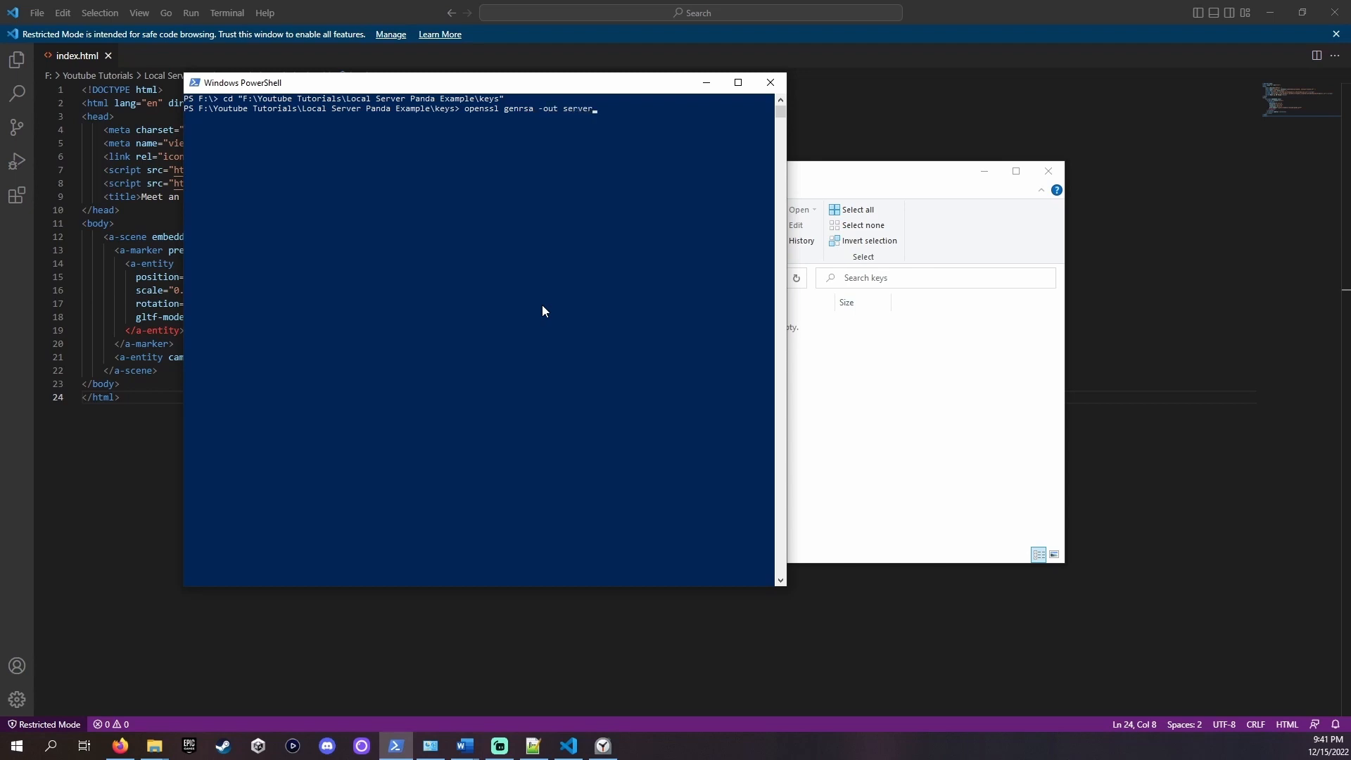
pyautogui.write('.key 2048')
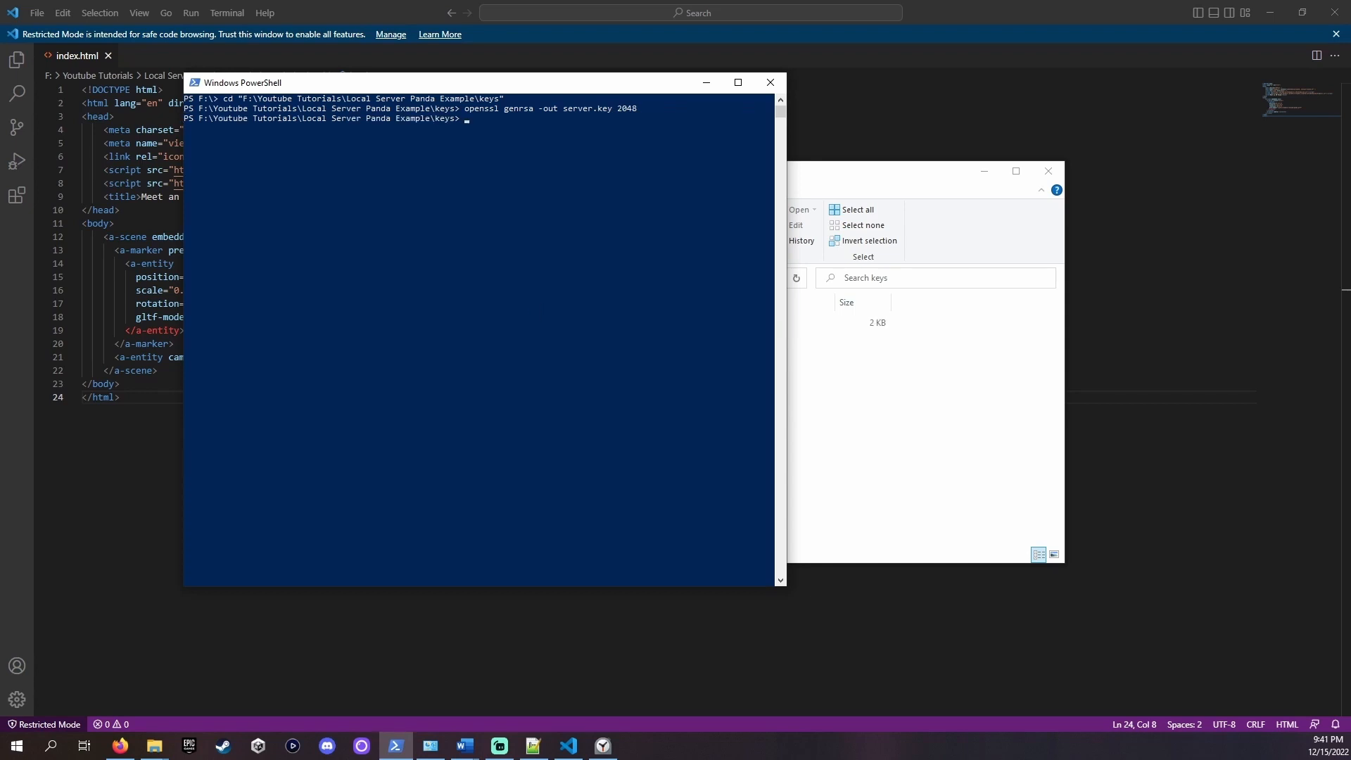
pyautogui.write('openssl req')
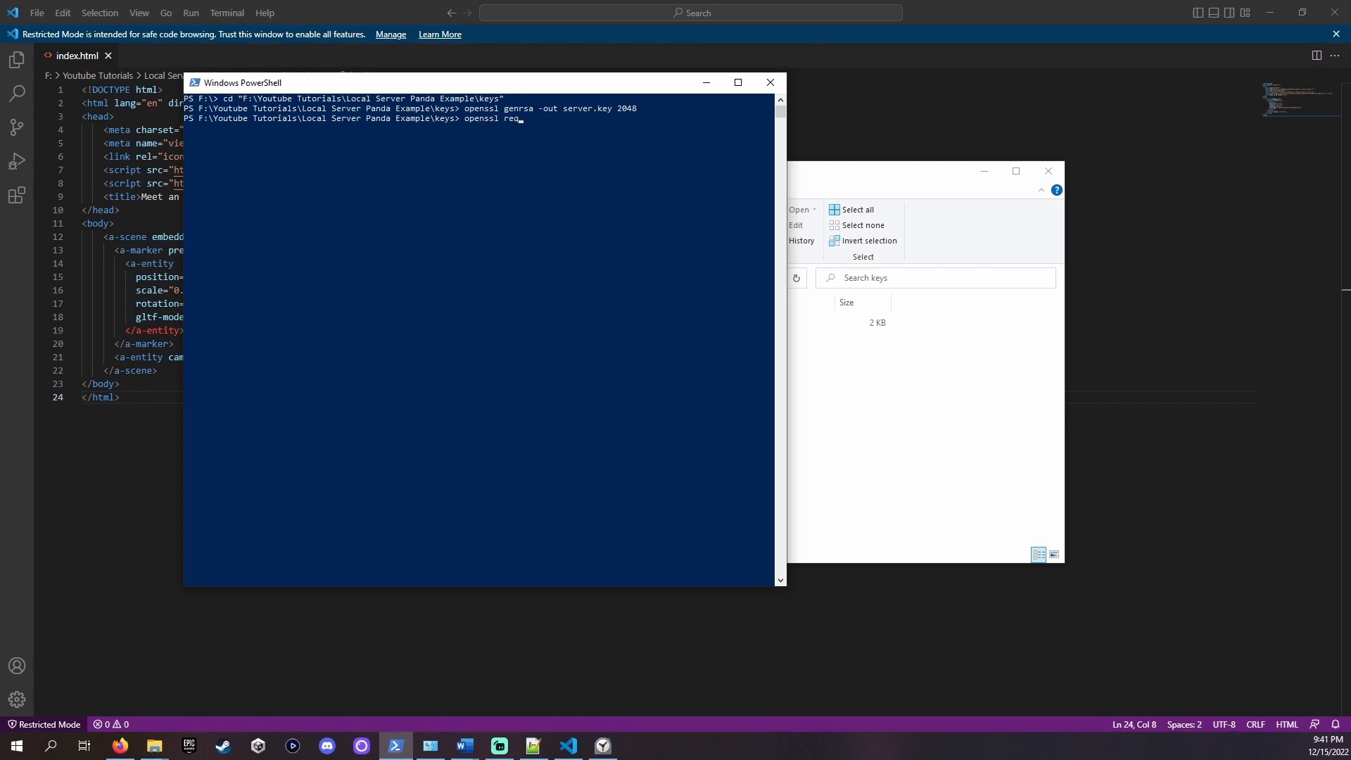
pyautogui.write('-')
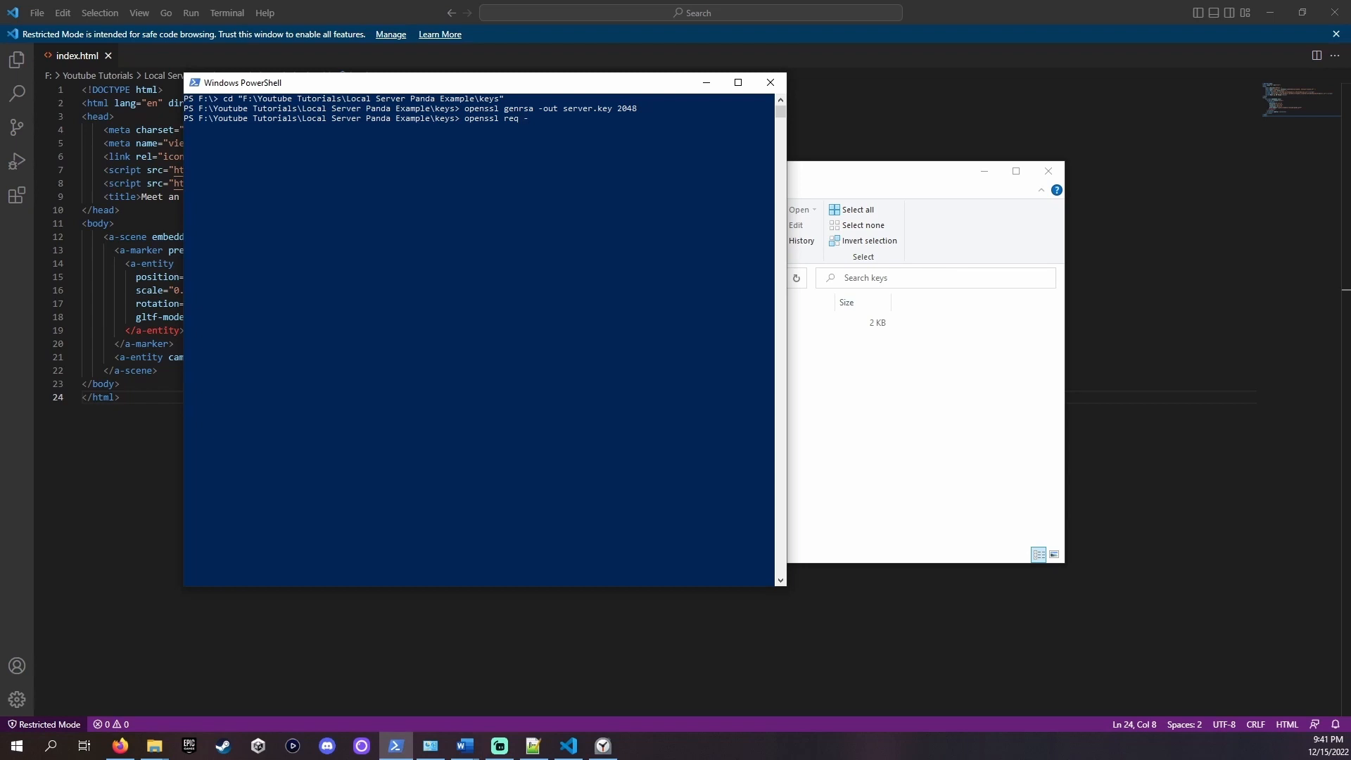
pyautogui.write('new -key server.key -out server')
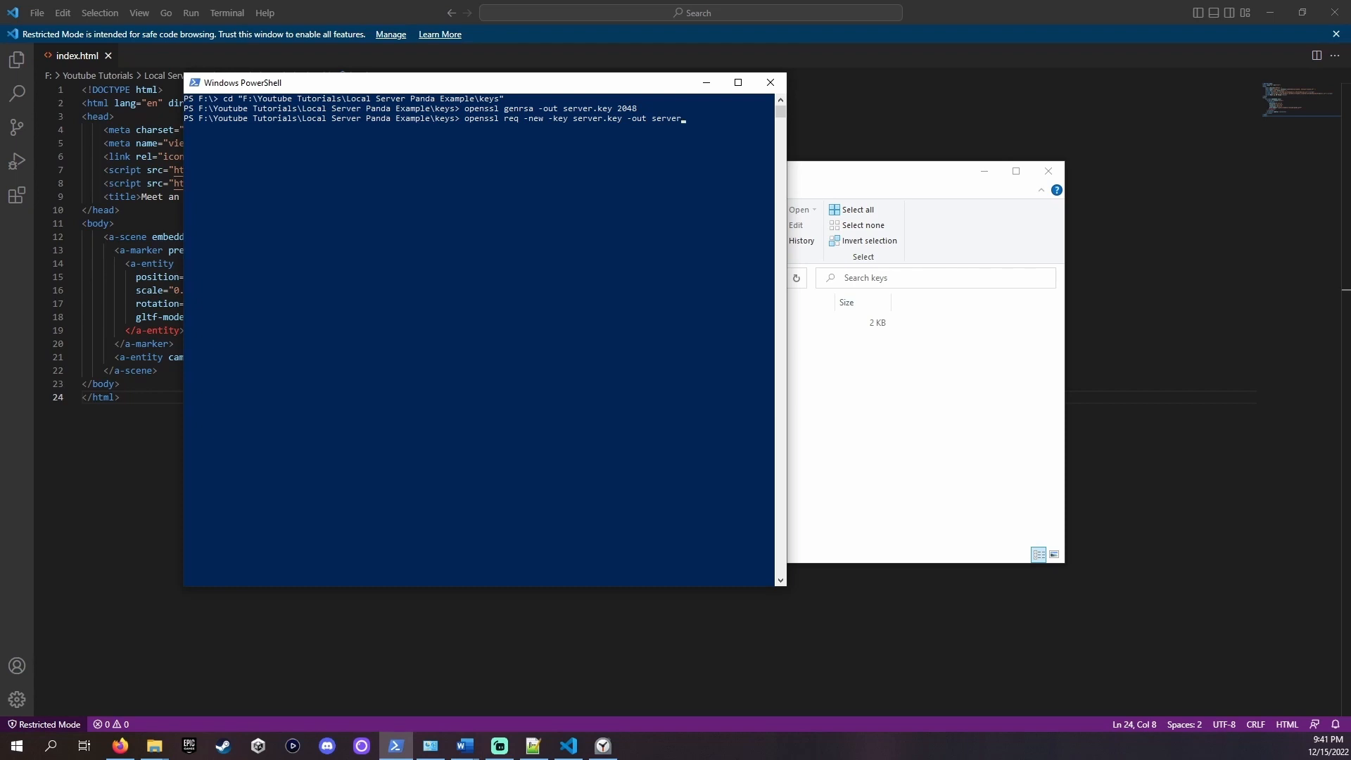
pyautogui.write('US')
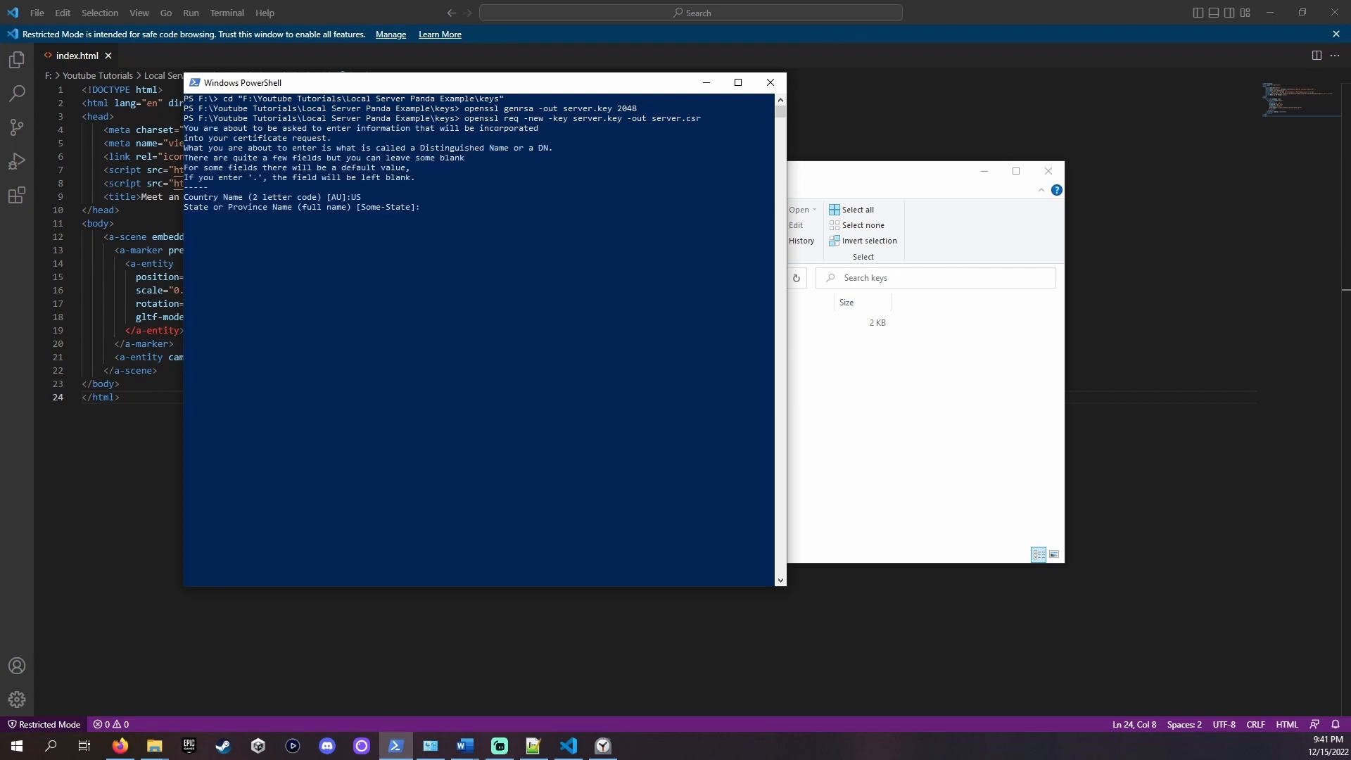
pyautogui.write('CA')
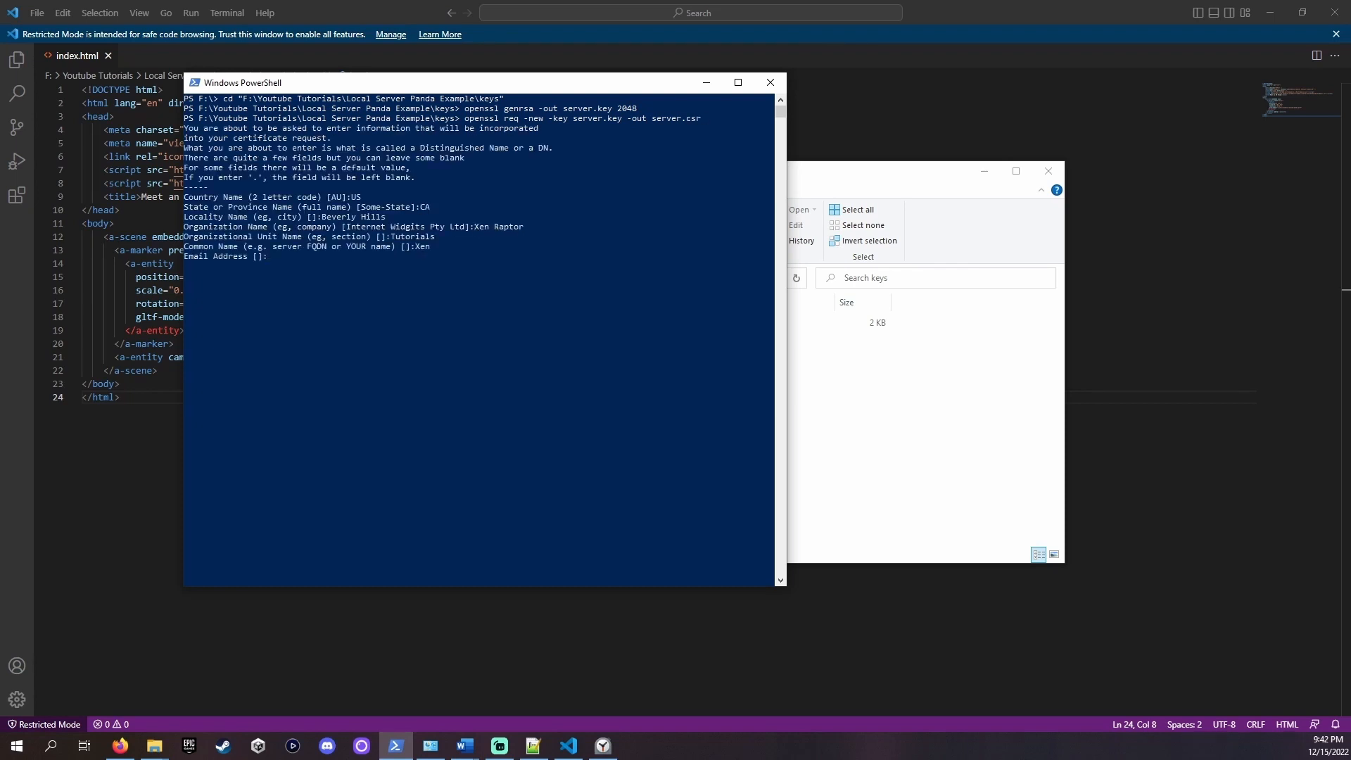
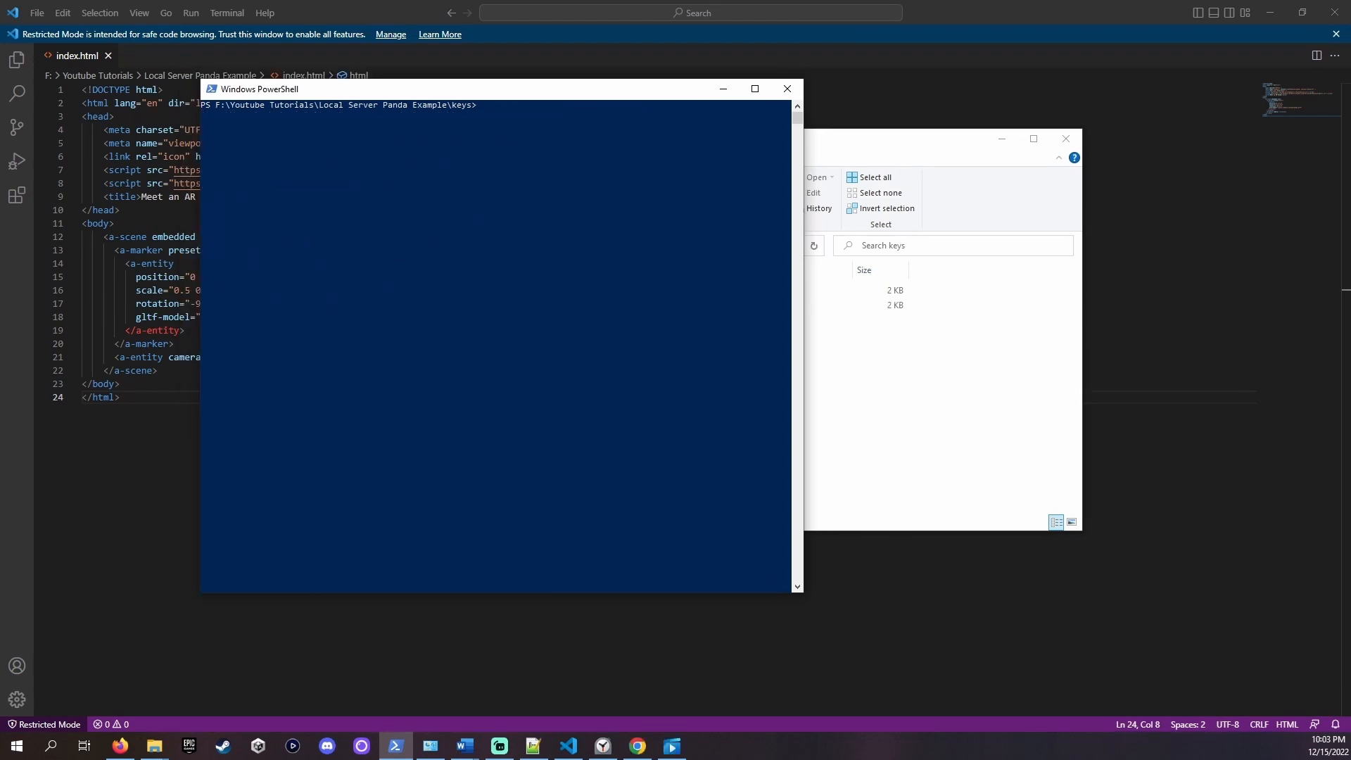
# Enter openssl x509 -req -days 365 -in server.csr -signkey server.key -out server.crt
pyautogui.write('openssl')
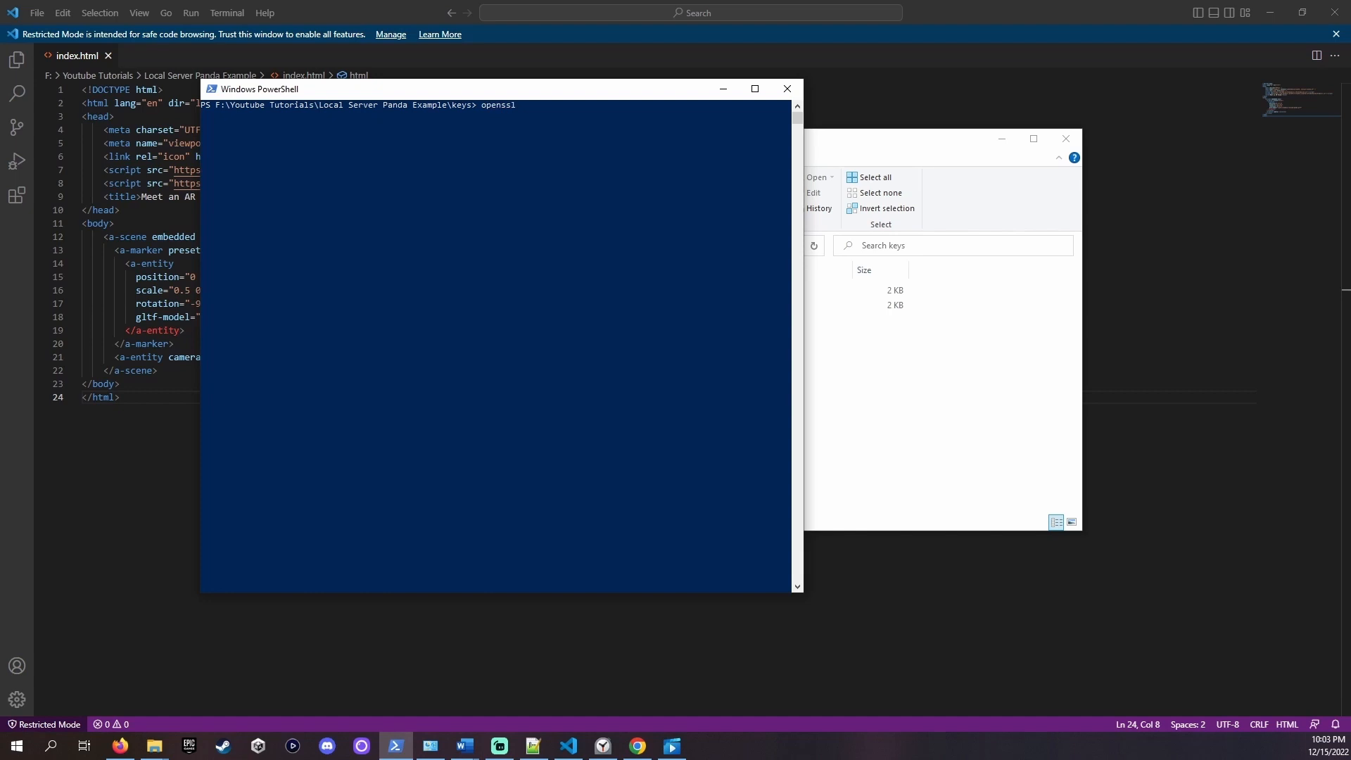
pyautogui.write('x')
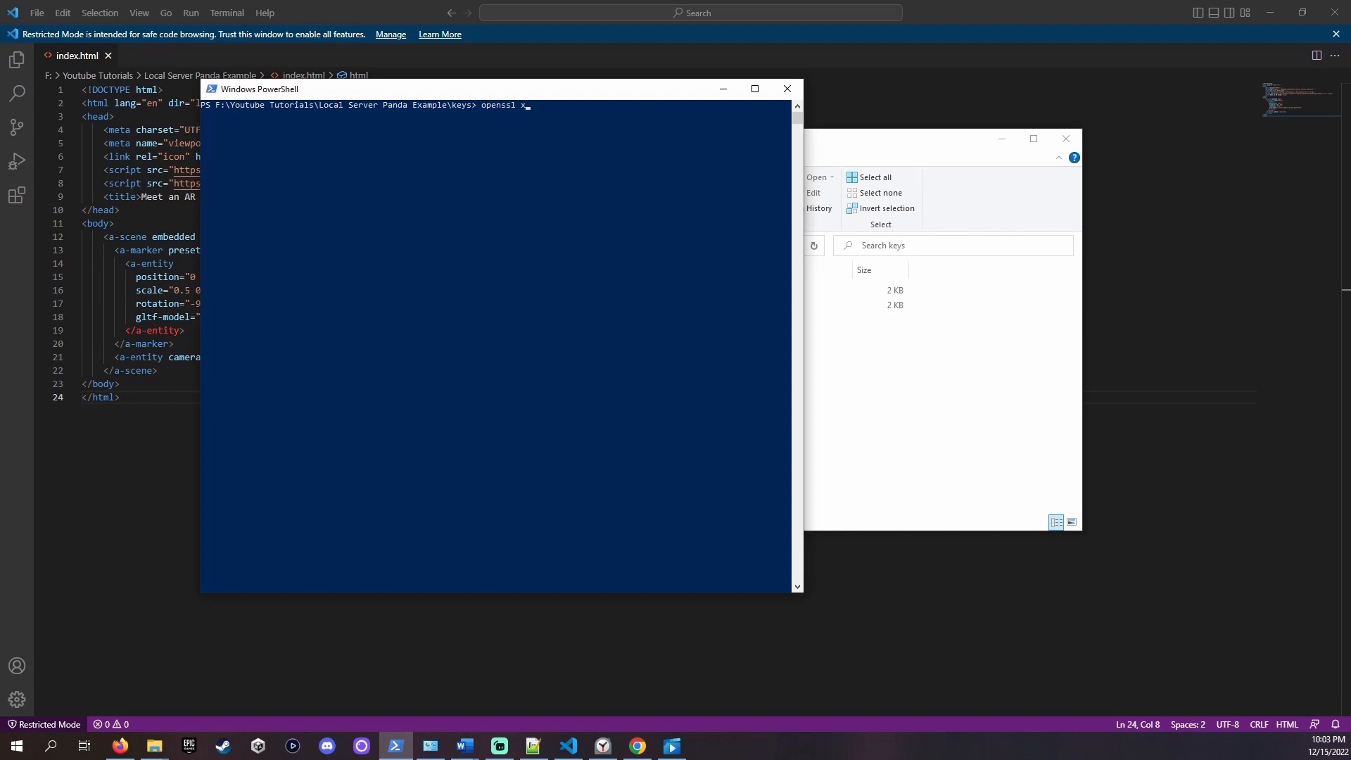
pyautogui.write('509')
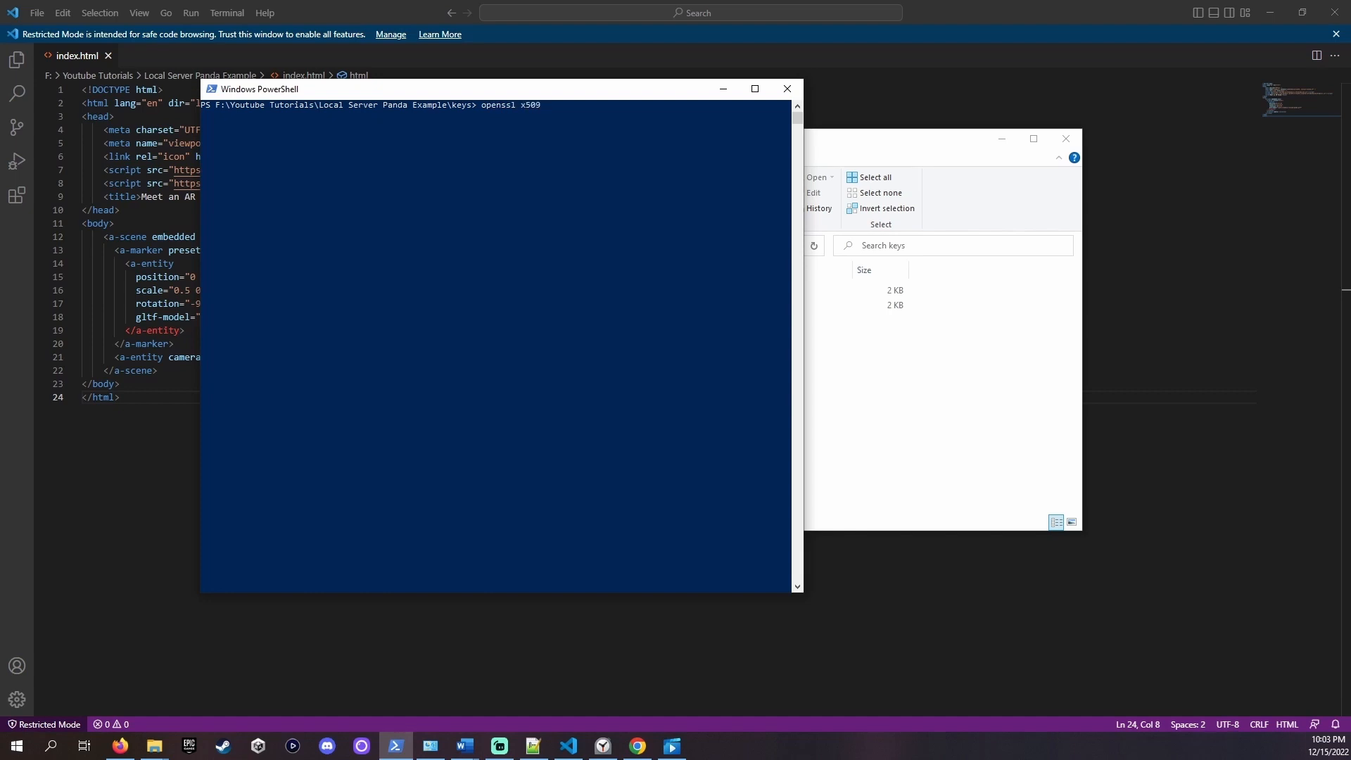
pyautogui.write('-req days')
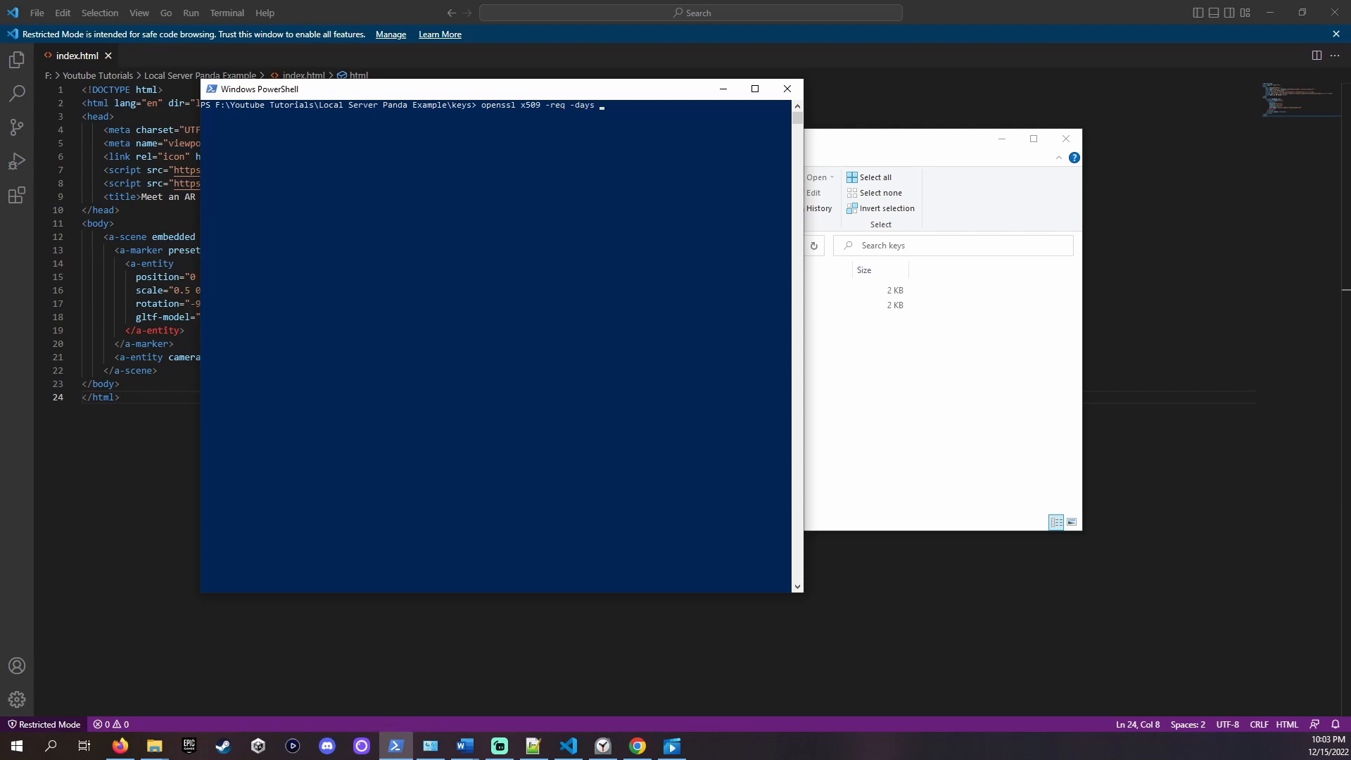
pyautogui.write('365')
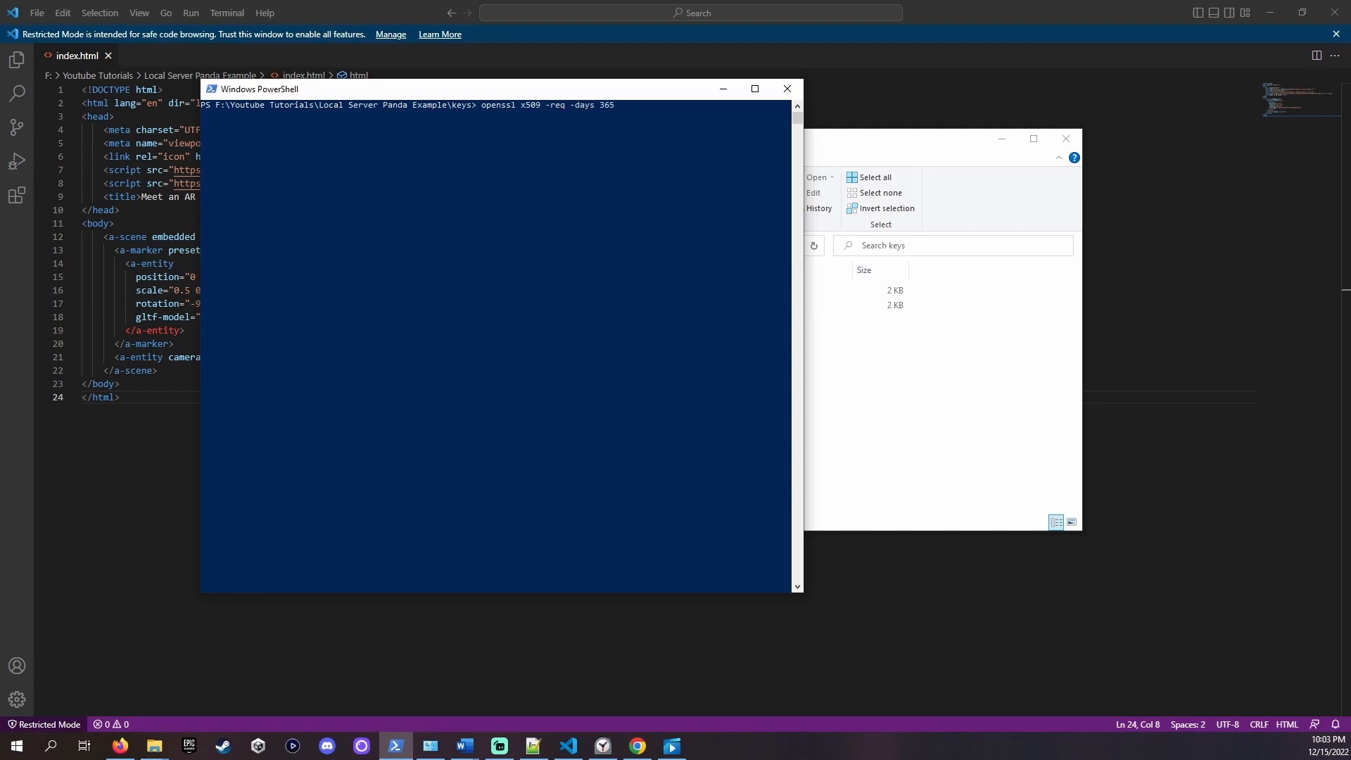
pyautogui.write('-in')
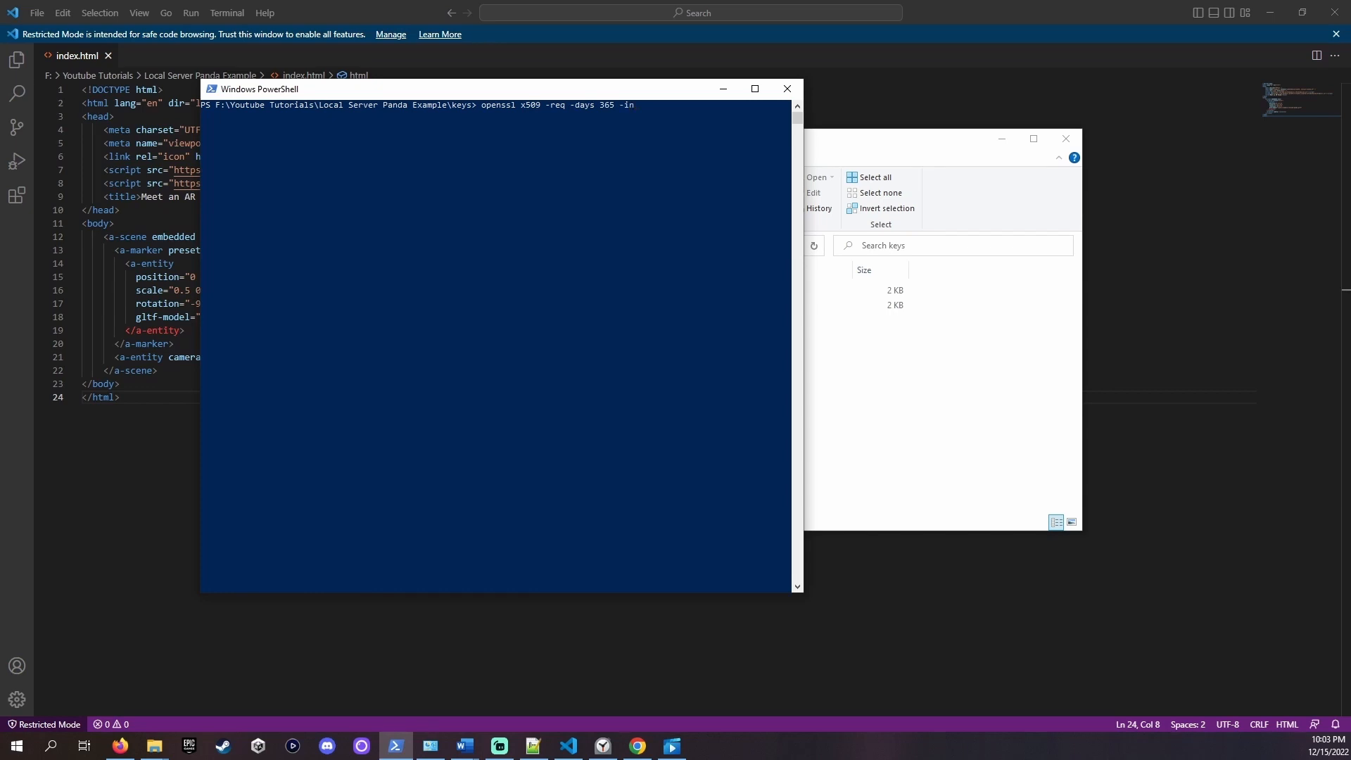
pyautogui.write('server.csr -signkey server.key')
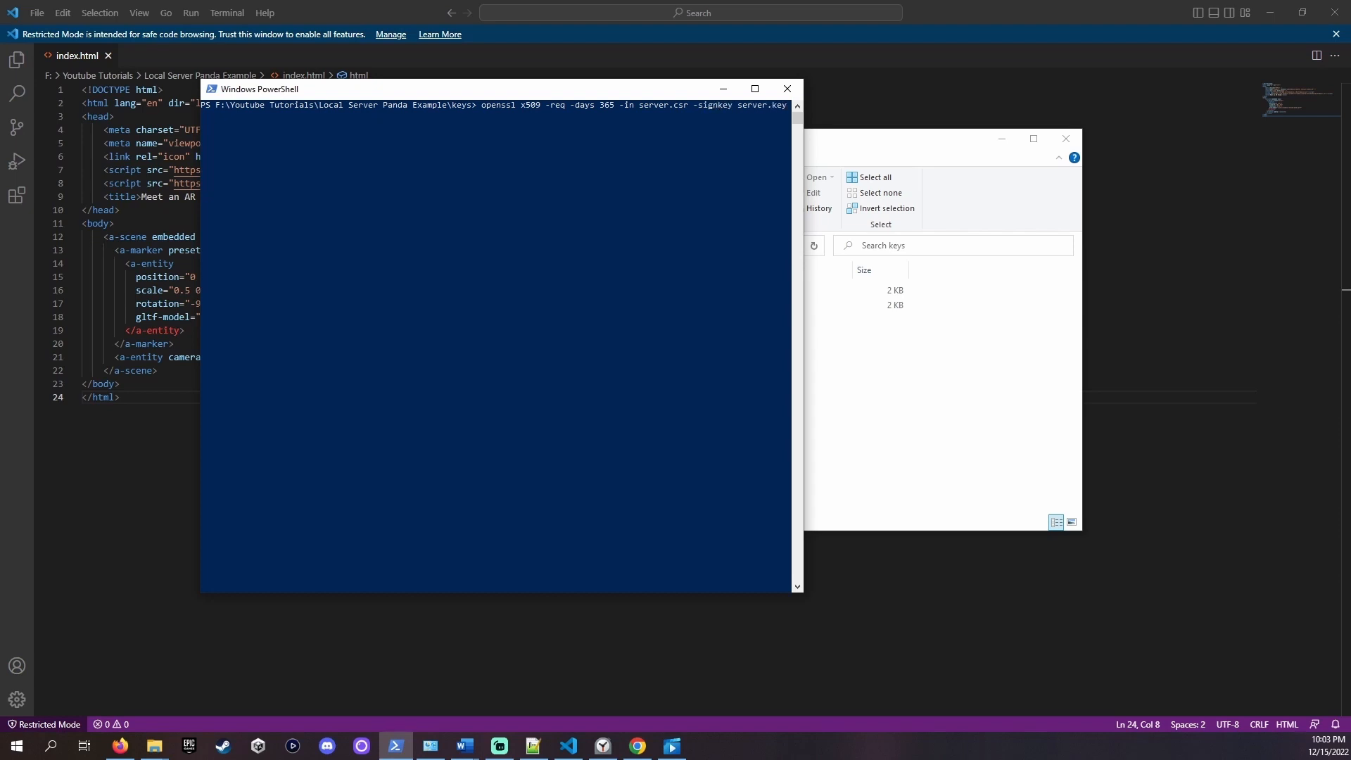
pyautogui.write('-out')
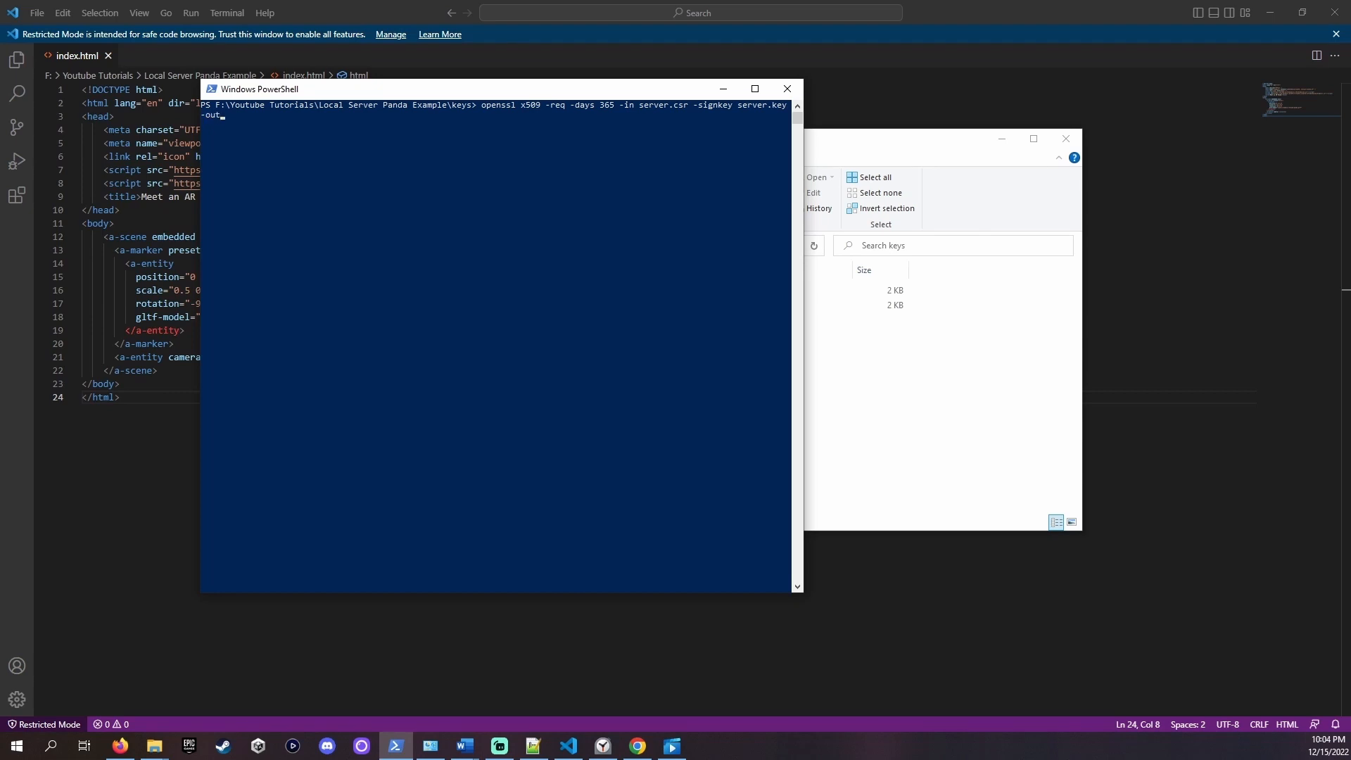
pyautogui.write('server.crt')
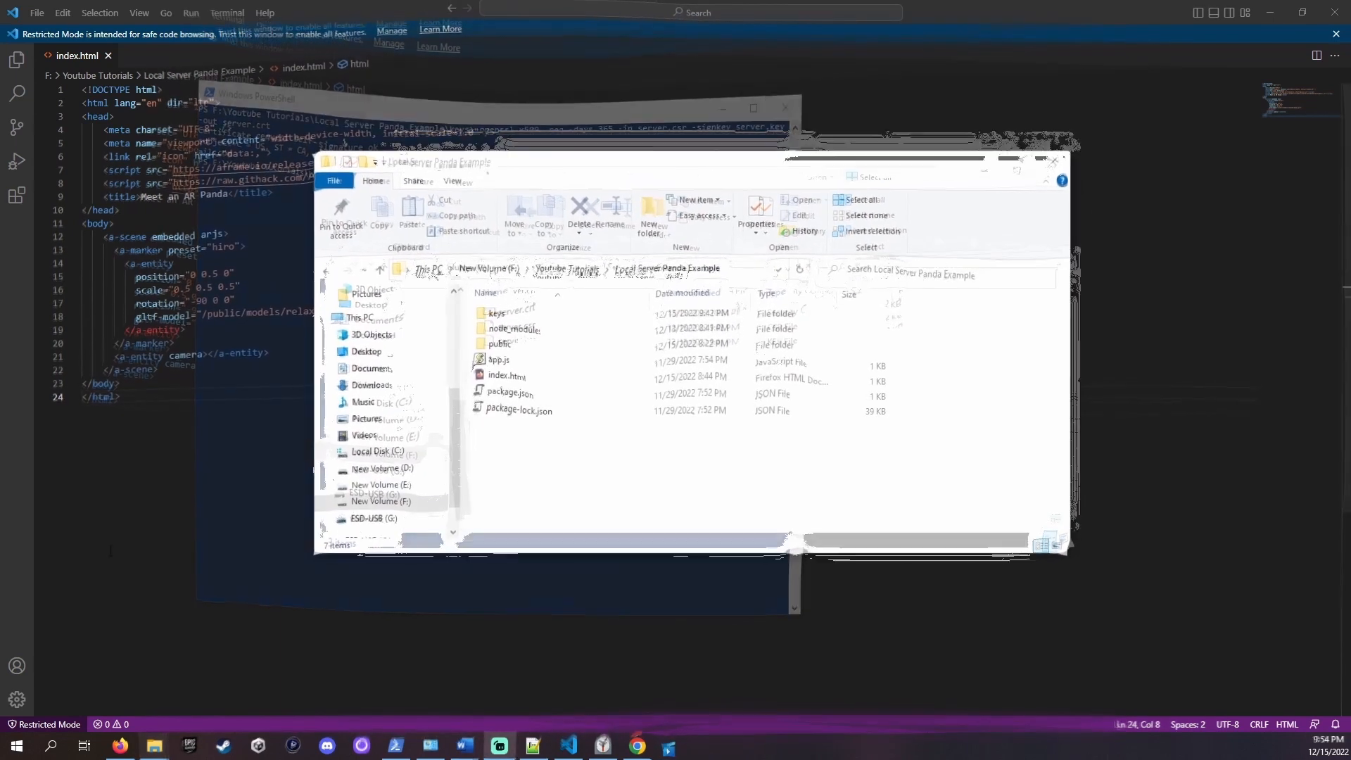
# Open the project's app.js with Visual Studio Code from File Explorer
pyautogui.click(496, 366)
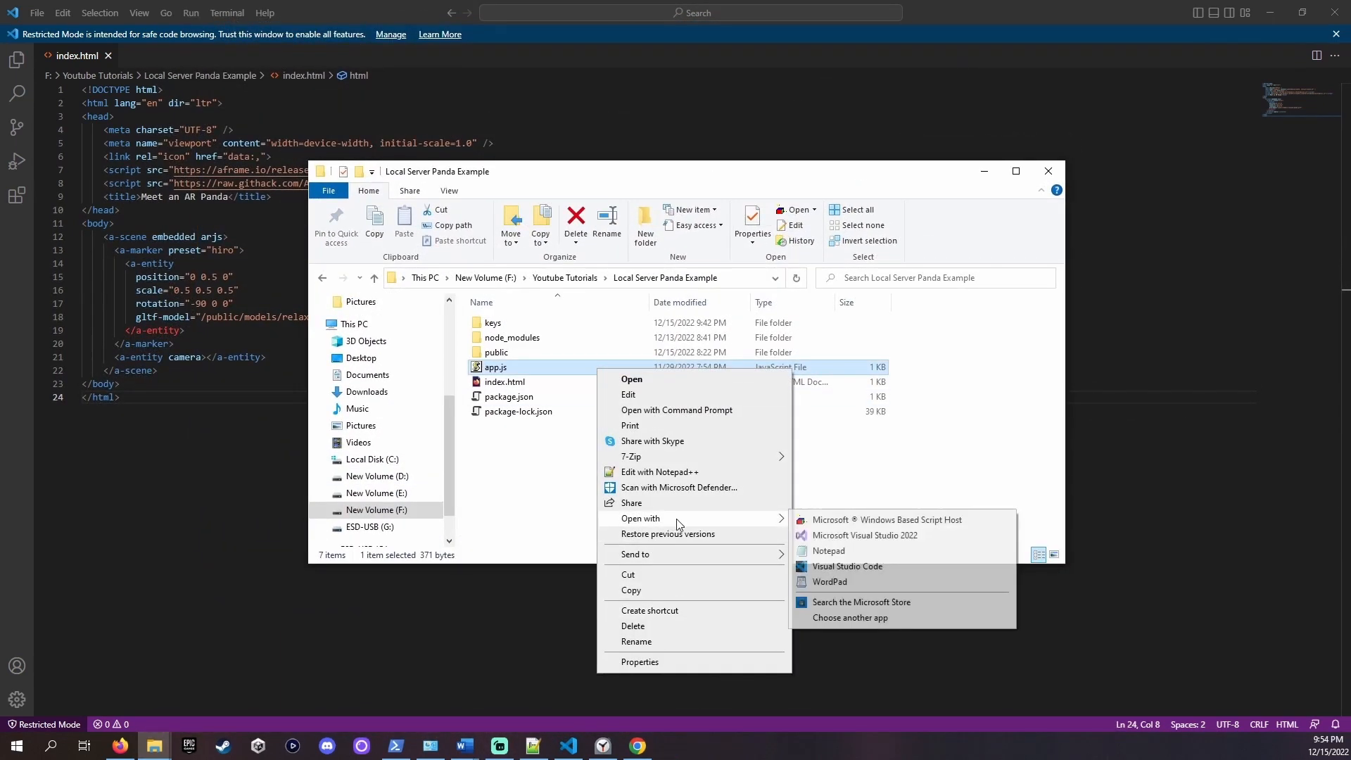
pyautogui.click(846, 565)
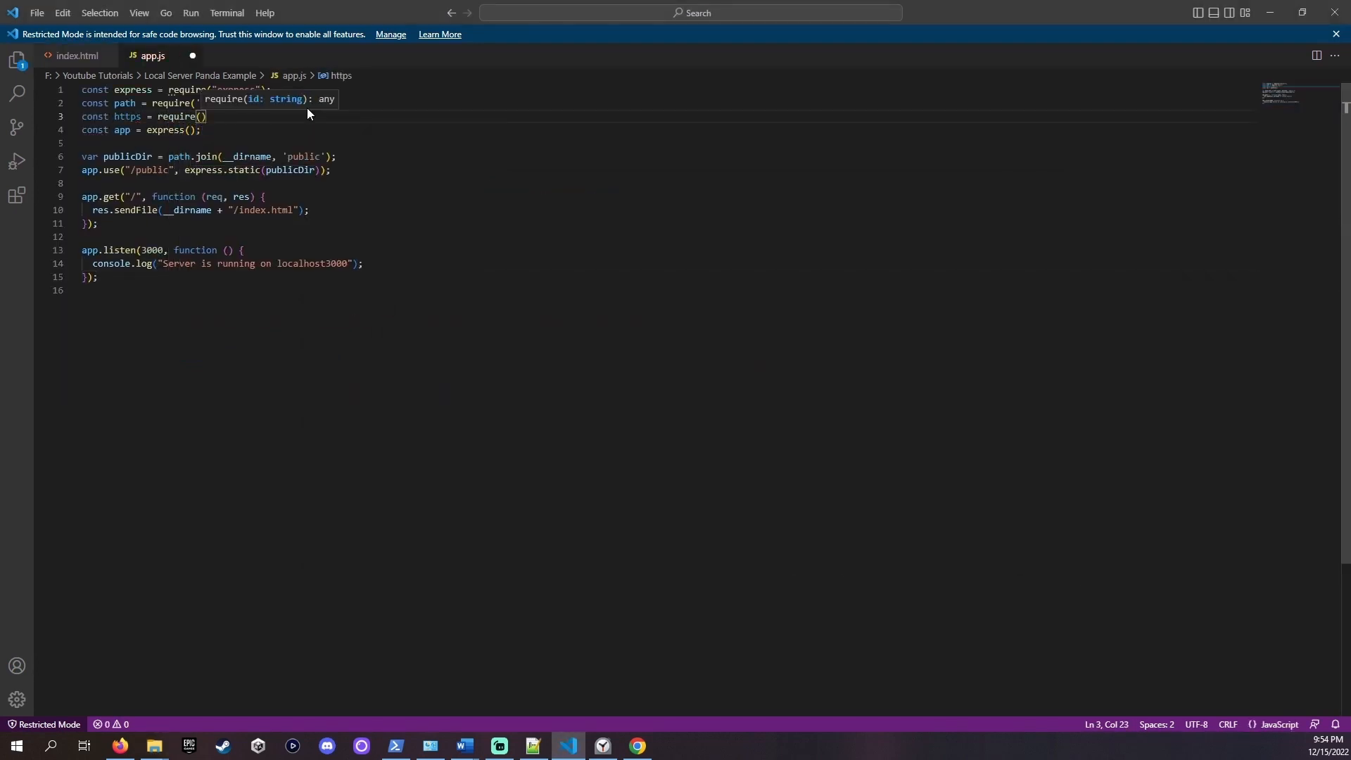
# Require 'https' and 'fs' at the top of app.js
pyautogui.write("'https'")
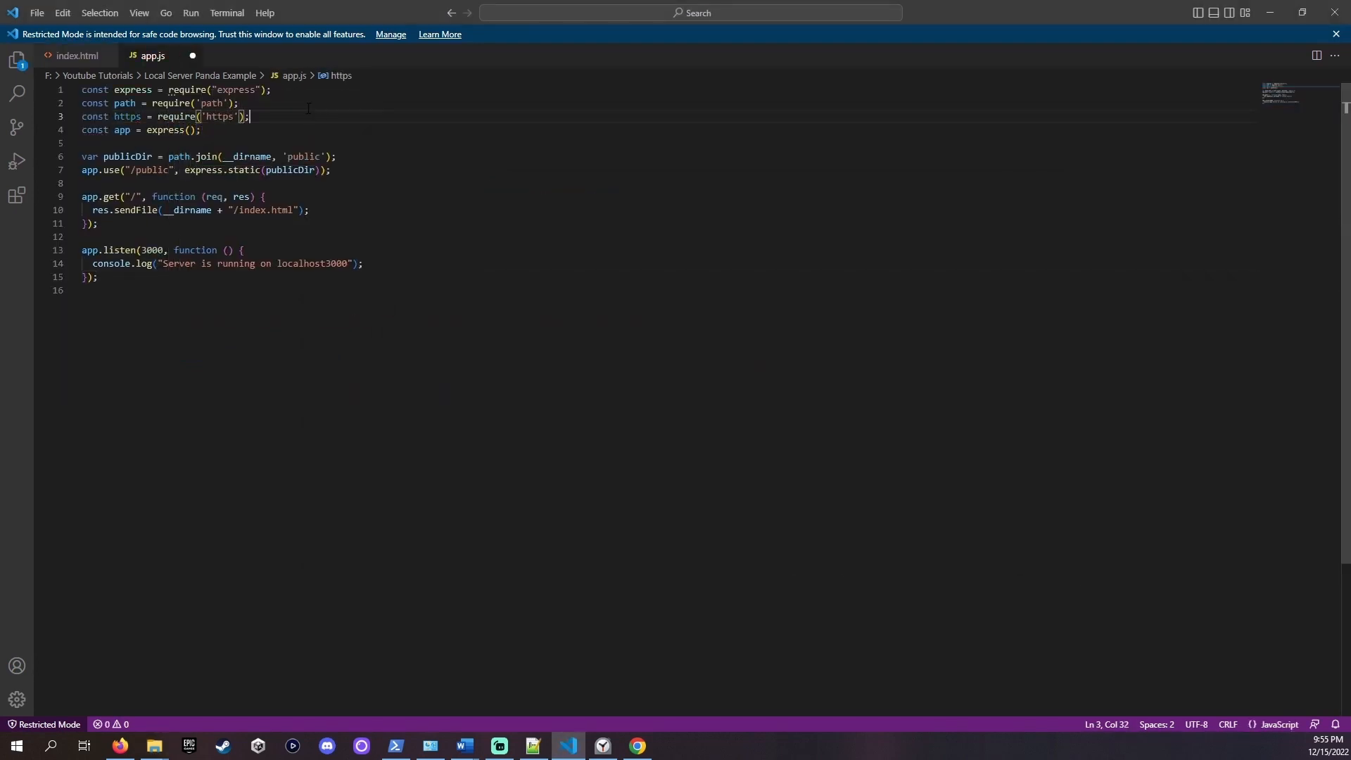
pyautogui.write('const fs =')
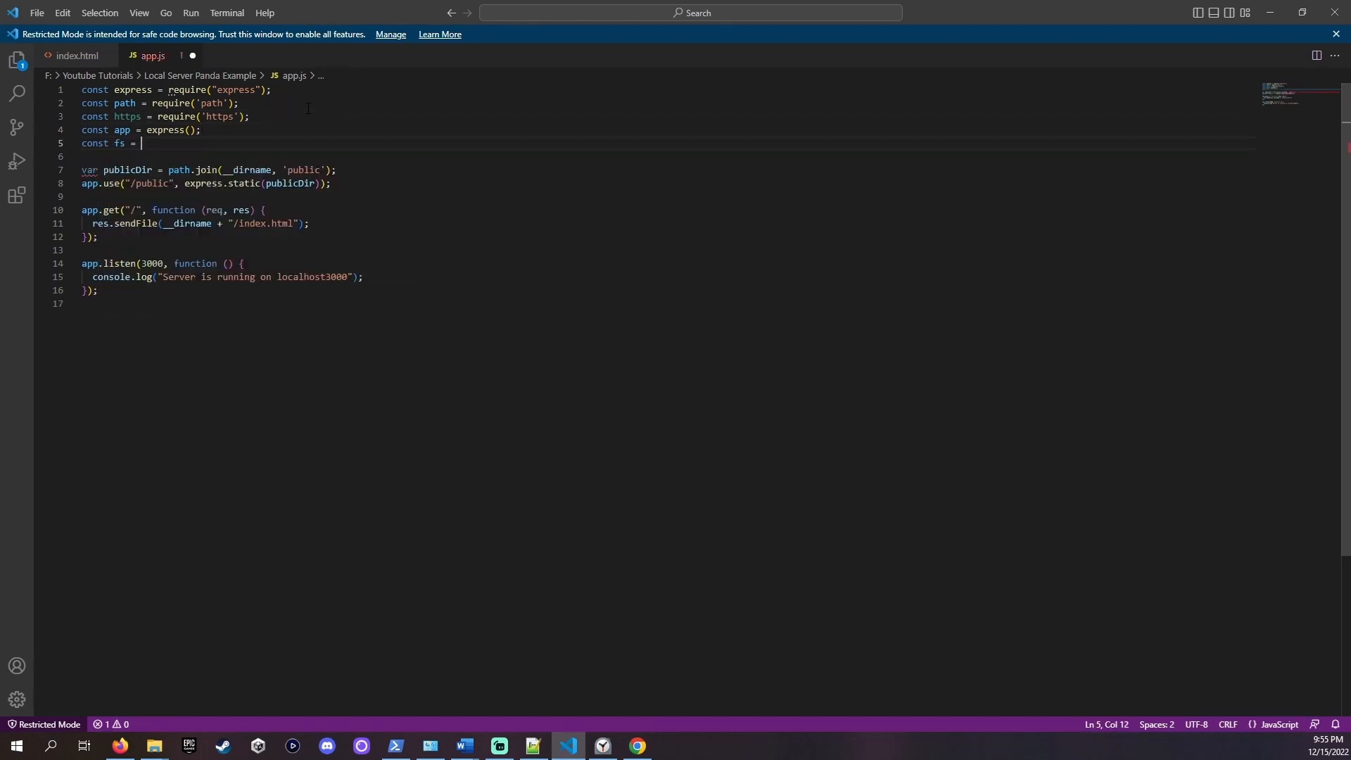
pyautogui.write("require('fs');")
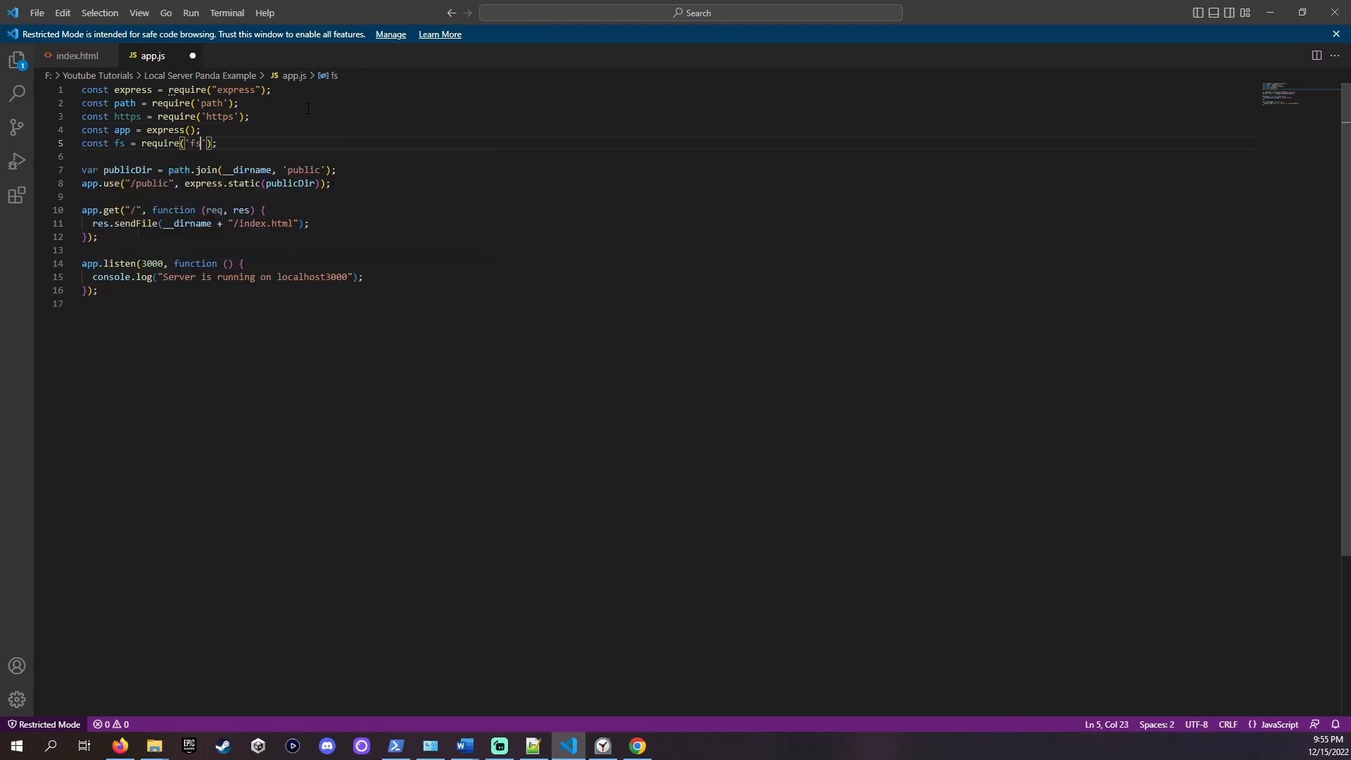
# Add an options object reading keys/server.key and keys/server.crt with fs.readFileSync
pyautogui.click(195, 250)
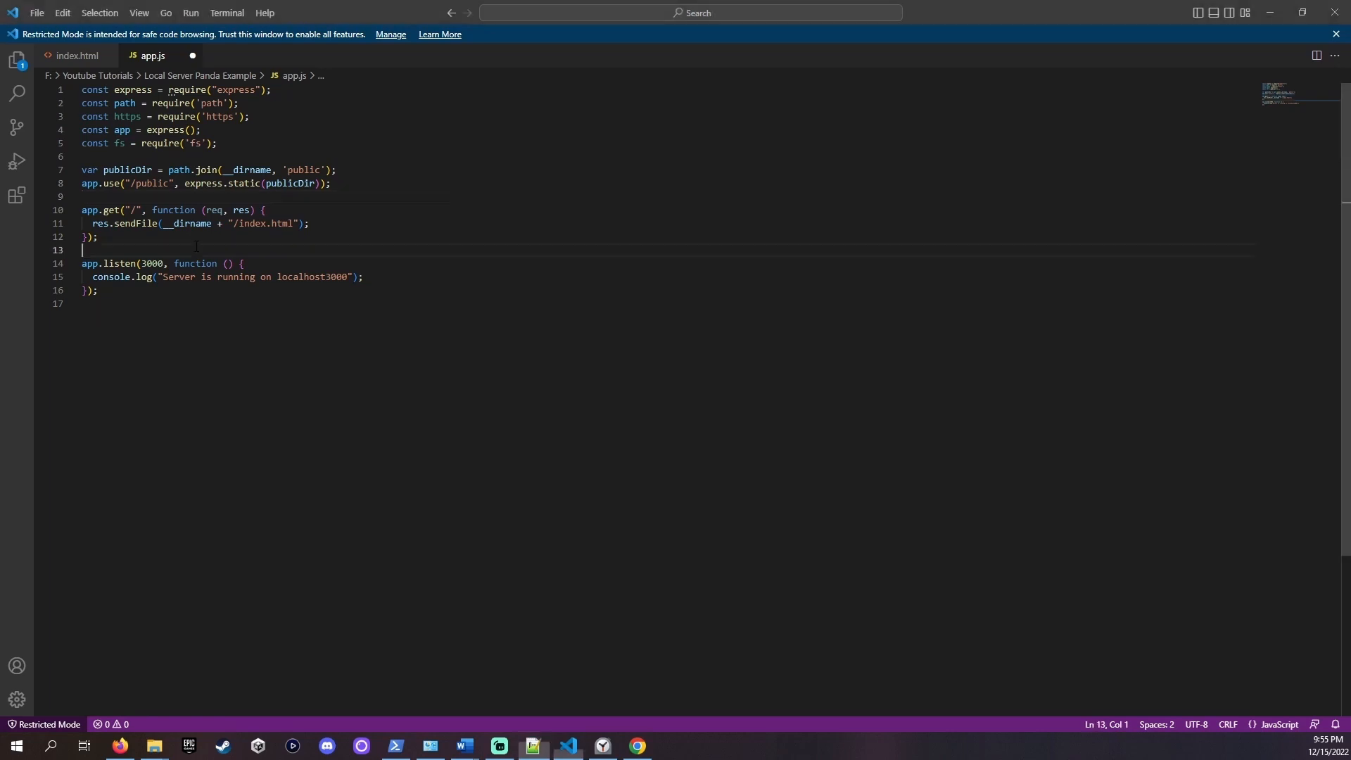
pyautogui.write('const options = {')
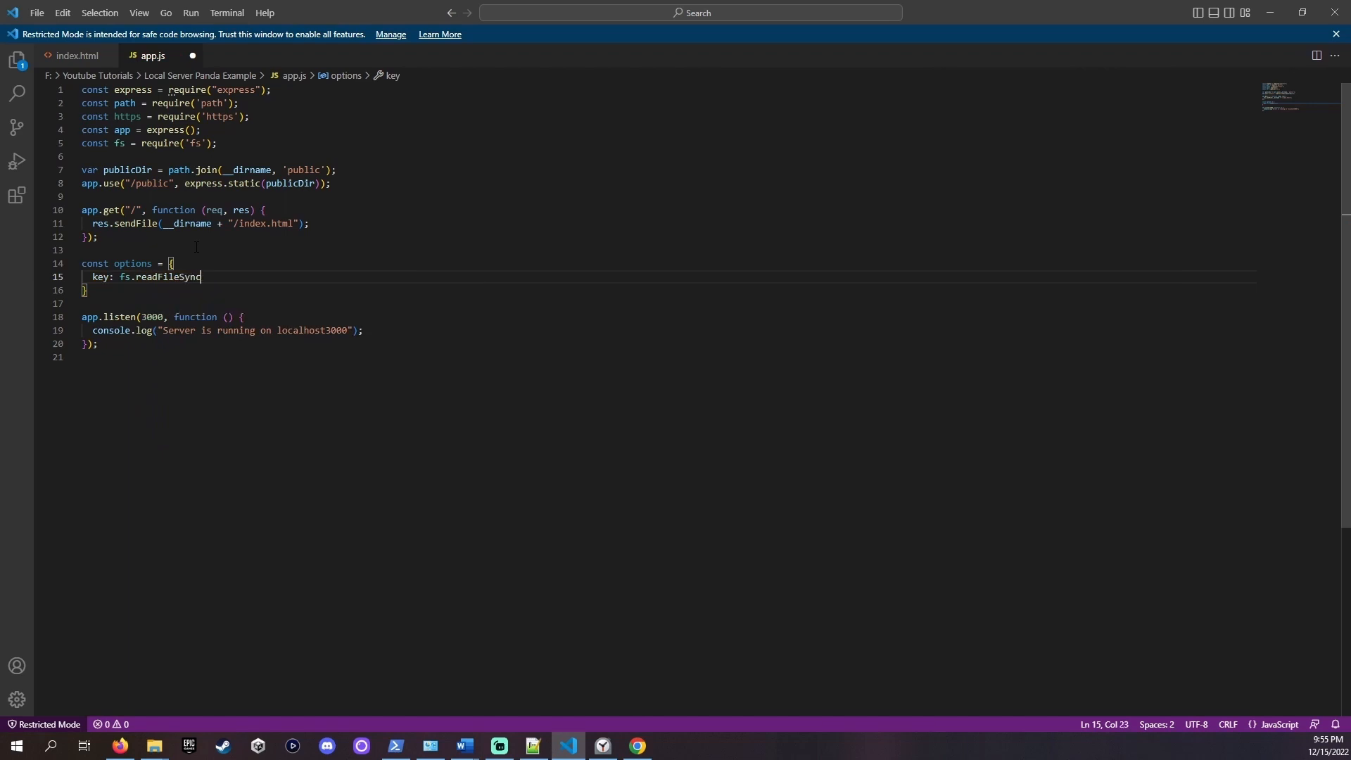
pyautogui.write('()')
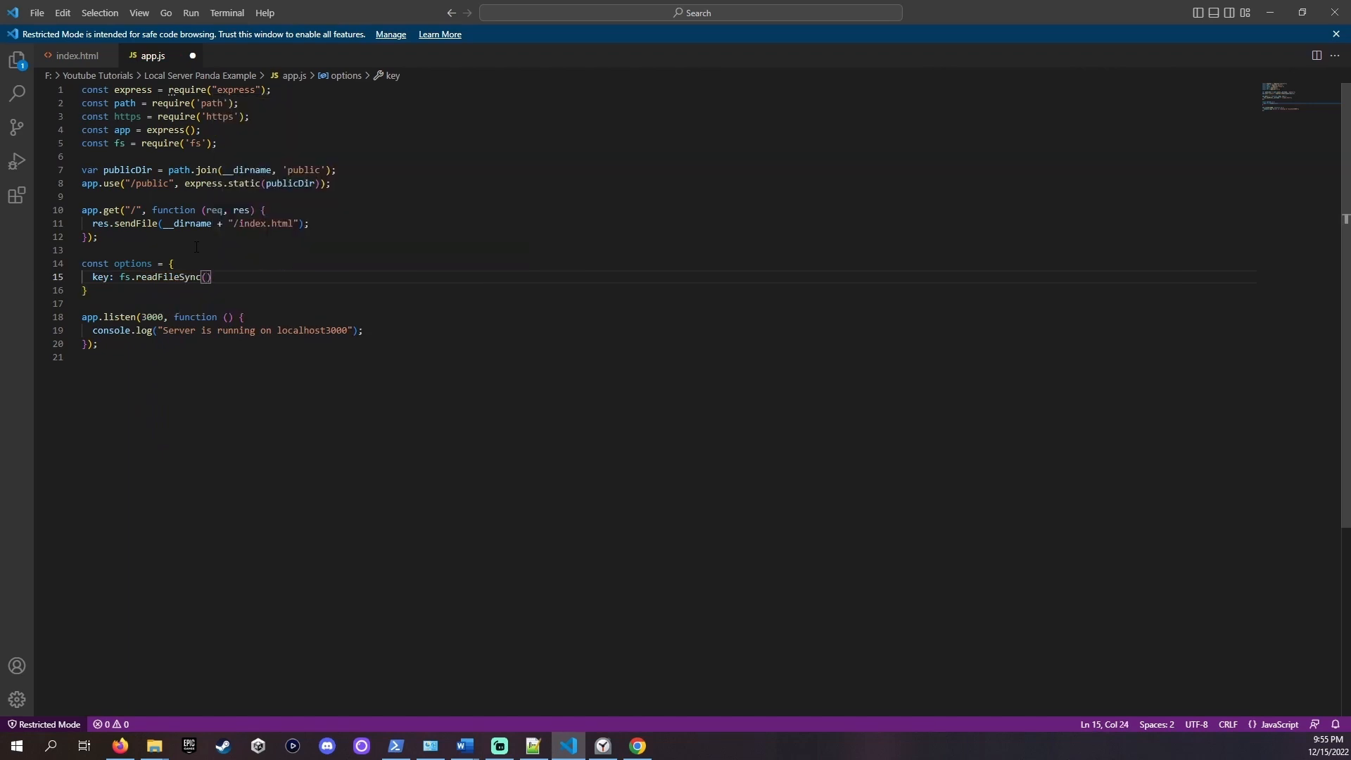
pyautogui.write("'keys/server.key")
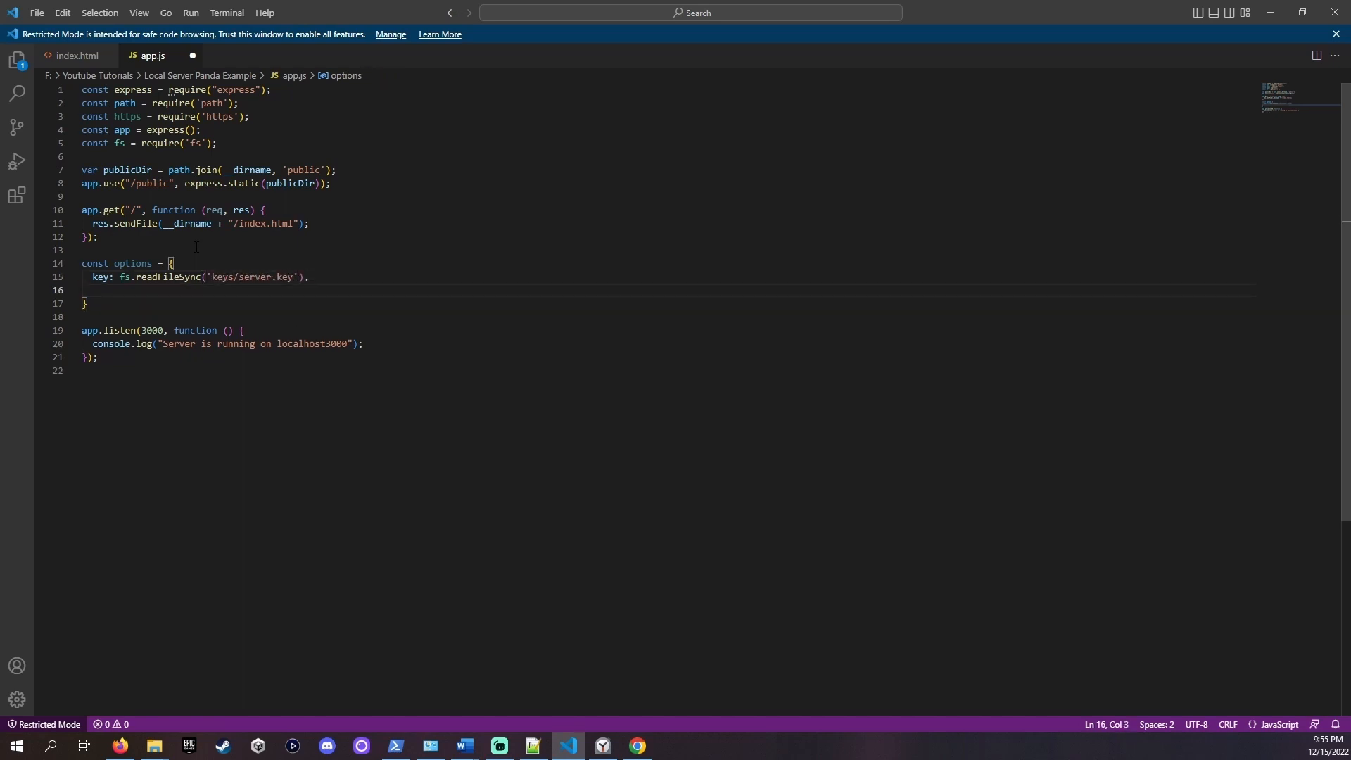
pyautogui.write('cert:')
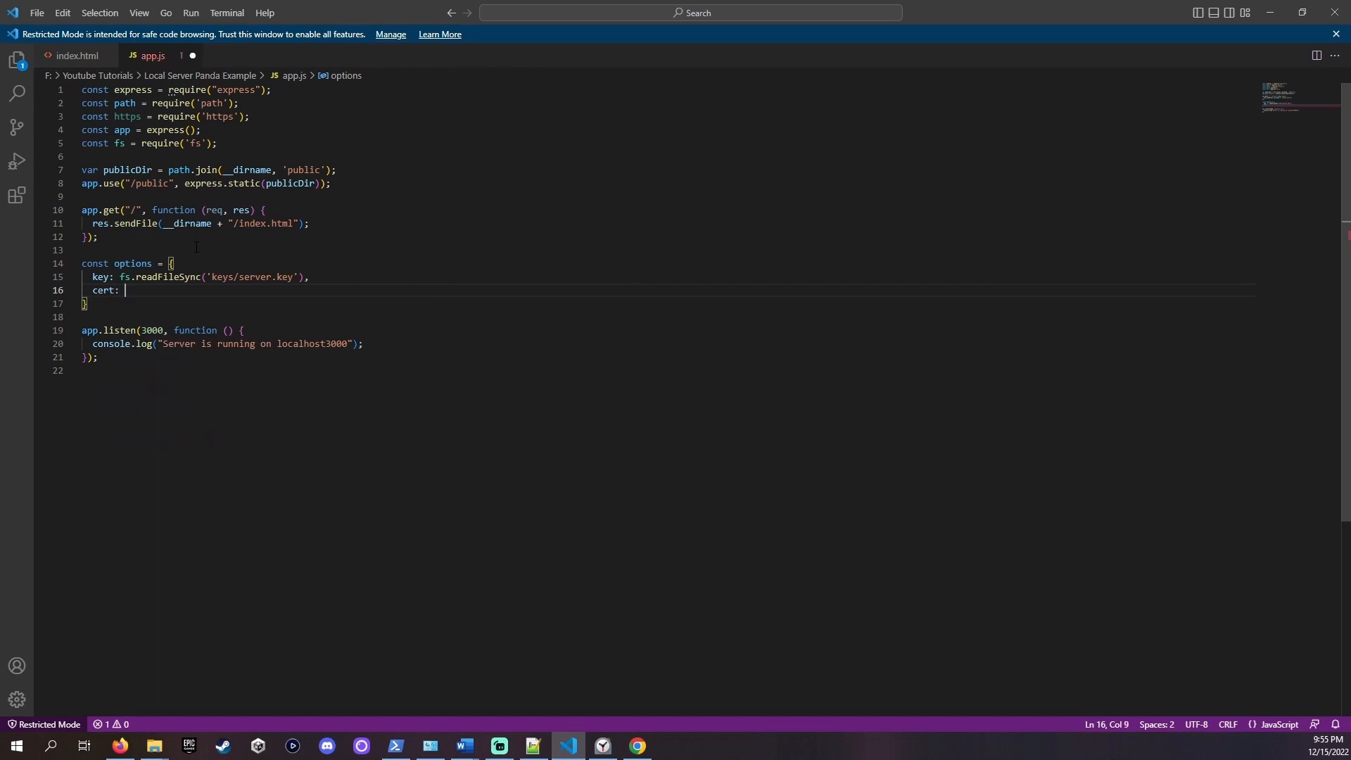
pyautogui.write('fs.readFileSync()')
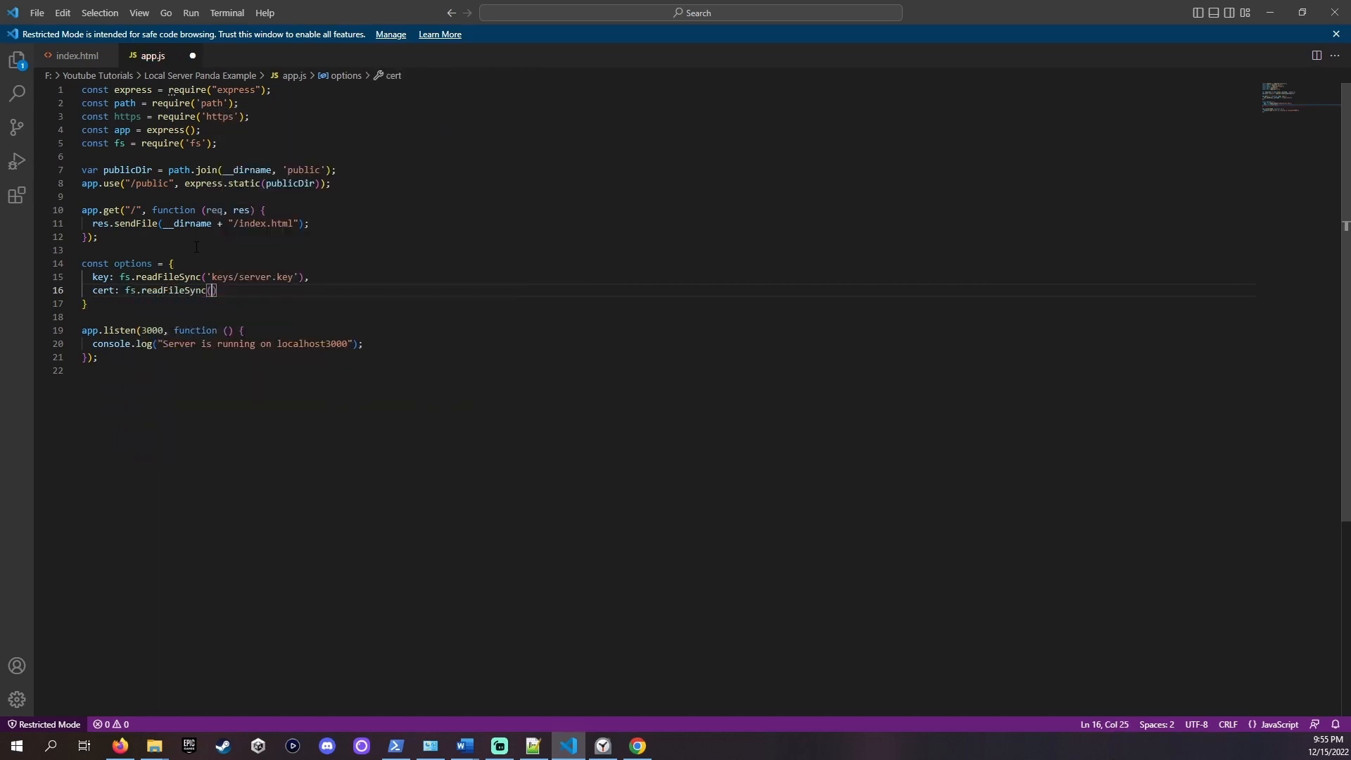
pyautogui.write("'keys/'")
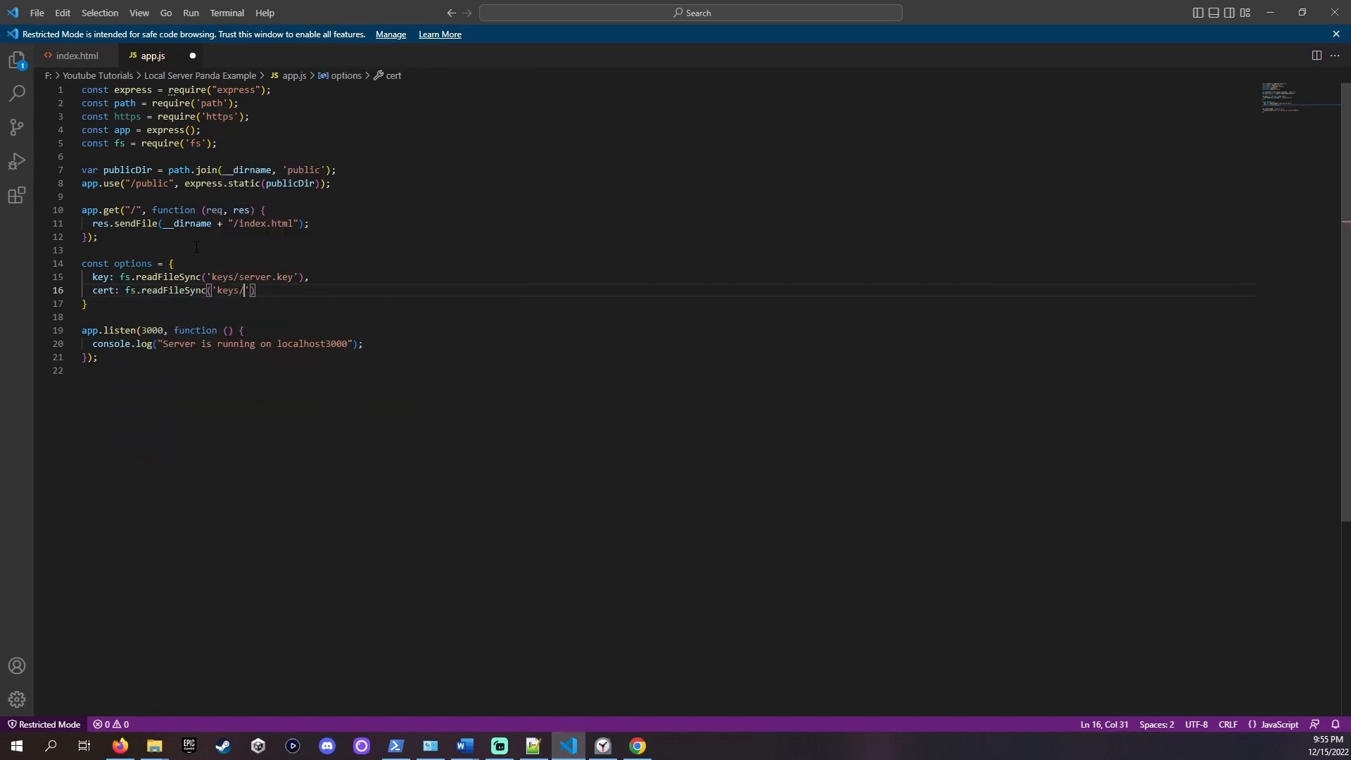
pyautogui.write("server.crt'")
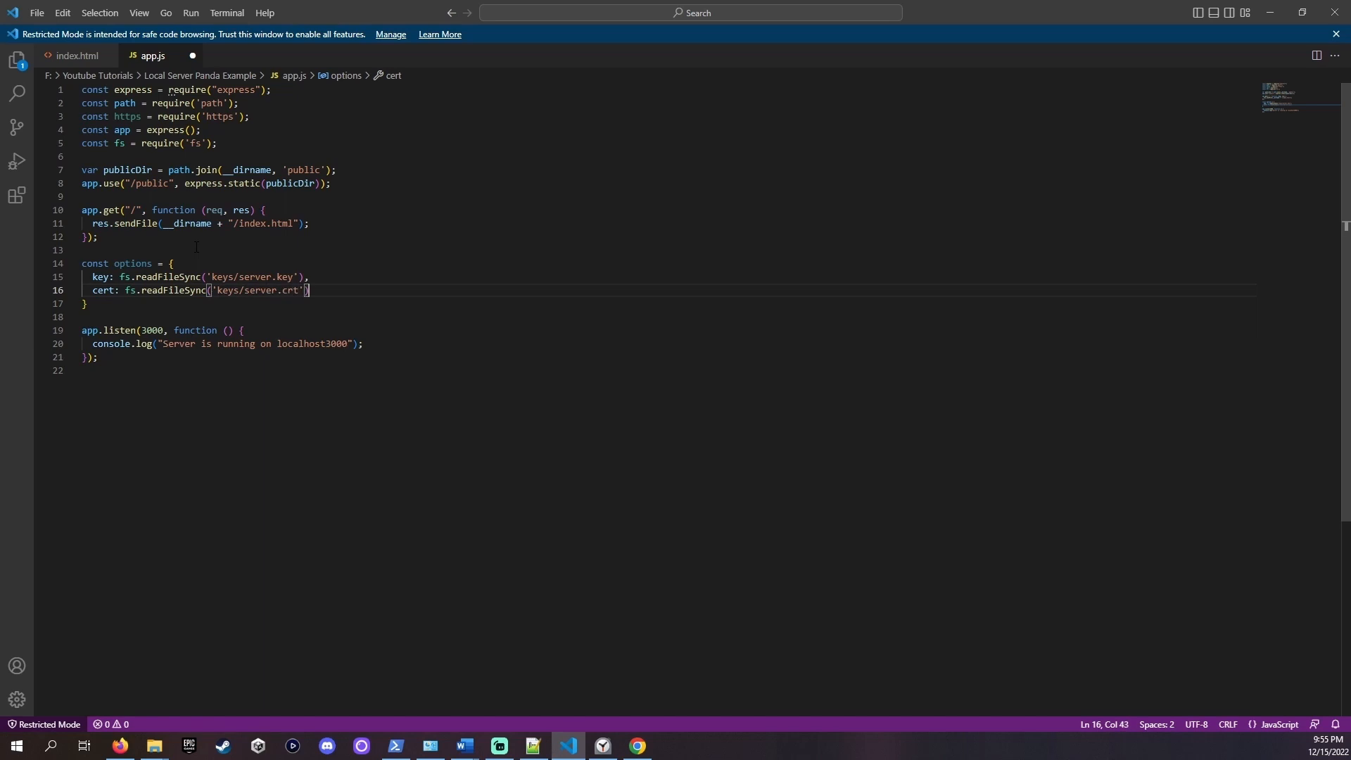
# Switch the listener to https.createServer(options, app) and run app.js
pyautogui.write('https.createServer(options,')
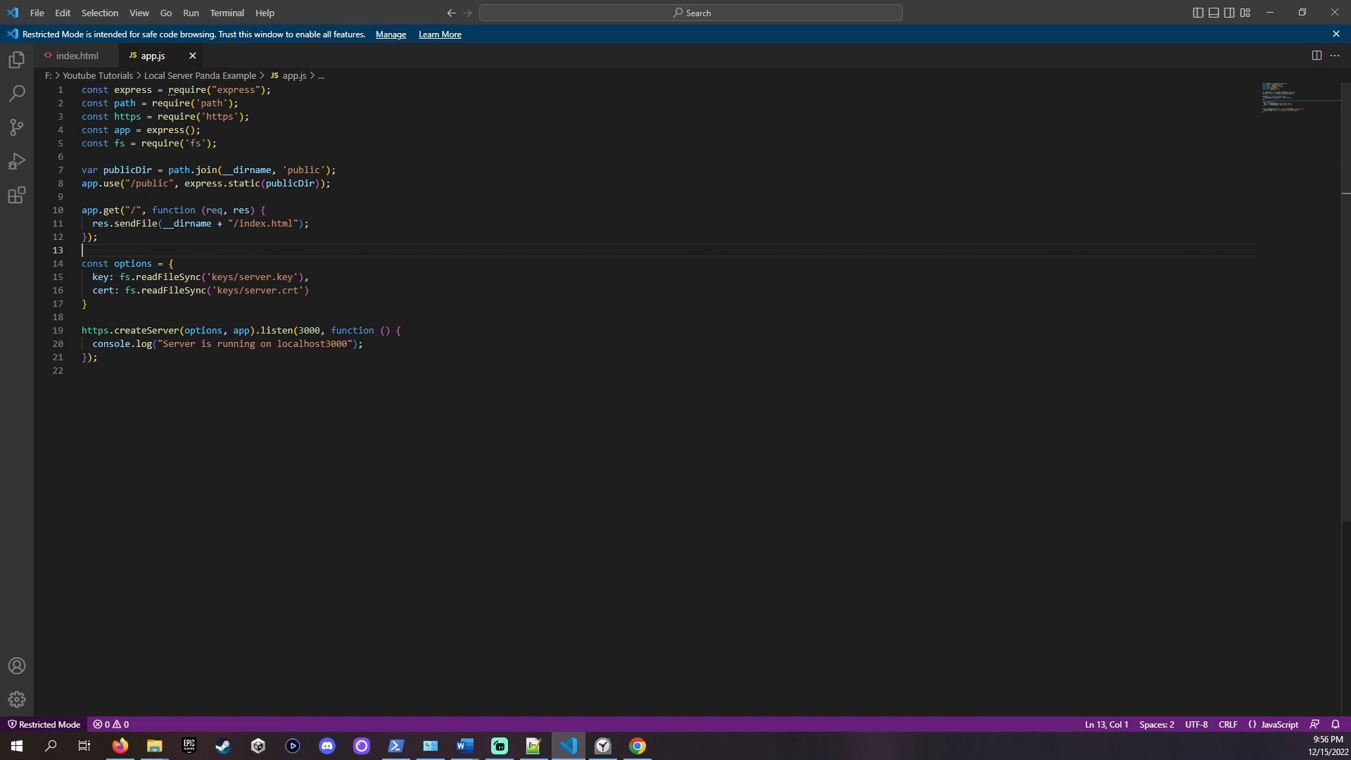
pyautogui.click(77, 57)
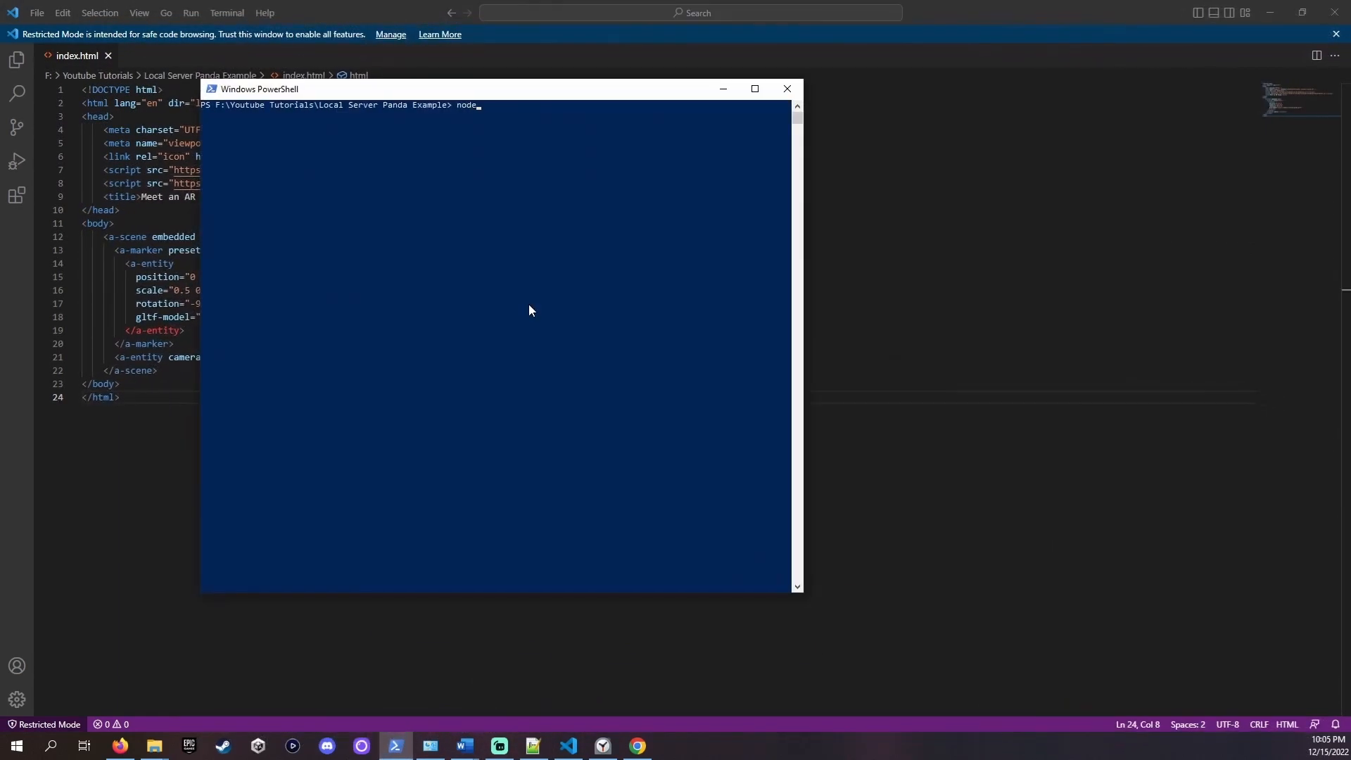
pyautogui.write('app.js')
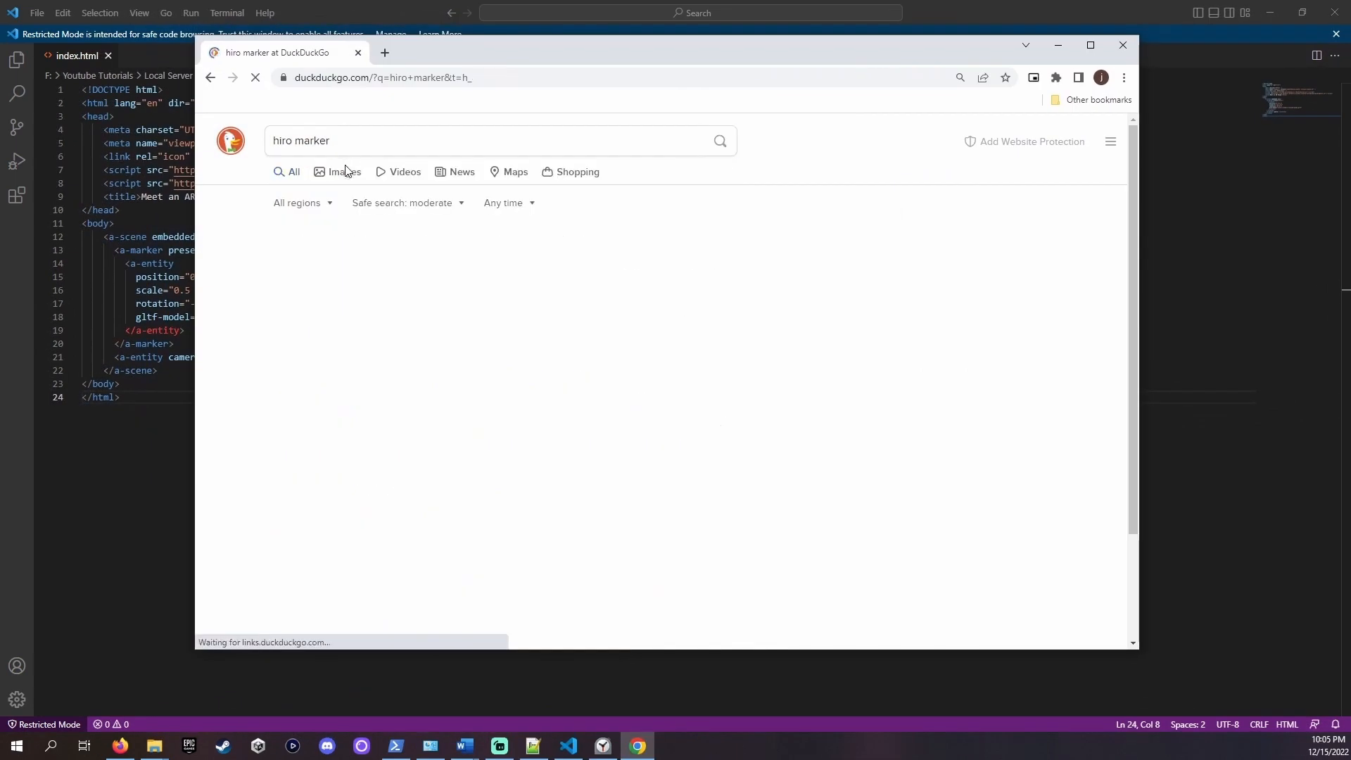
# Show image results for the hiro marker search and open the ARToolKit Hiro marker large
pyautogui.click(339, 172)
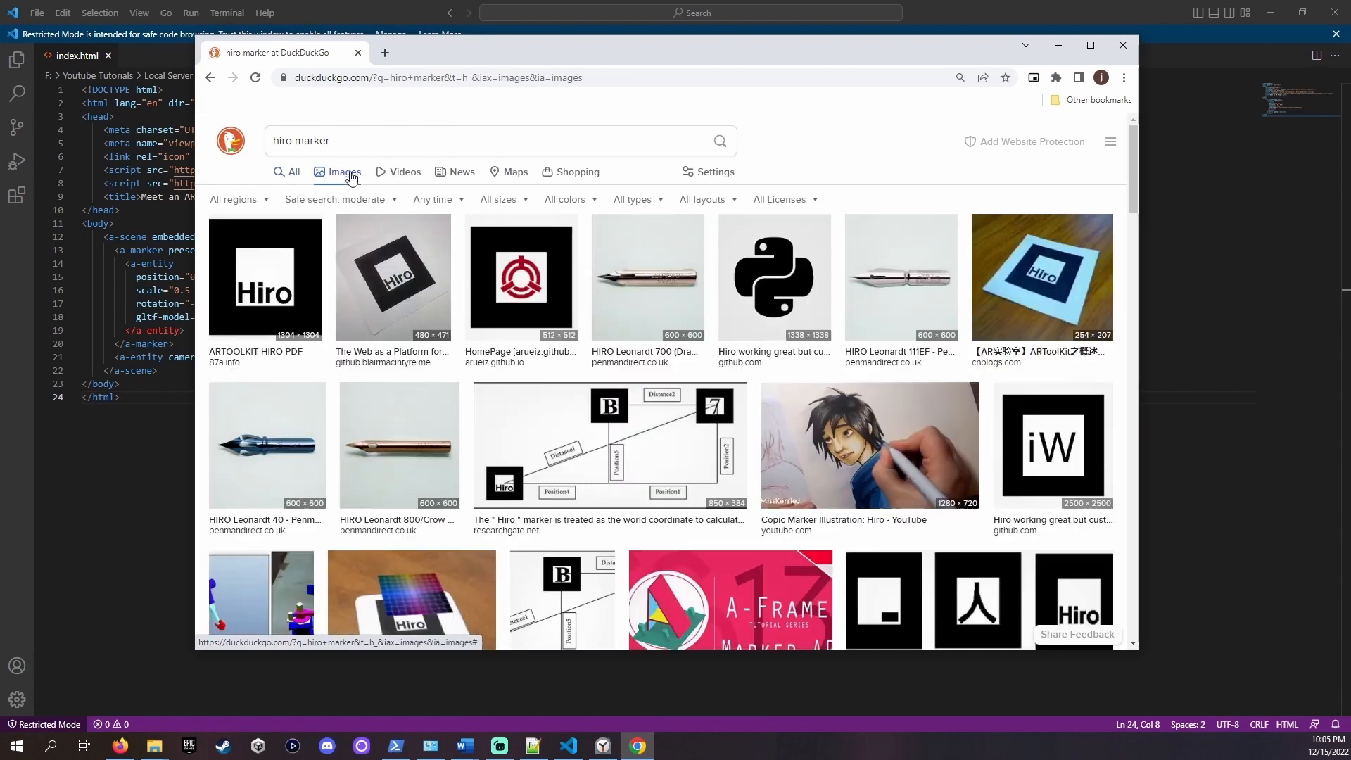
pyautogui.click(265, 275)
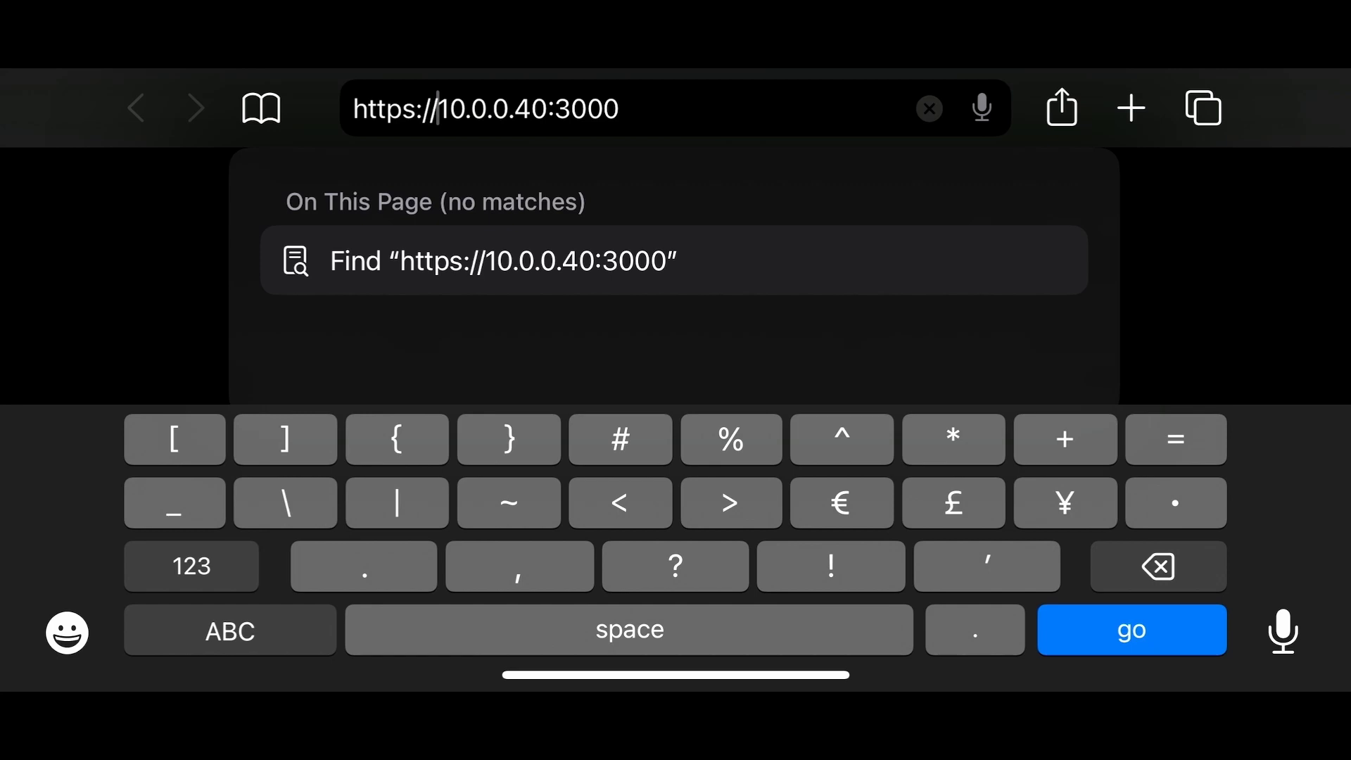
pyautogui.click(1130, 629)
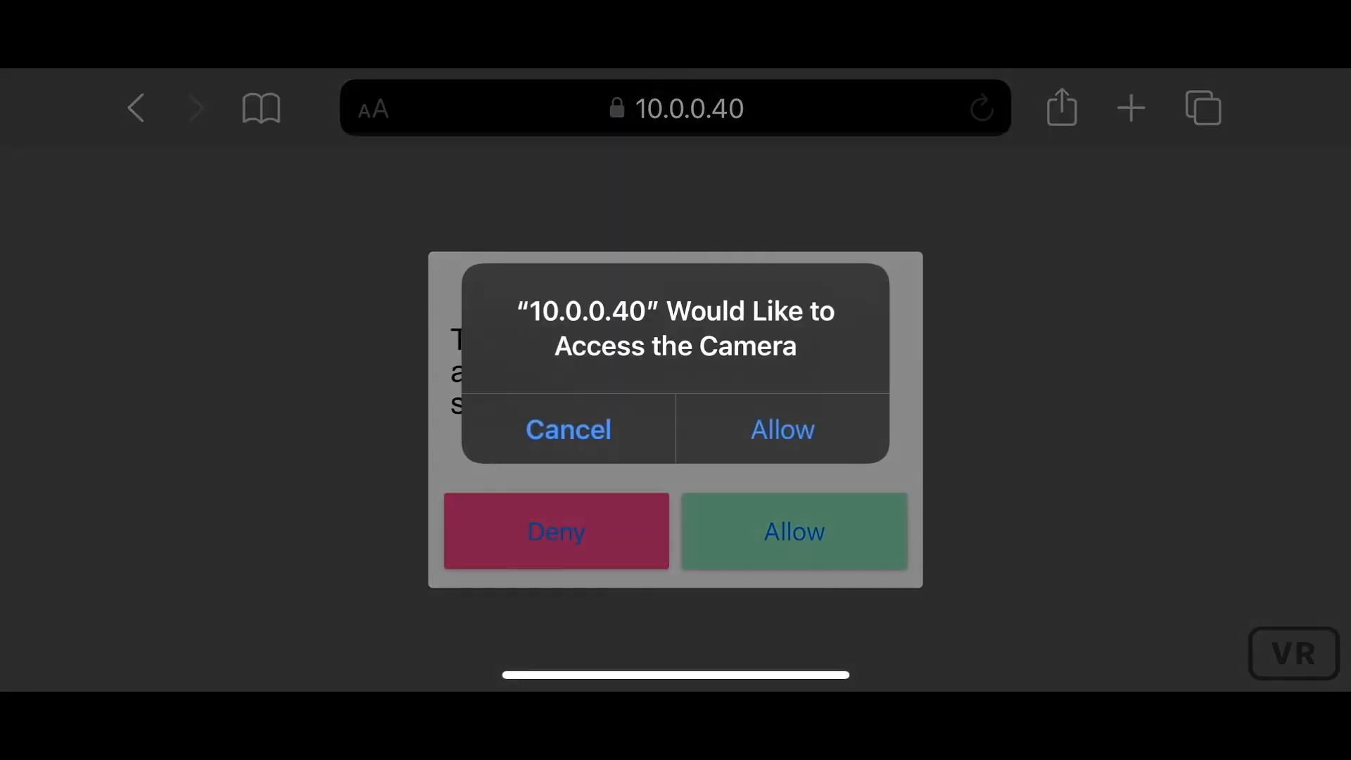
pyautogui.click(781, 429)
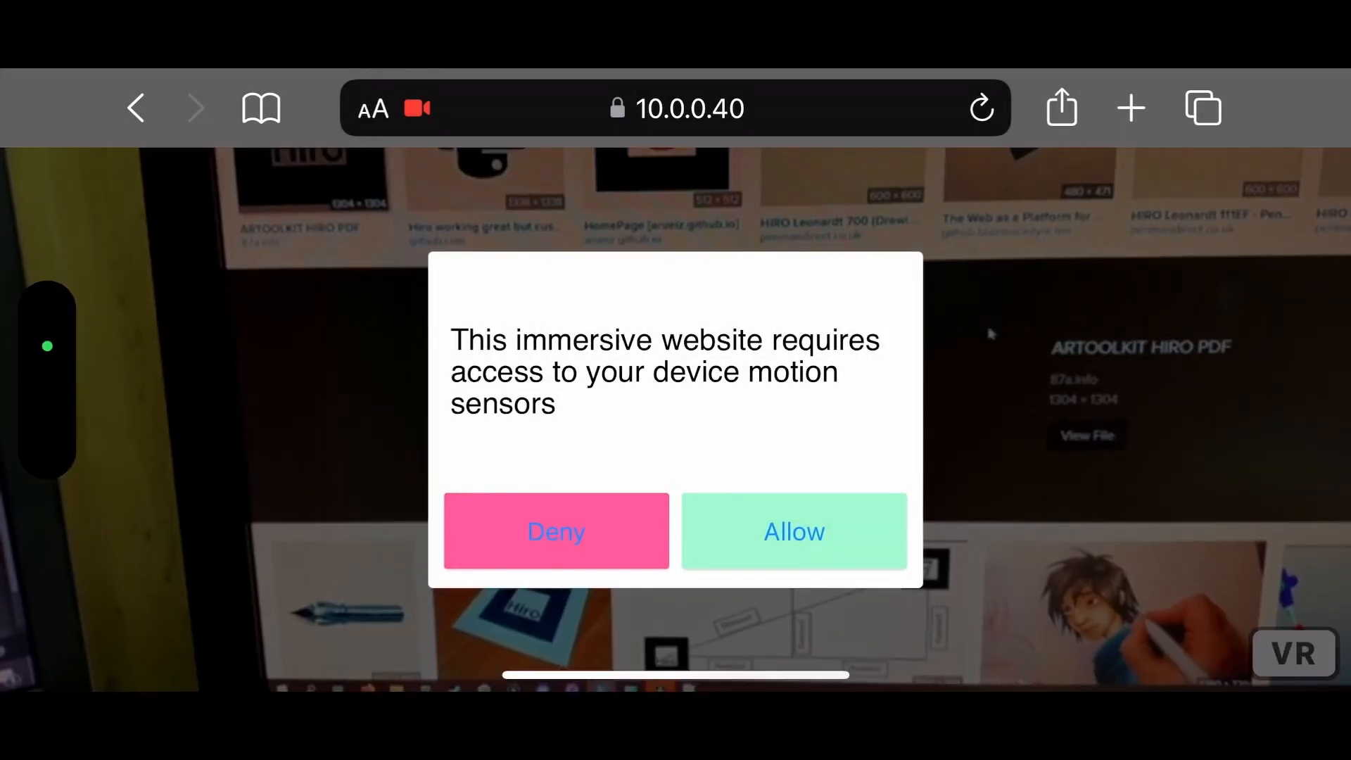
pyautogui.click(792, 531)
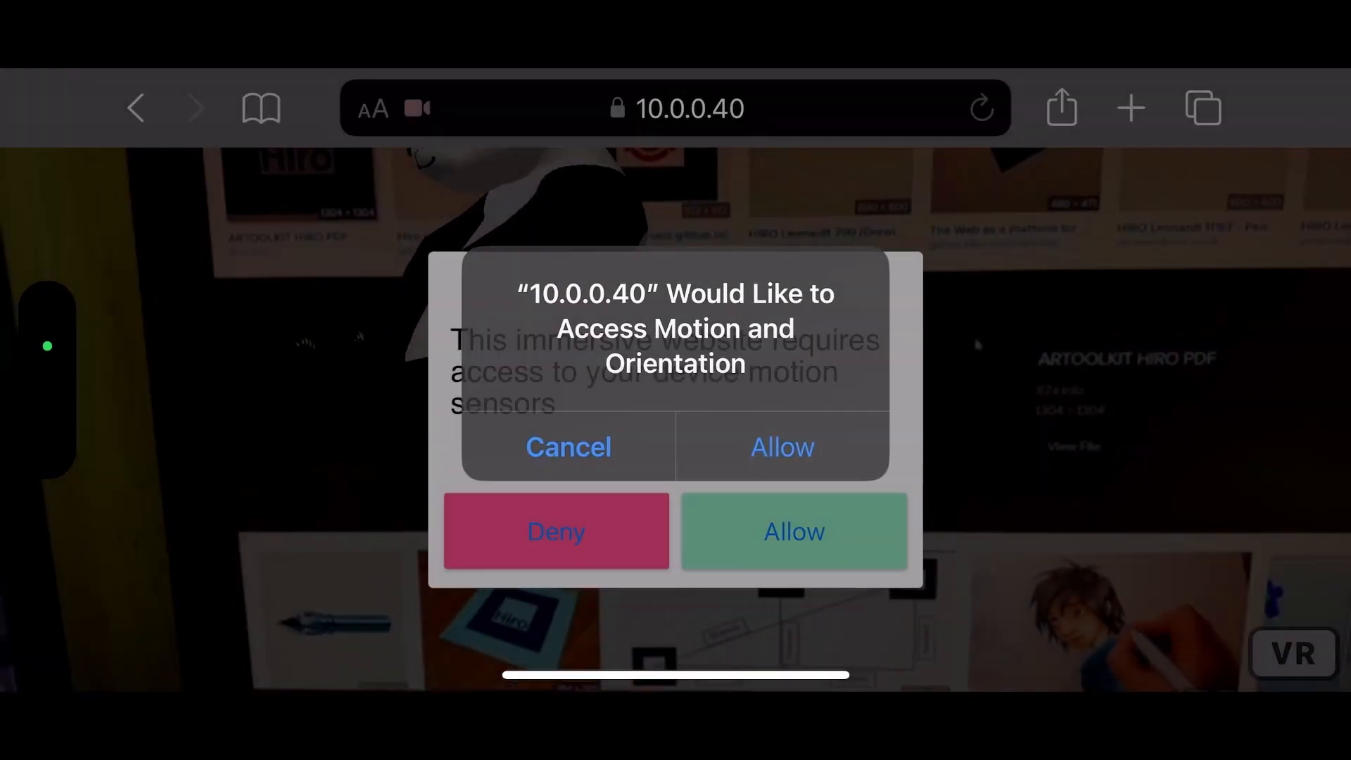
pyautogui.click(567, 446)
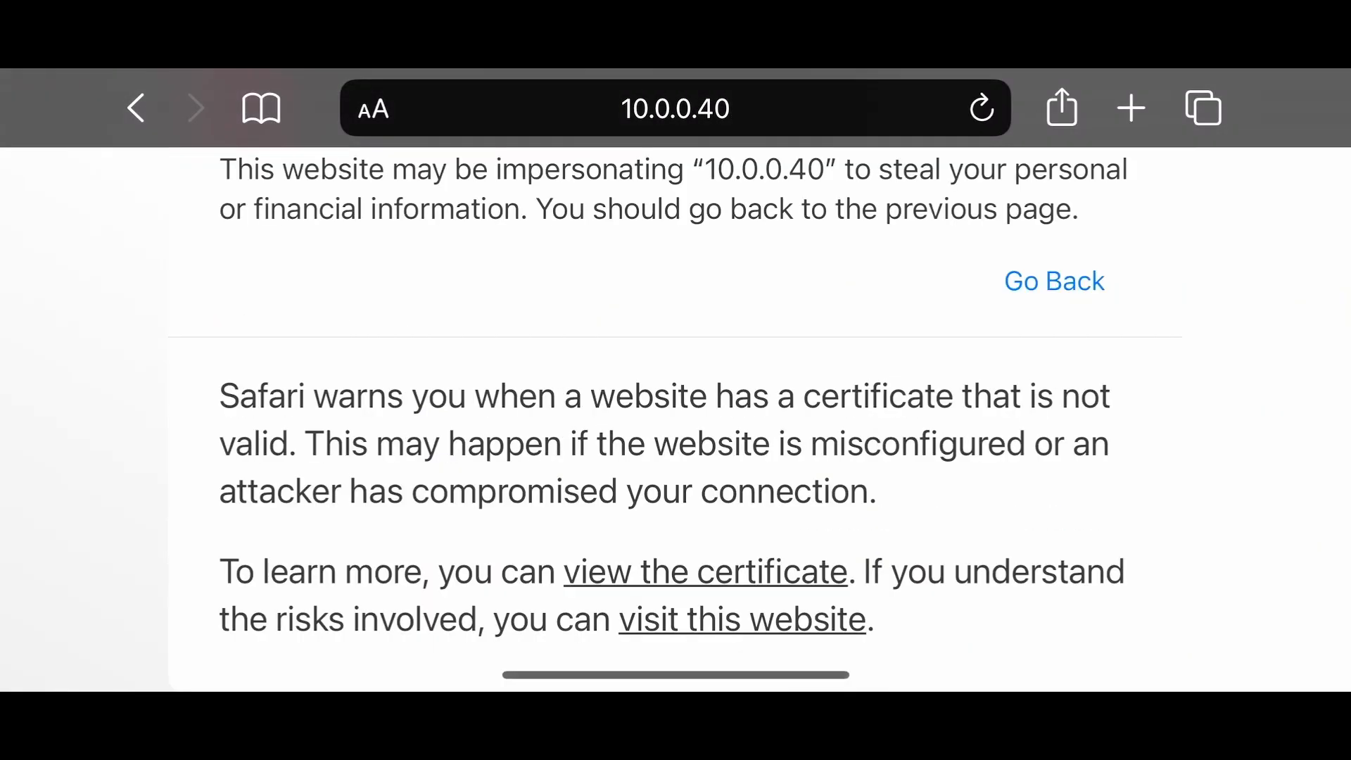
# Proceed past the invalid-certificate warning and re-allow camera and motion sensors so the panda appears
pyautogui.click(741, 619)
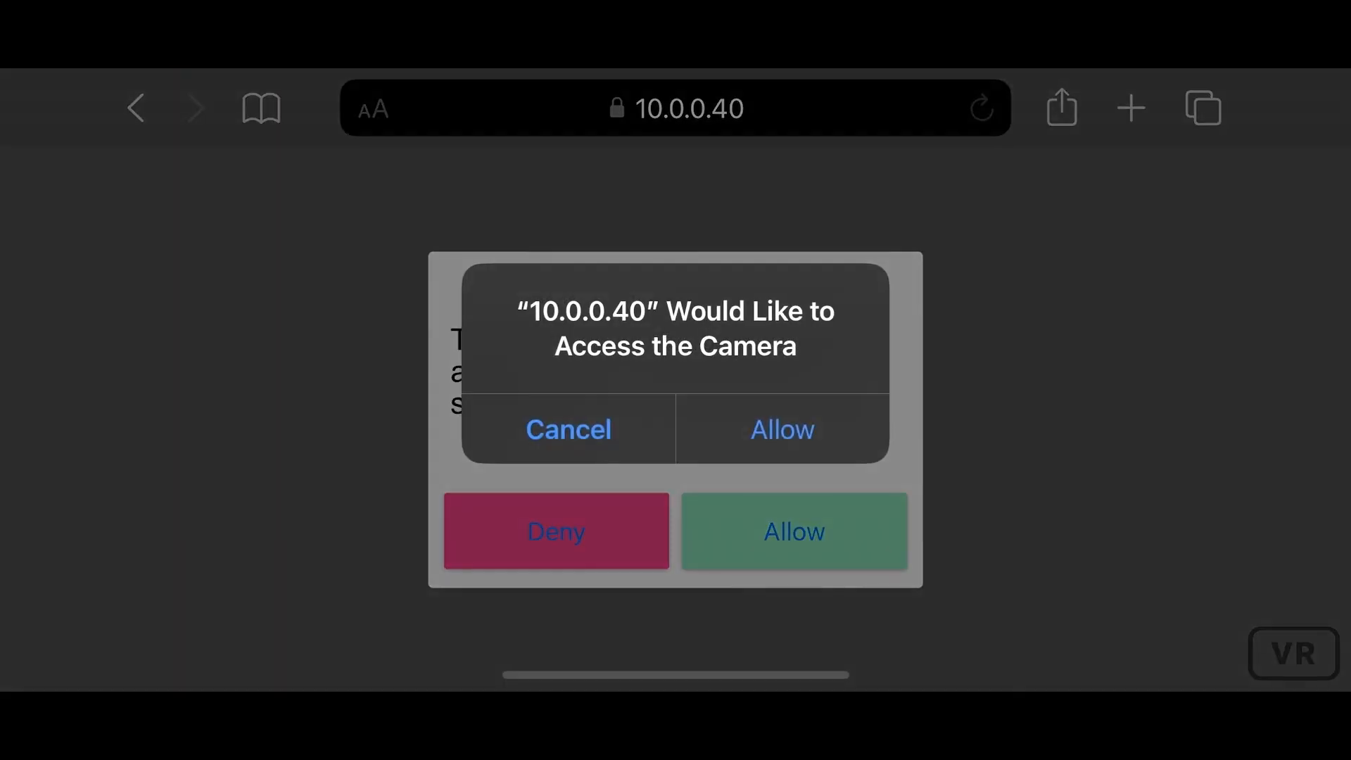
pyautogui.click(781, 429)
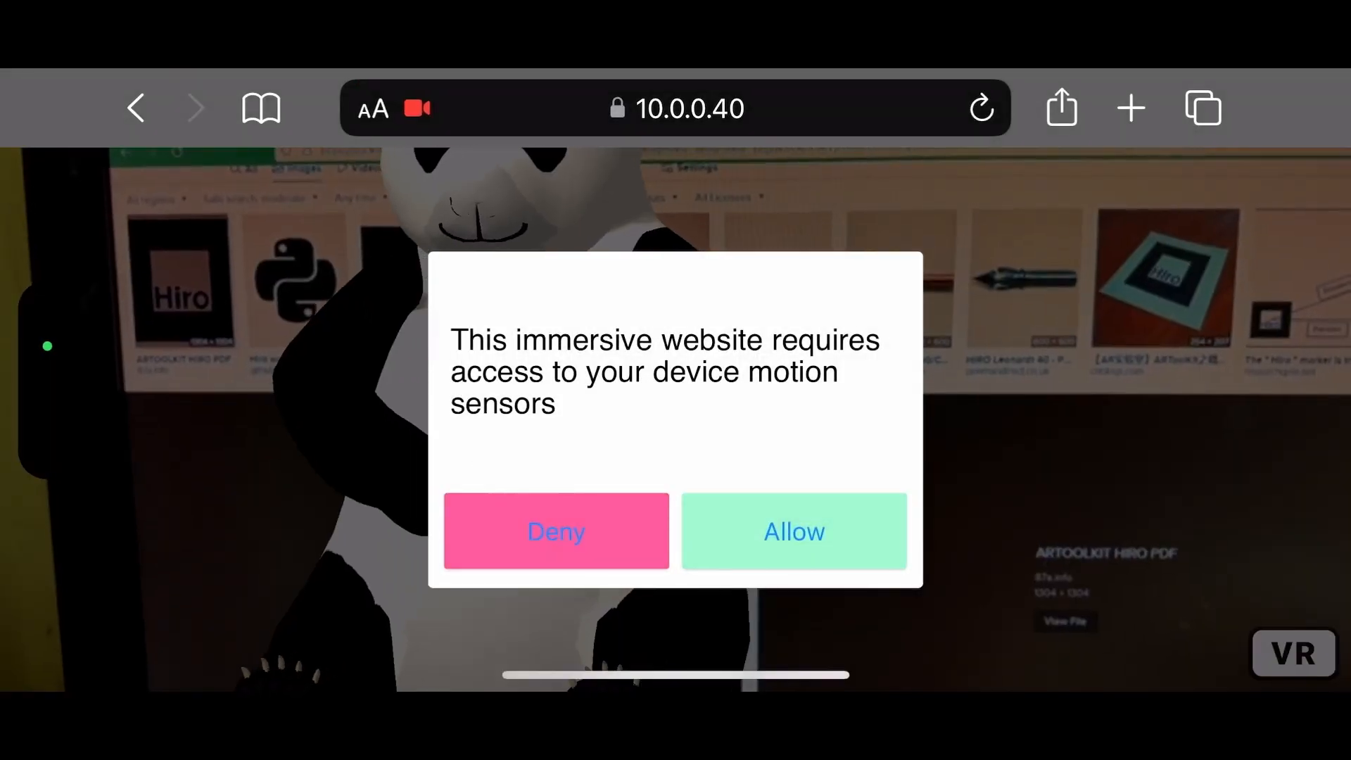
pyautogui.click(792, 530)
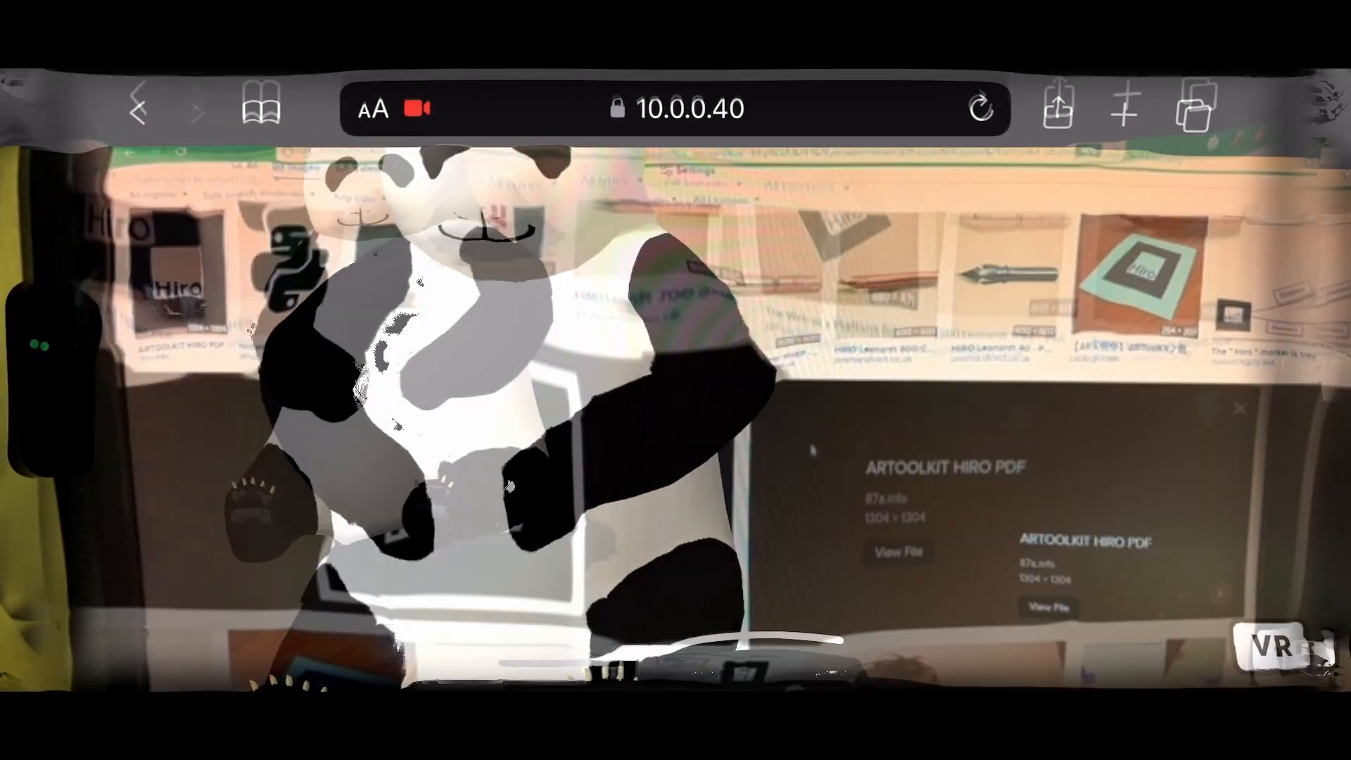